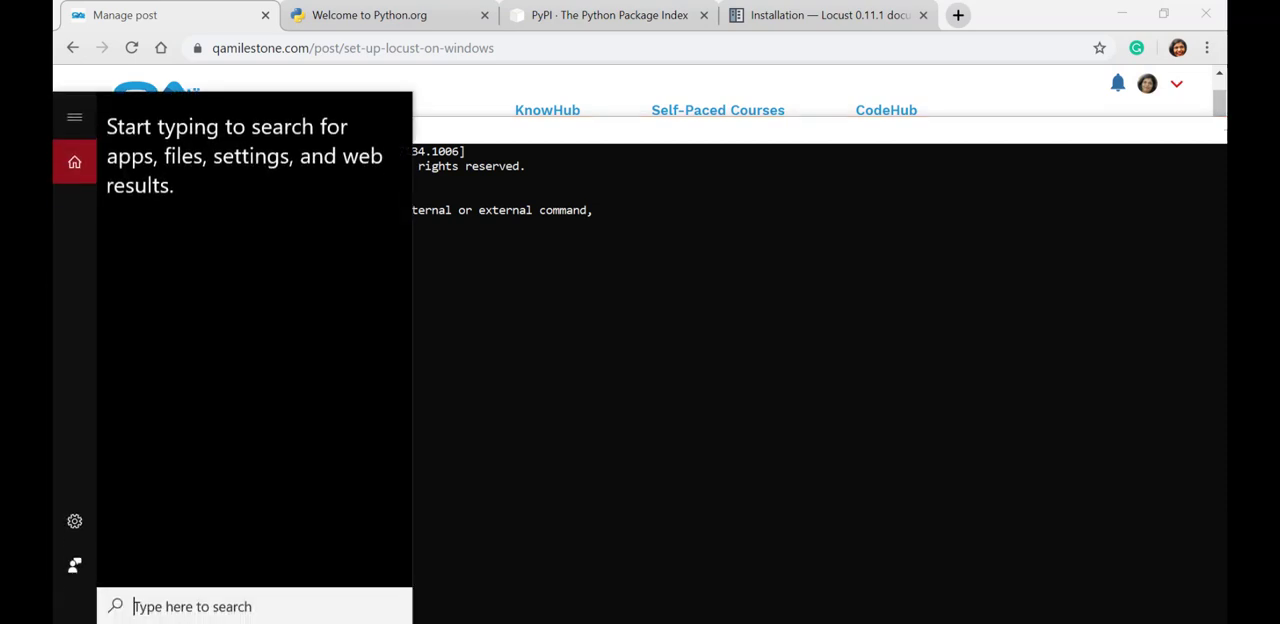
# - Run python --version and find the python command is not recognized
pyautogui.write('python.org/downloads/')
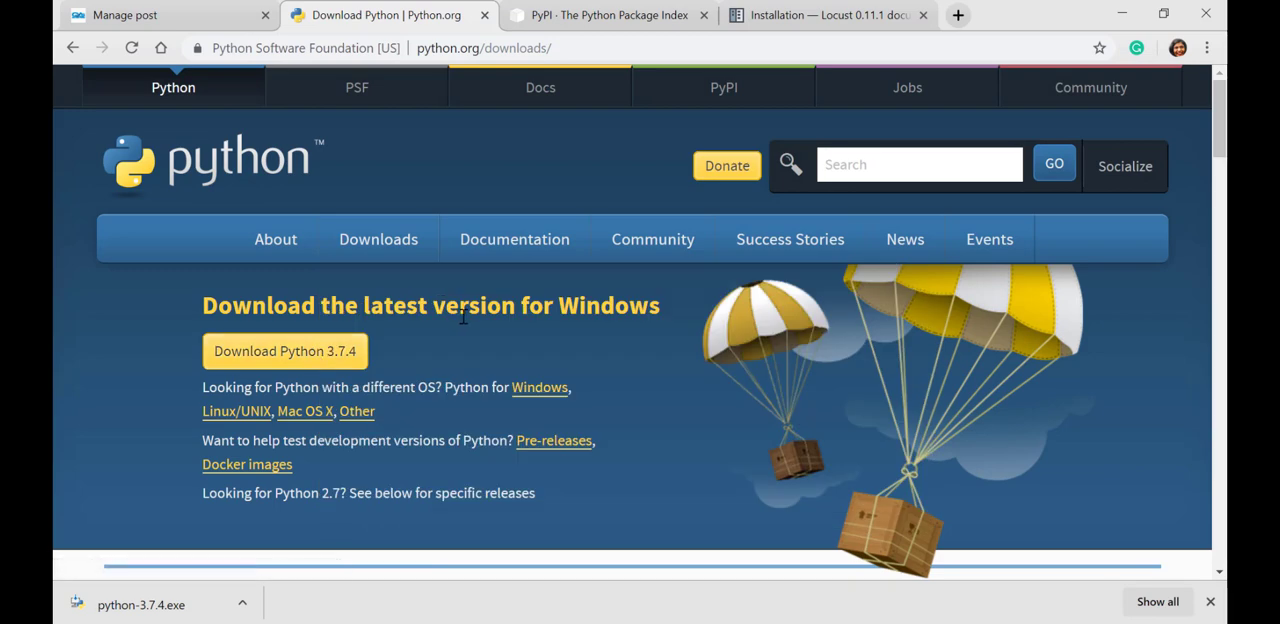
pyautogui.click(828, 16)
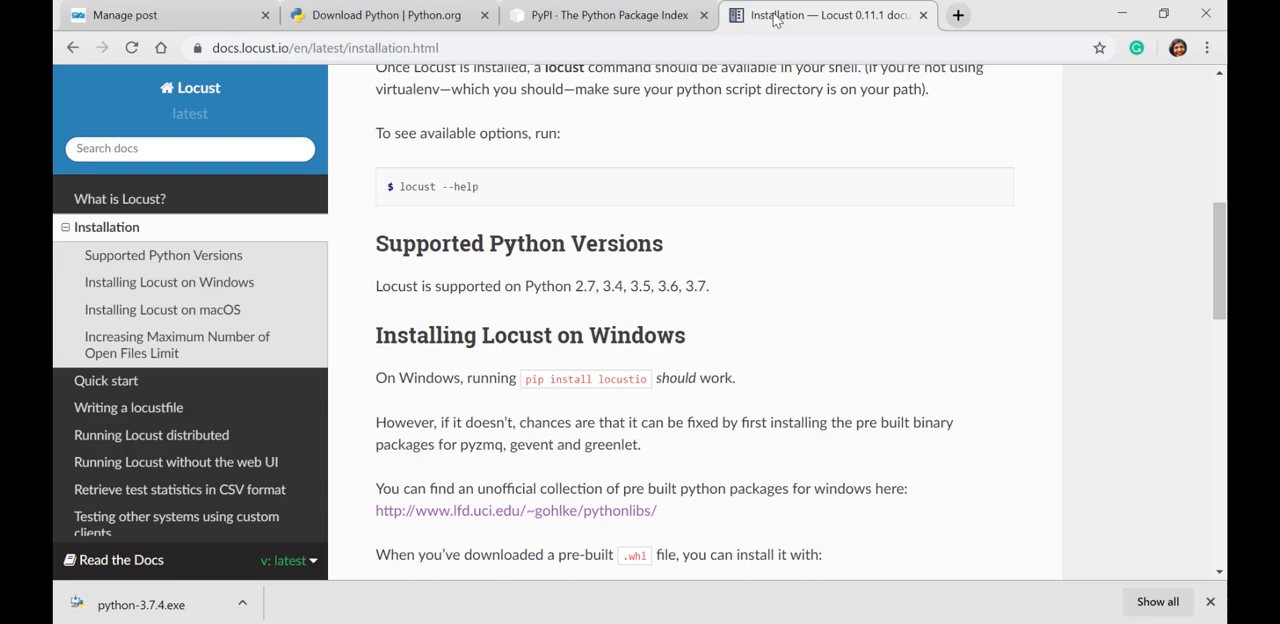
pyautogui.moveTo(108, 228)
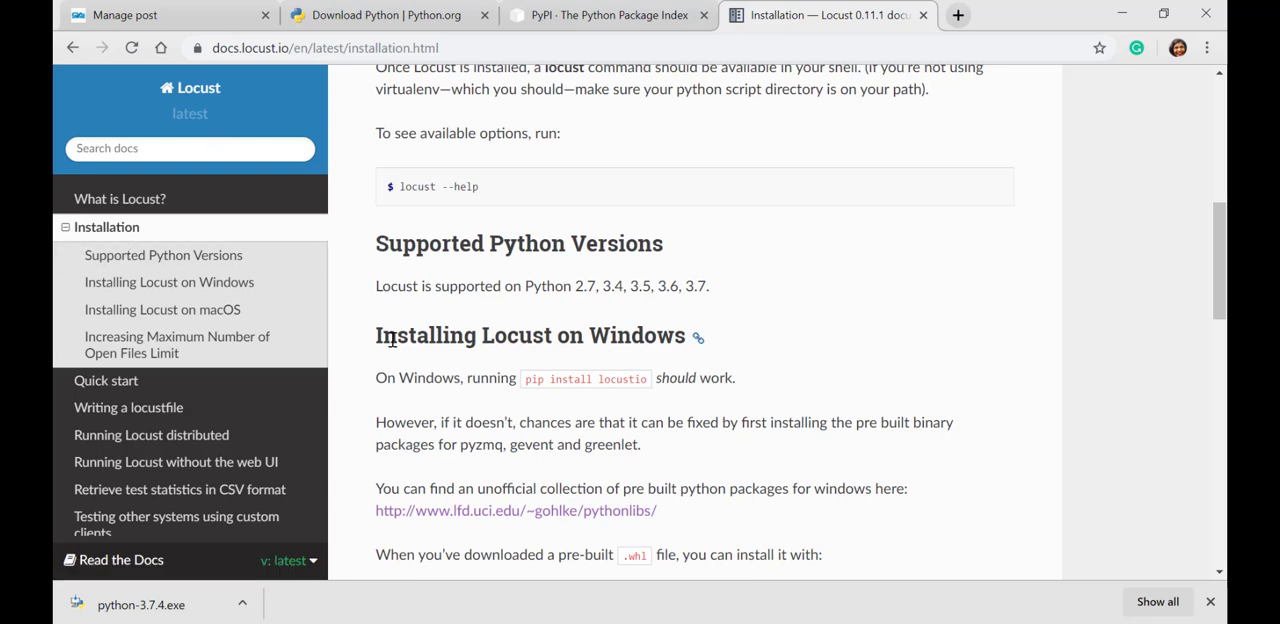
pyautogui.moveTo(608, 320)
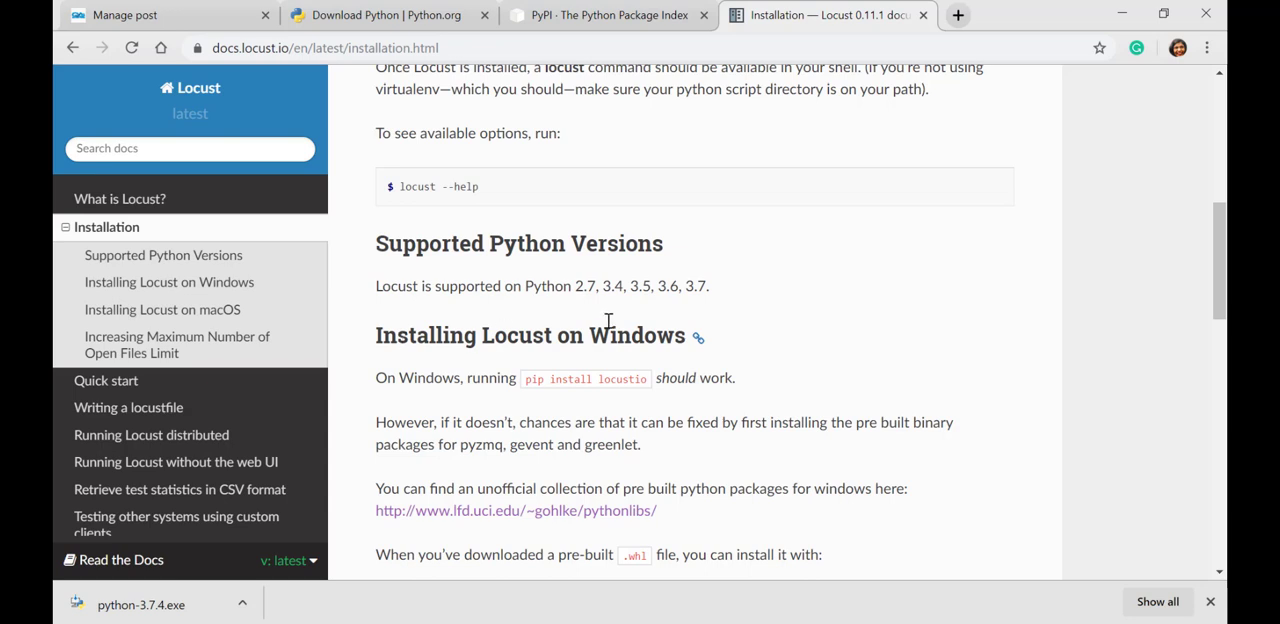
pyautogui.moveTo(704, 280)
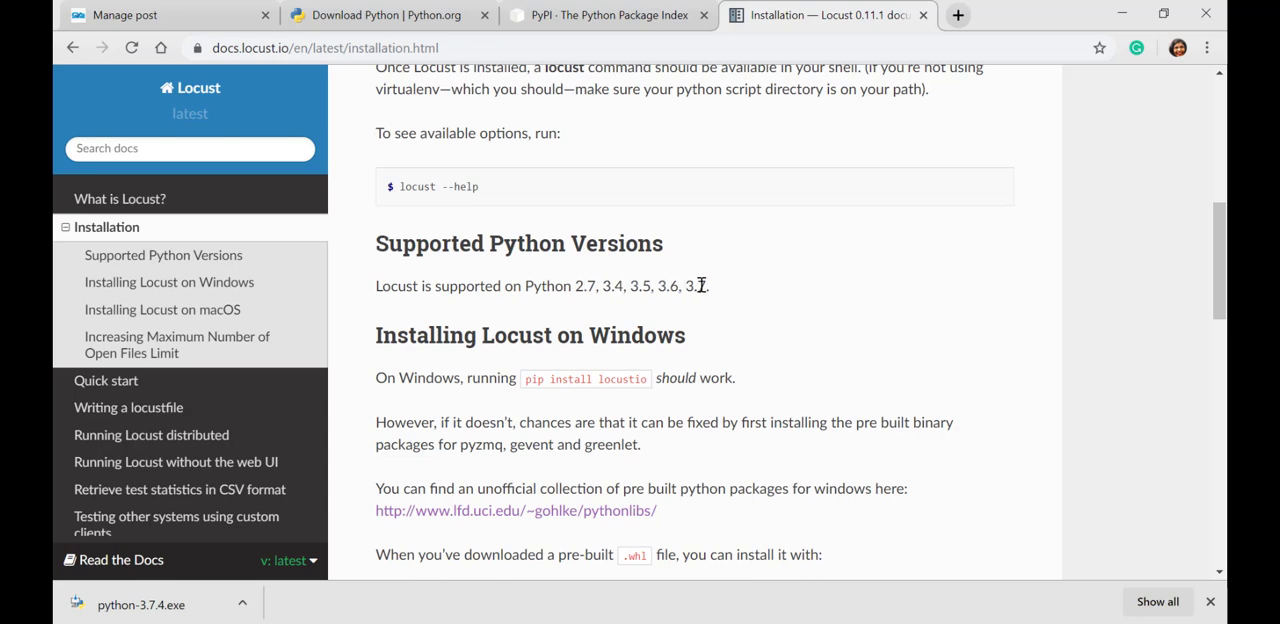
pyautogui.moveTo(720, 290)
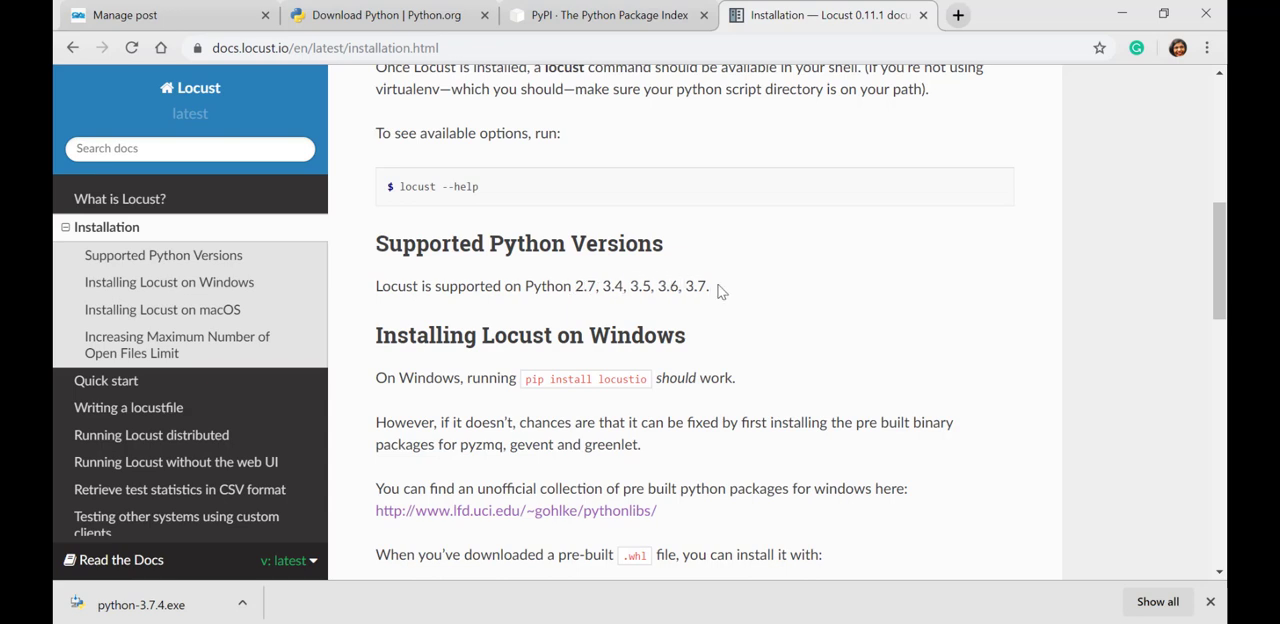
pyautogui.click(380, 16)
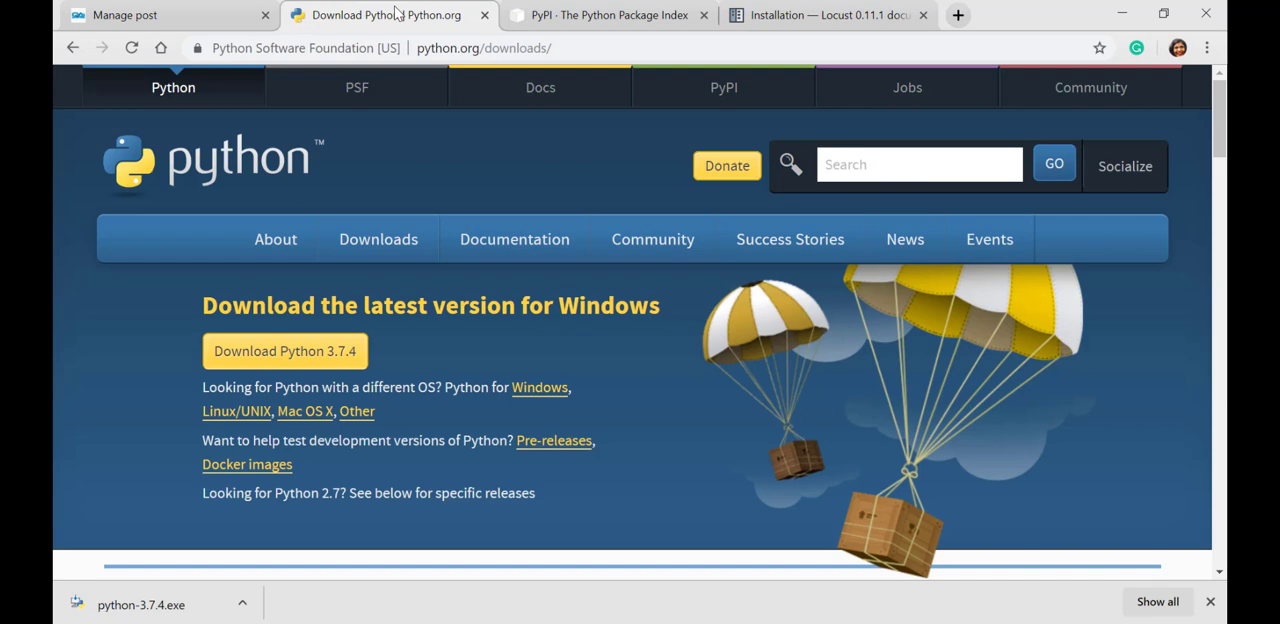
pyautogui.moveTo(284, 352)
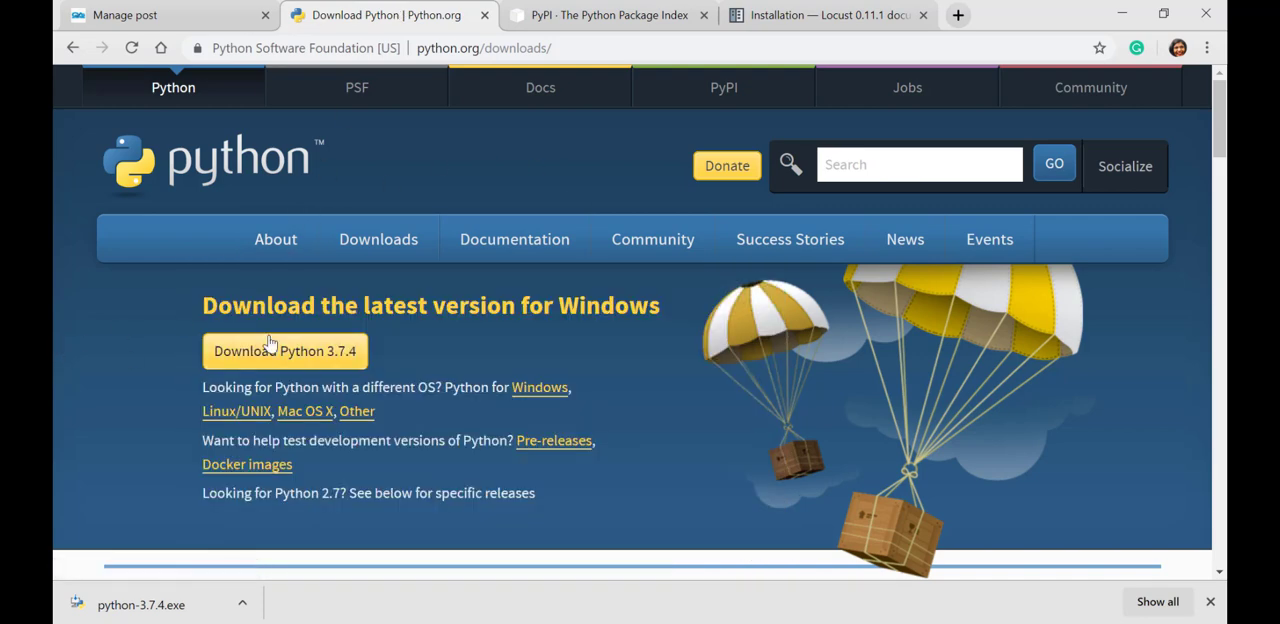
pyautogui.moveTo(284, 352)
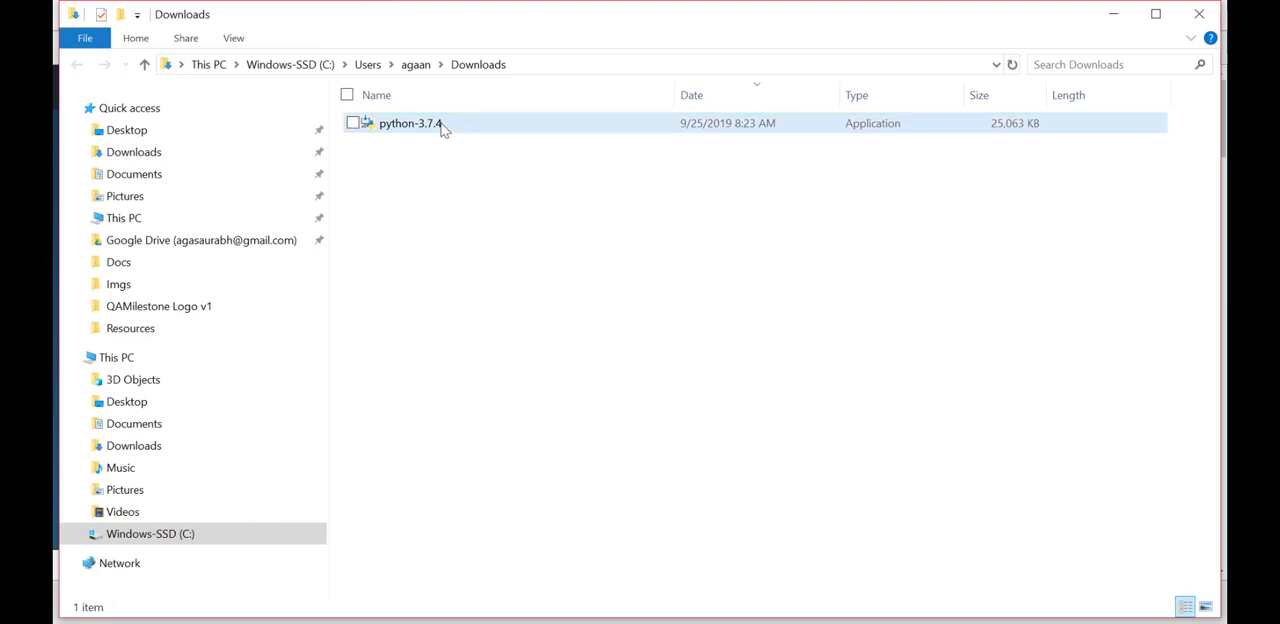
pyautogui.moveTo(410, 124)
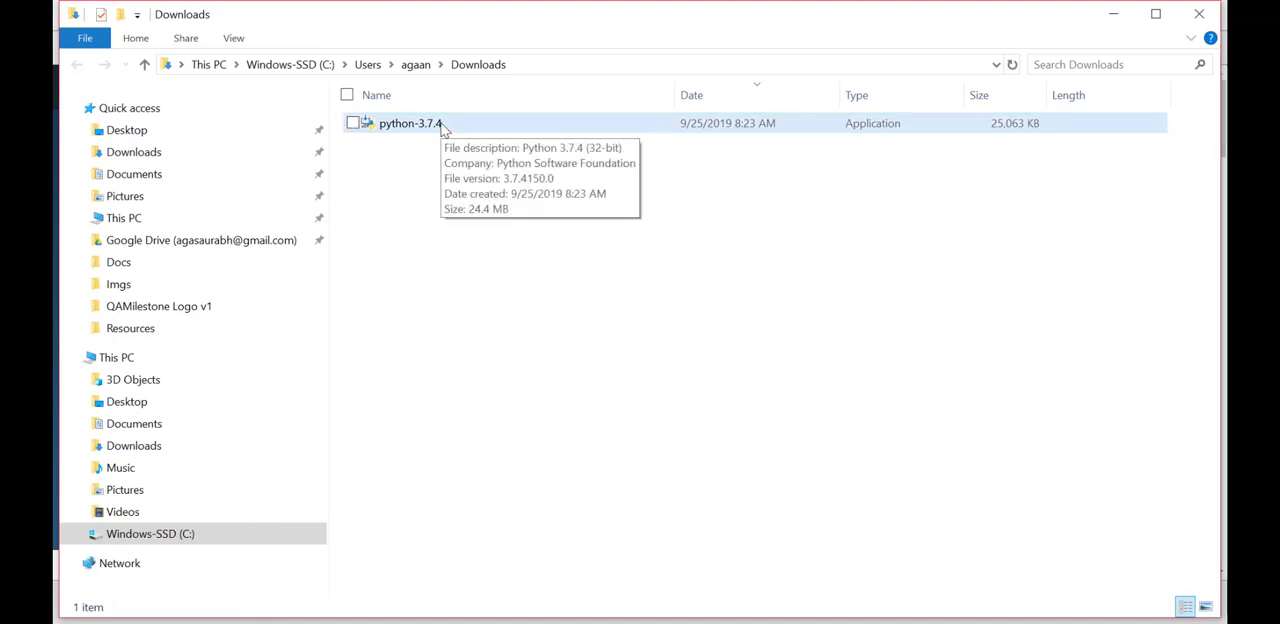
# - Launch the downloaded python-3.7.4 installer from the Downloads folder
pyautogui.doubleClick(410, 124)
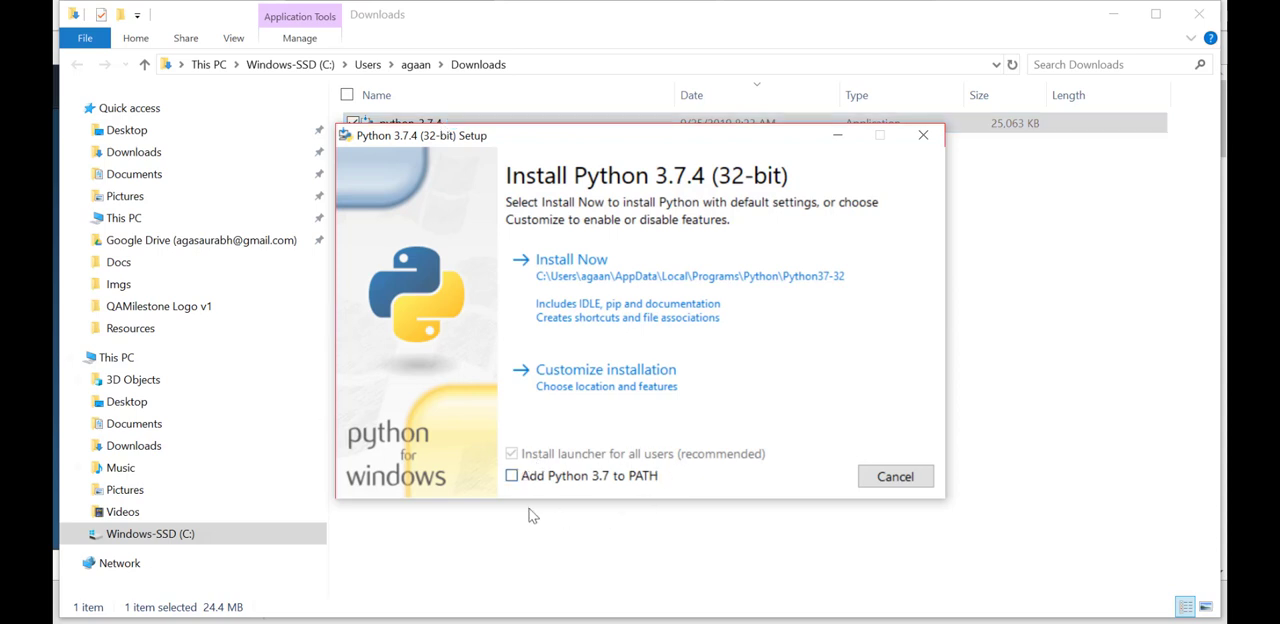
pyautogui.moveTo(700, 408)
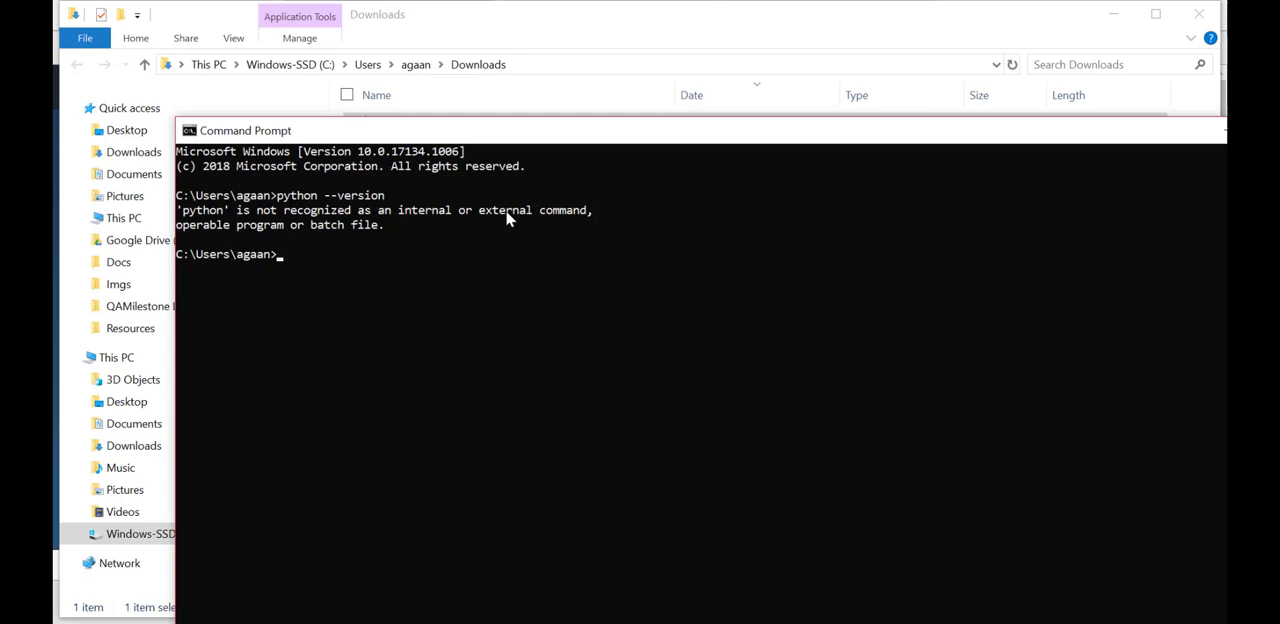
# - Run echo %PATH% to print the PATH variable, which lists a Python37 folder
pyautogui.write('ec')
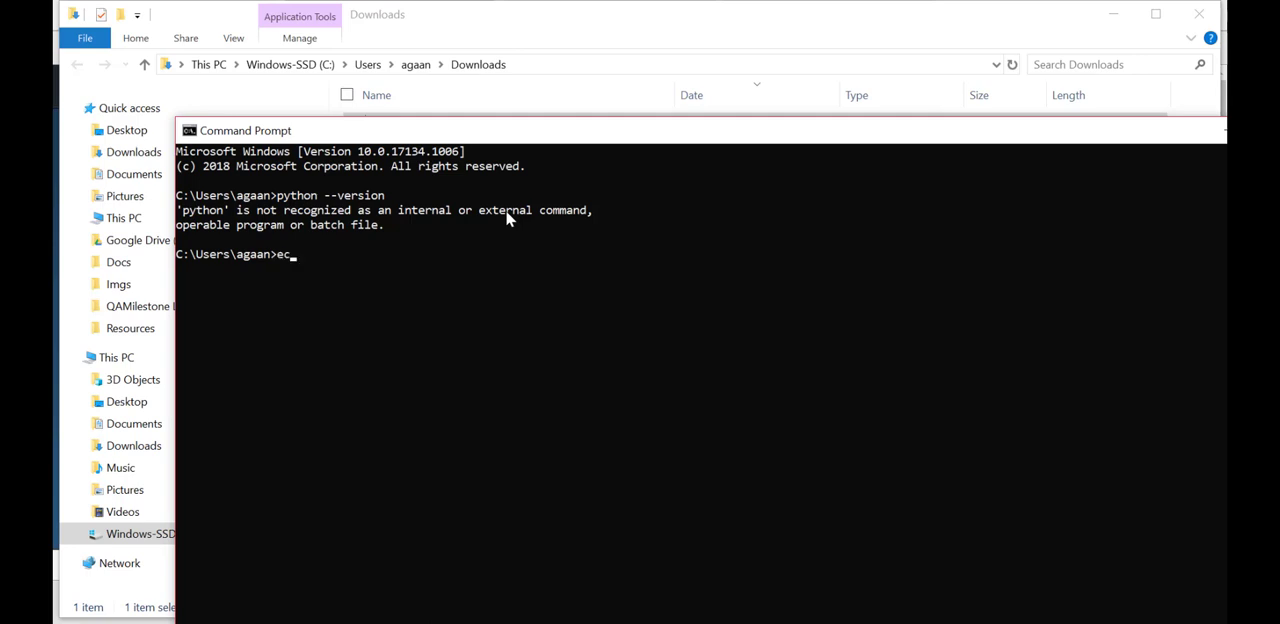
pyautogui.write('ho %')
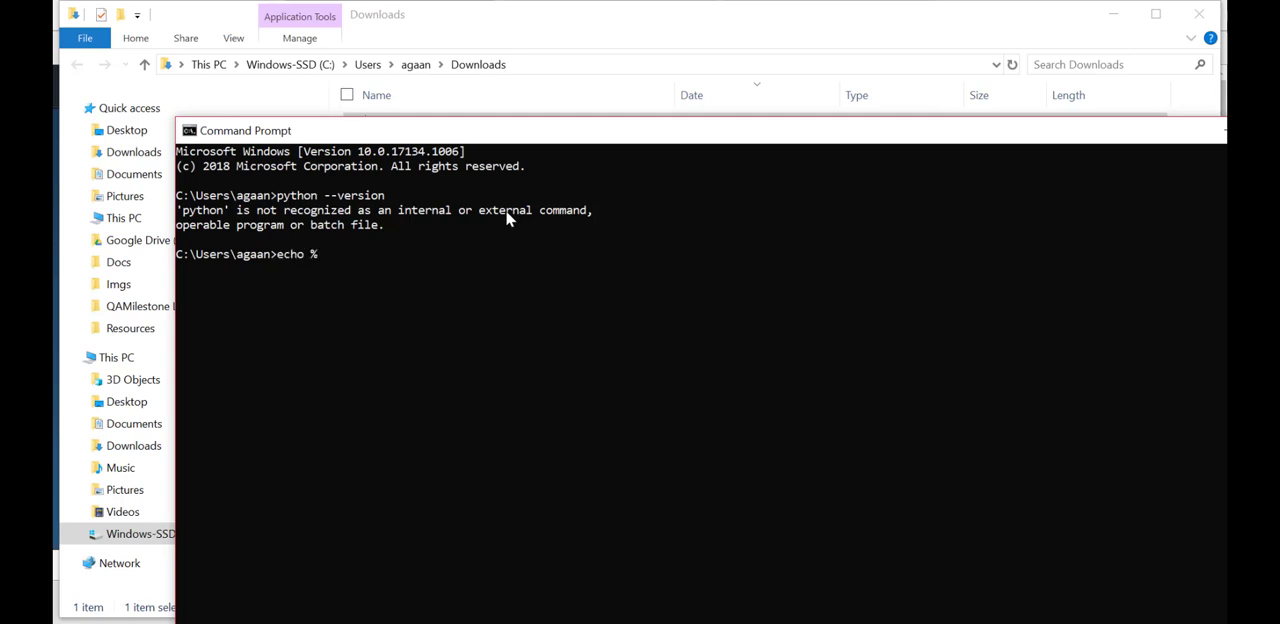
pyautogui.write('PATH%')
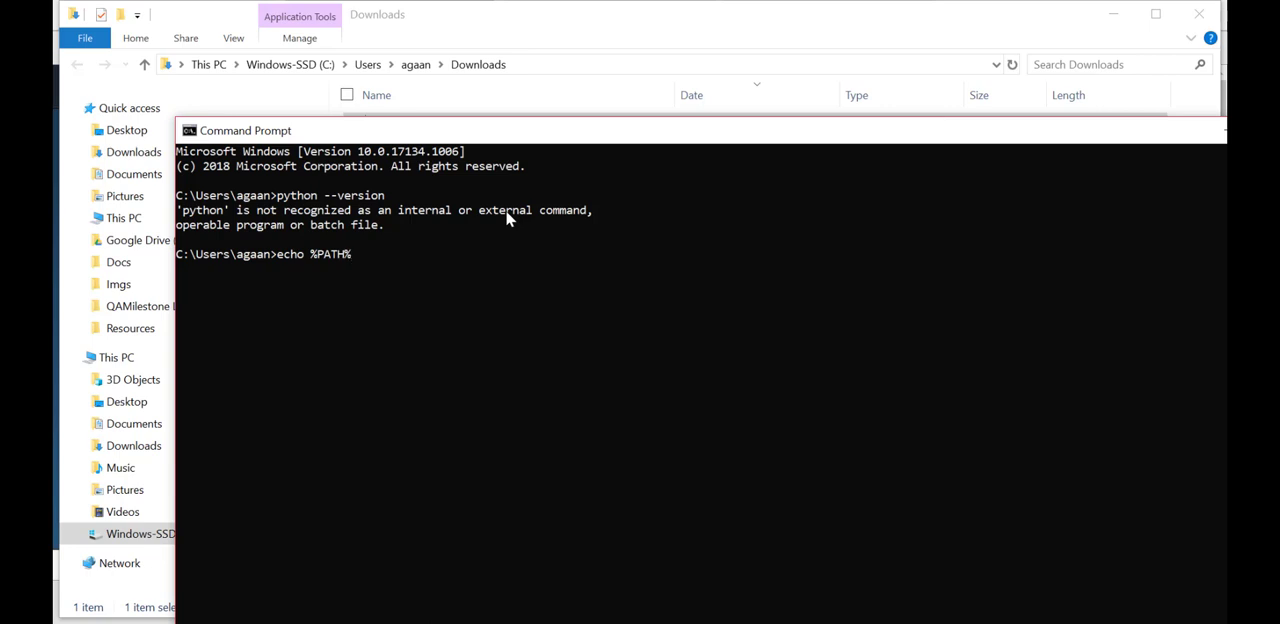
pyautogui.press('Return')
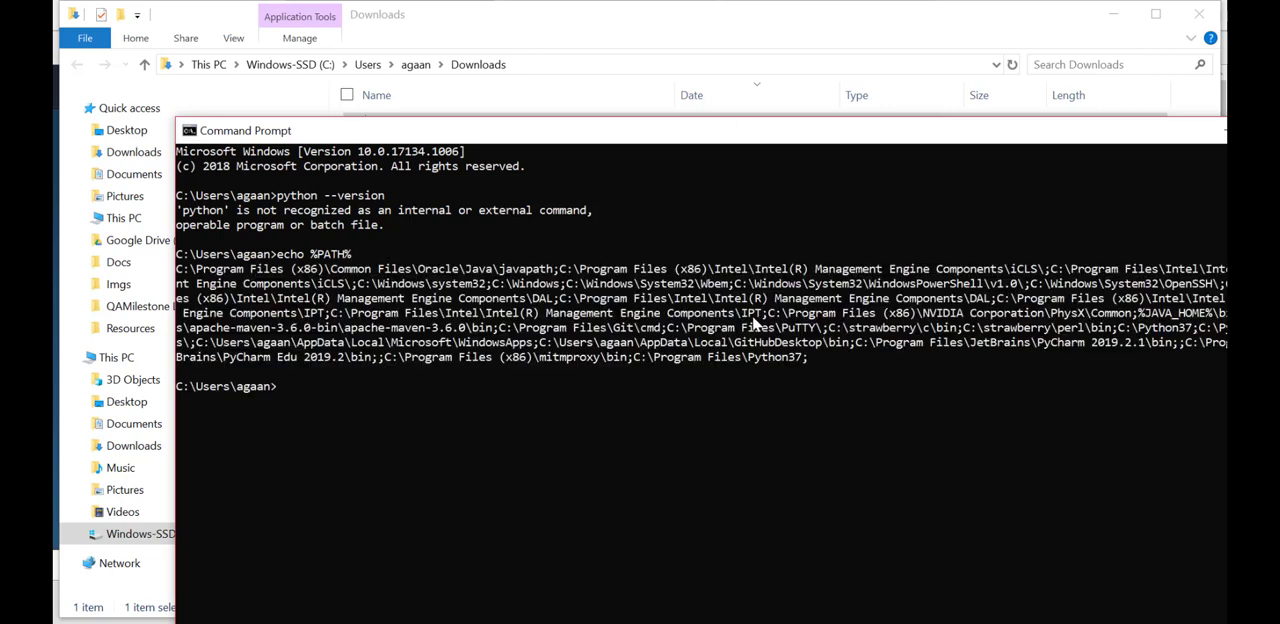
pyautogui.moveTo(840, 310)
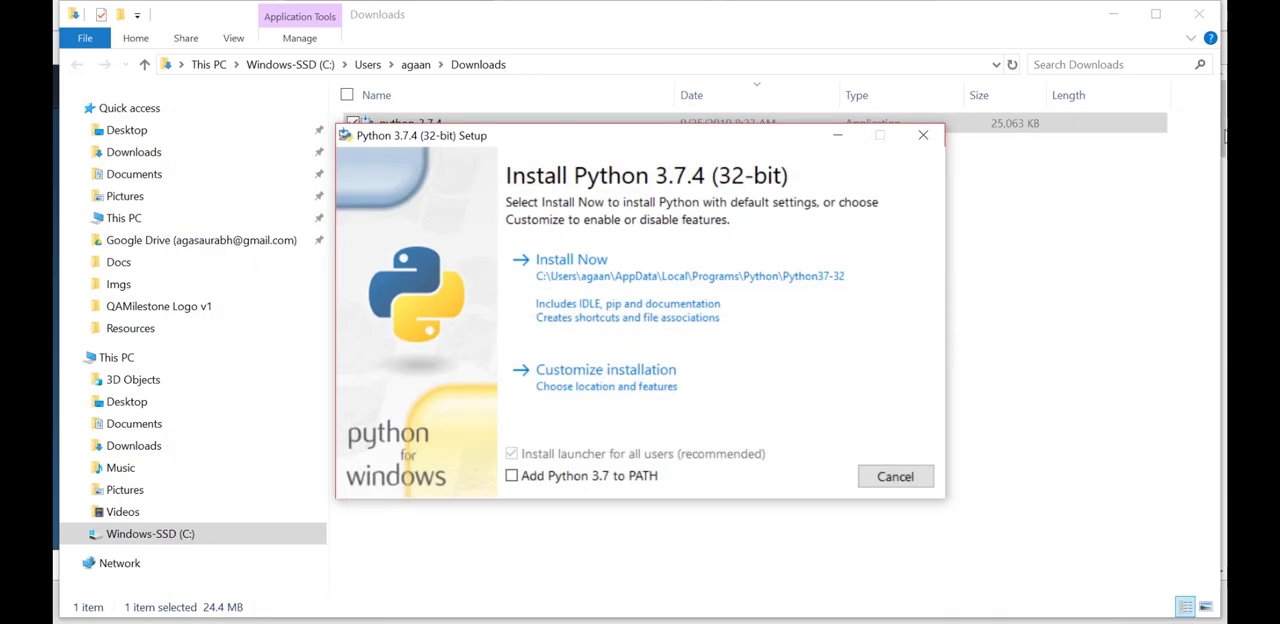
pyautogui.moveTo(750, 500)
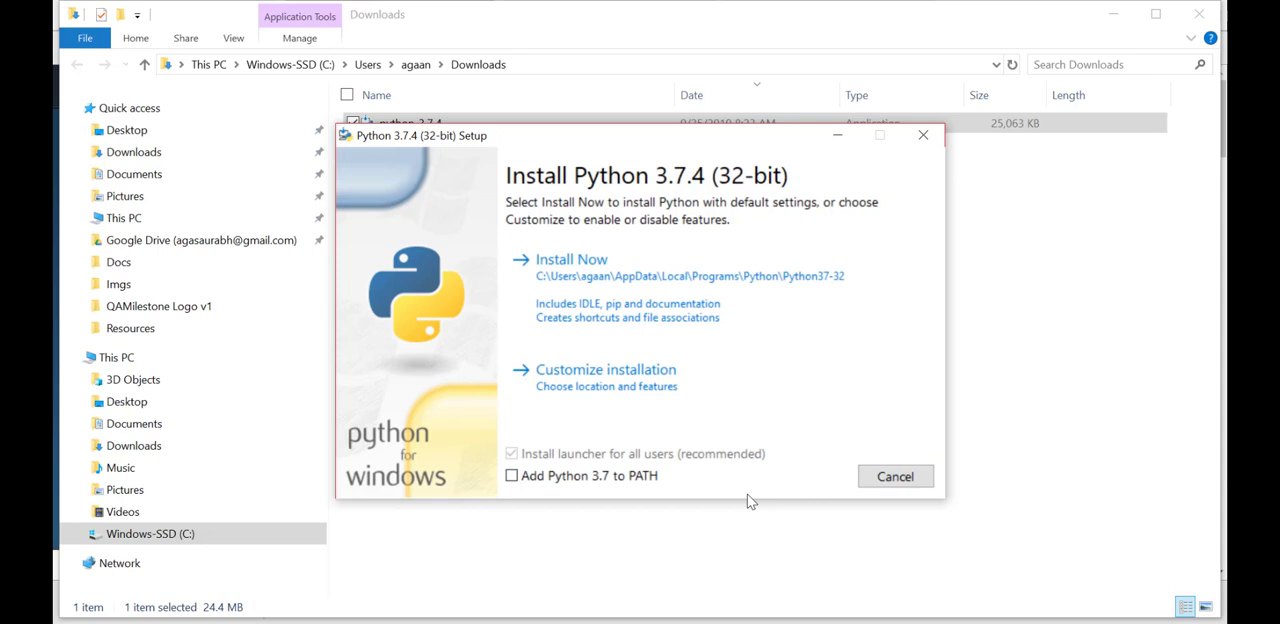
pyautogui.moveTo(590, 284)
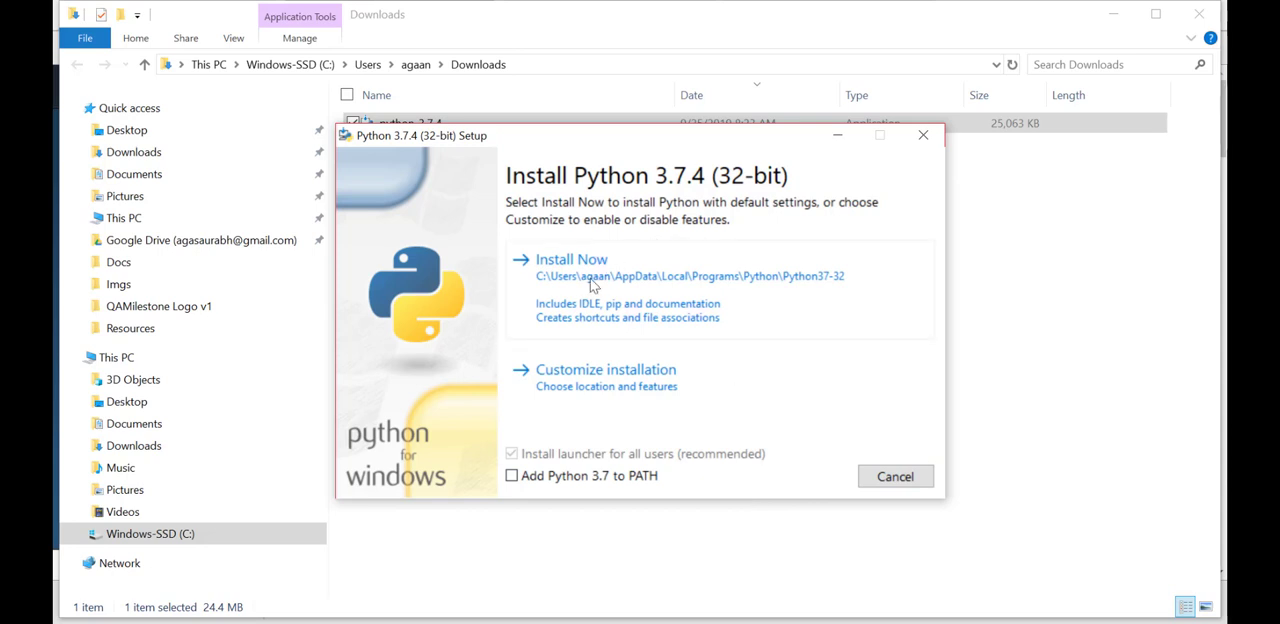
pyautogui.moveTo(660, 318)
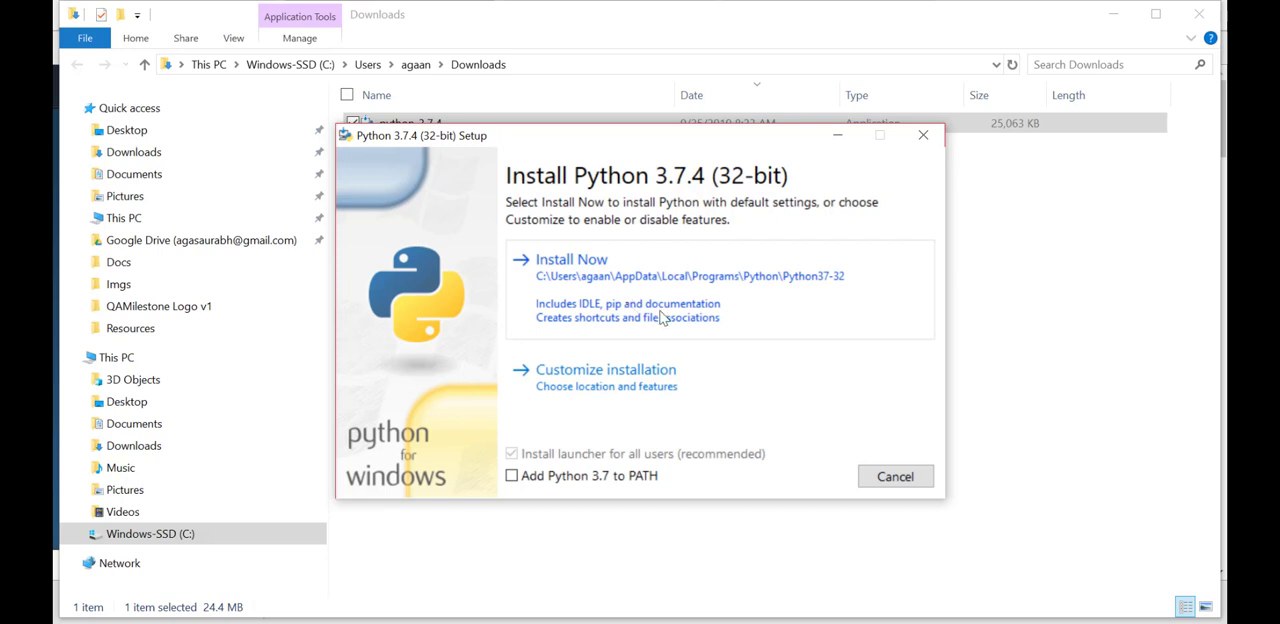
# - Relaunch the Python 3.7.4 installer, enable Add Python 3.7 to PATH, and choose Customize installation
pyautogui.click(572, 260)
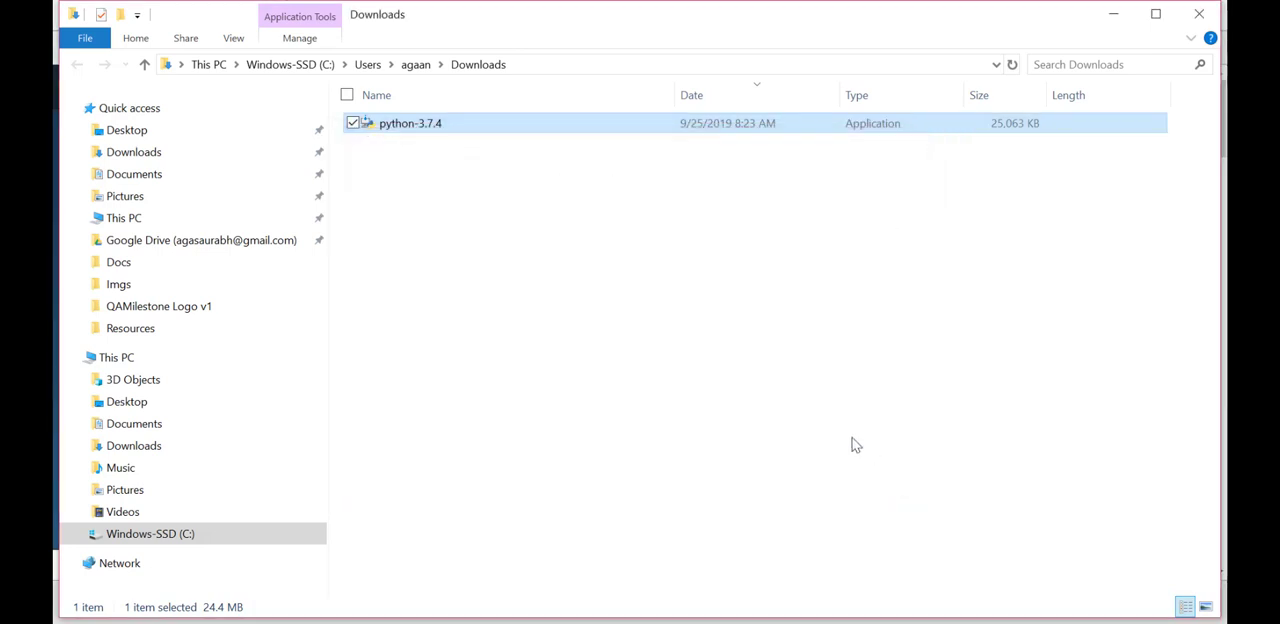
pyautogui.doubleClick(410, 122)
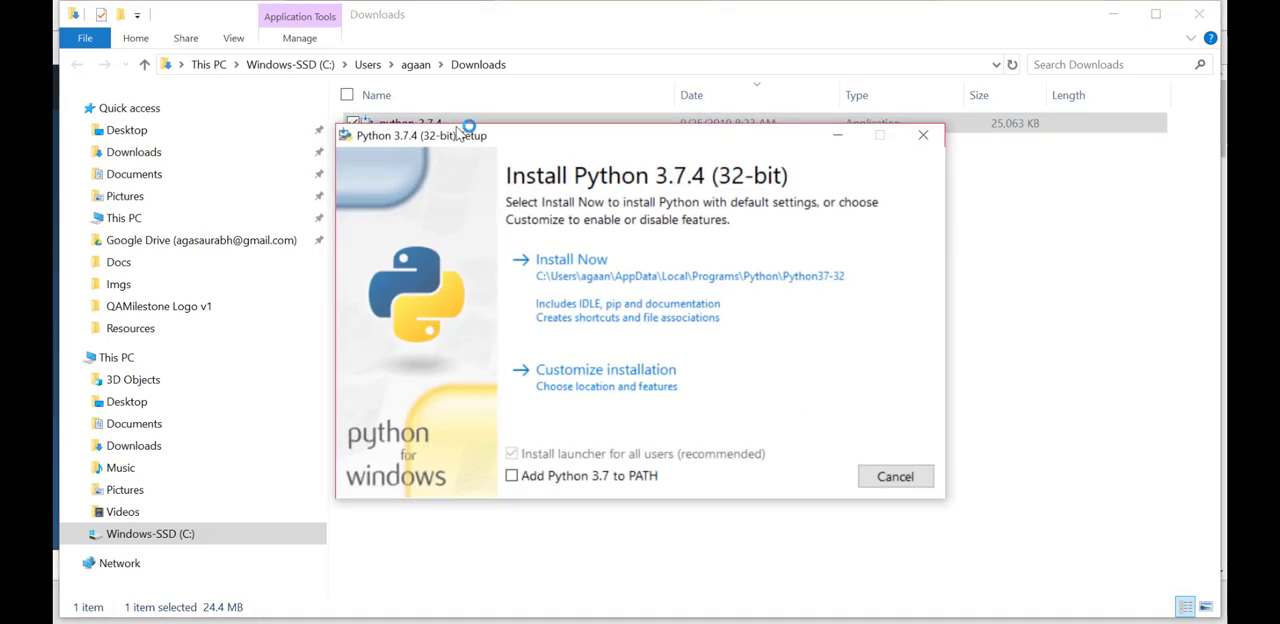
pyautogui.click(512, 476)
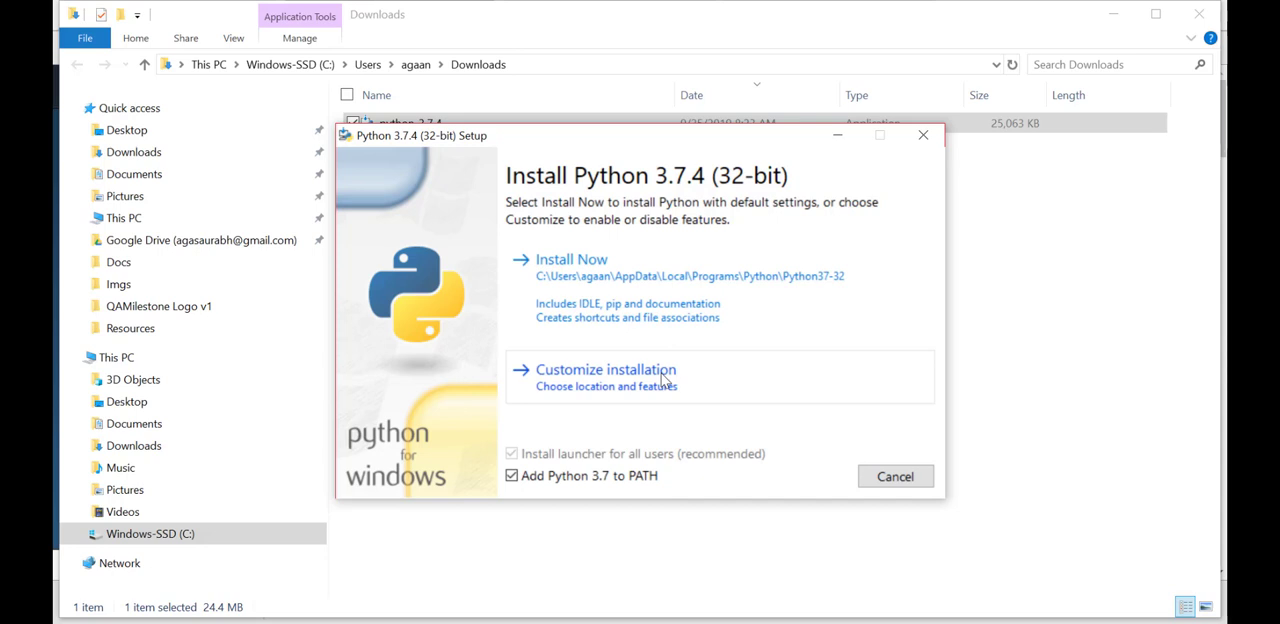
pyautogui.click(604, 368)
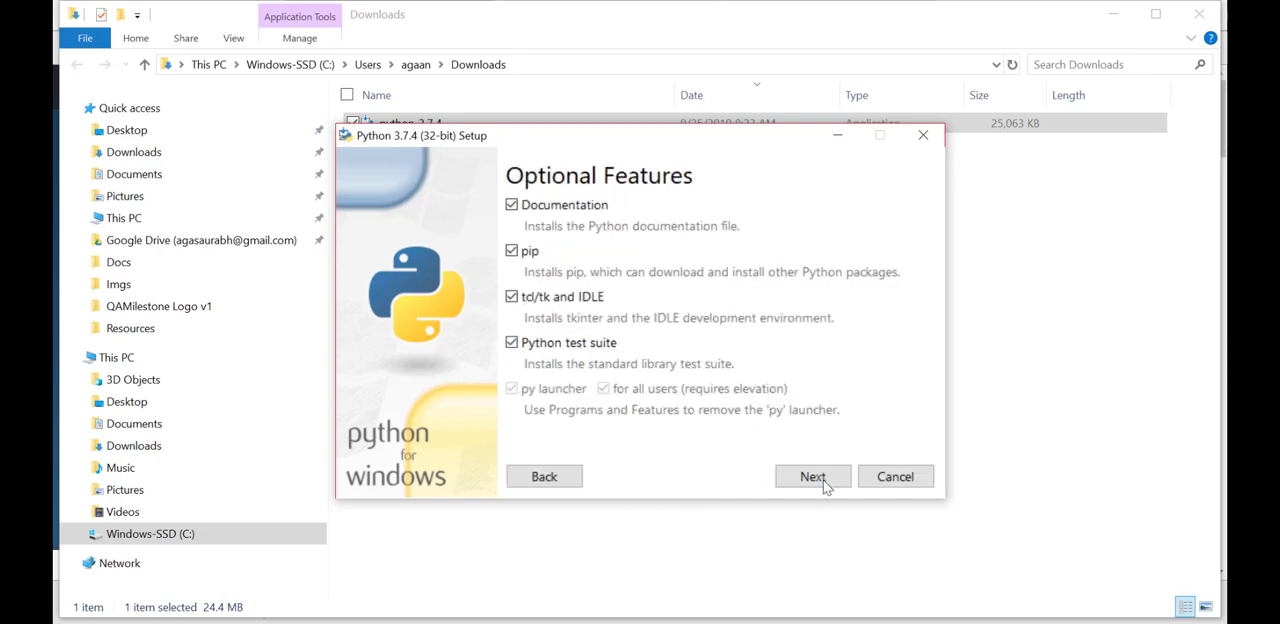
# - Continue to Advanced Options, go back, and view the Locust installation docs in Chrome
pyautogui.click(812, 476)
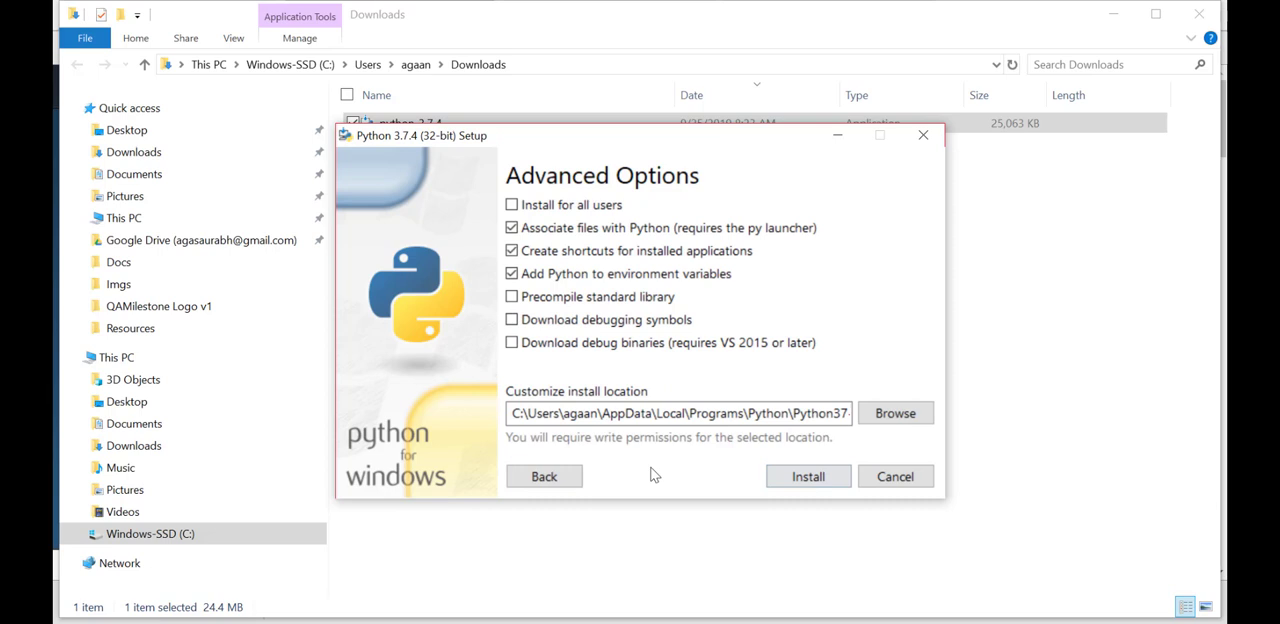
pyautogui.click(544, 476)
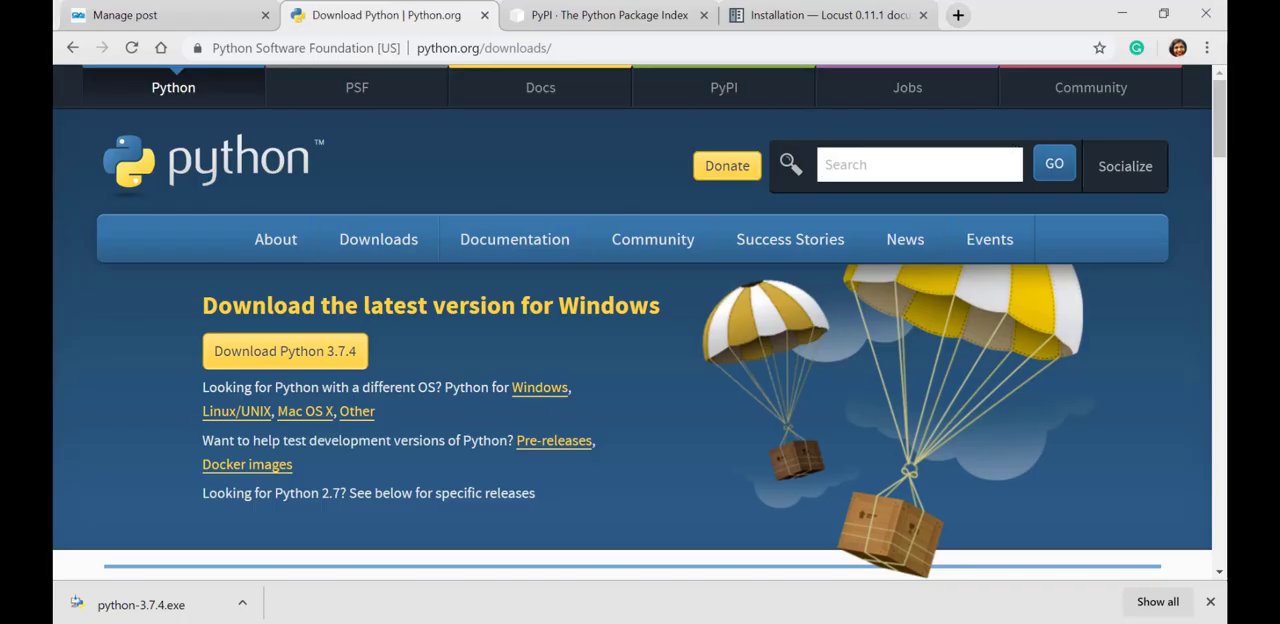
pyautogui.click(820, 16)
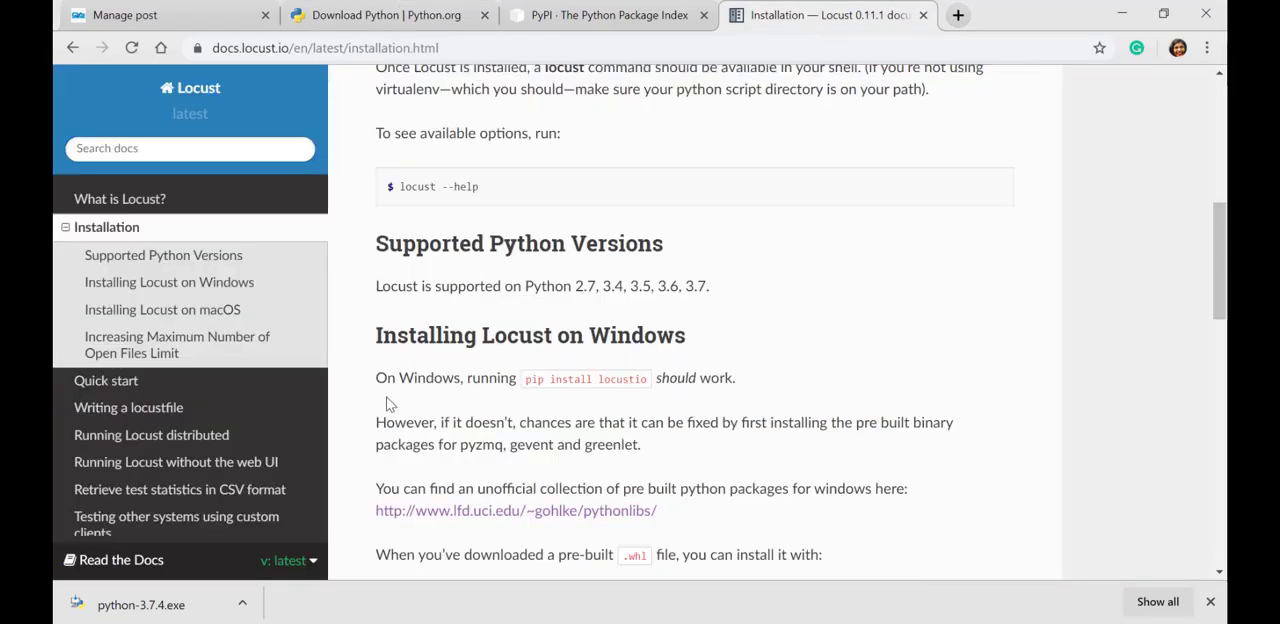
pyautogui.moveTo(456, 410)
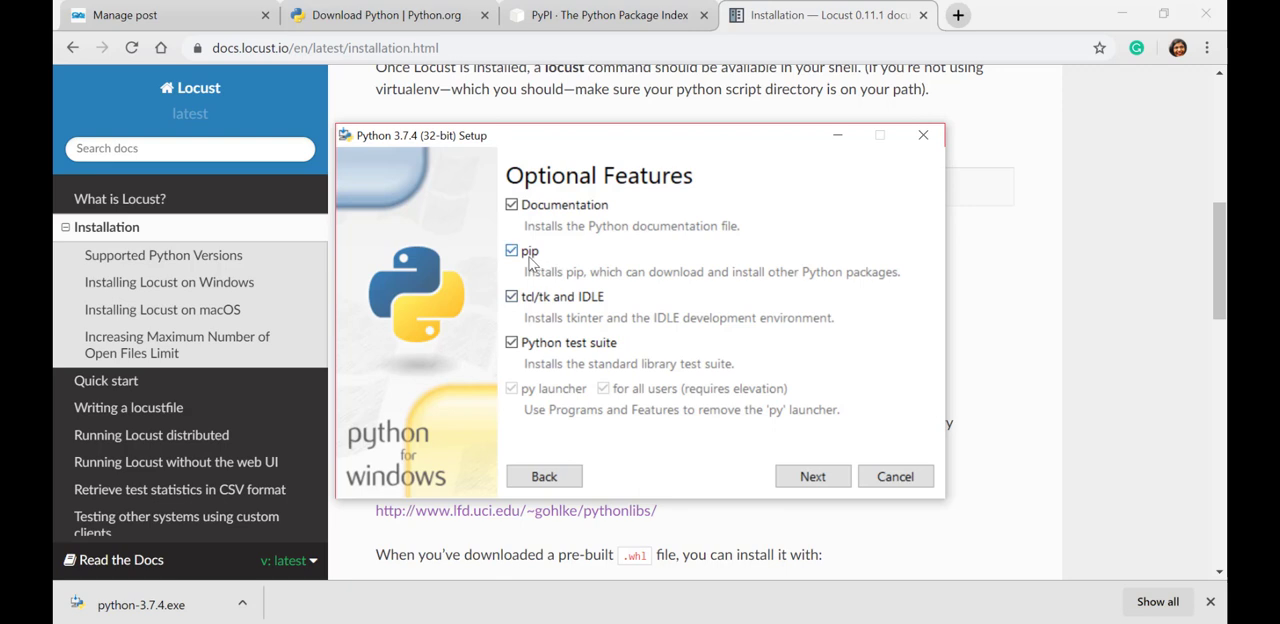
pyautogui.moveTo(564, 264)
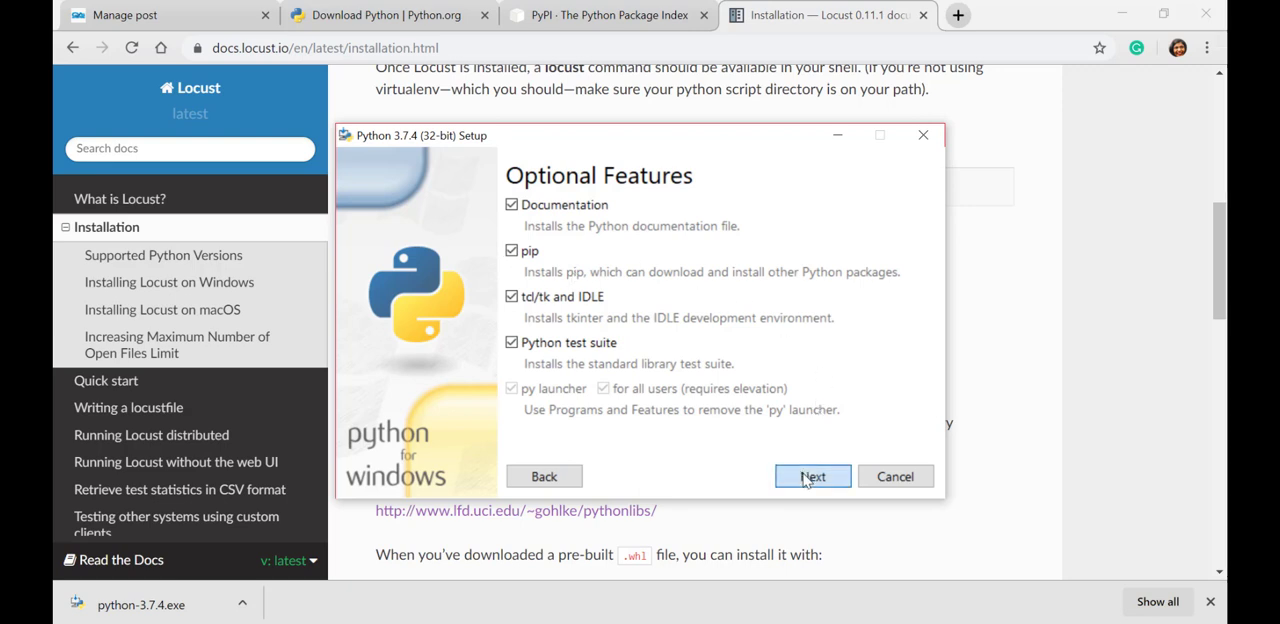
# - Continue past Optional Features to Advanced Options with install location C:\Python37
pyautogui.click(812, 476)
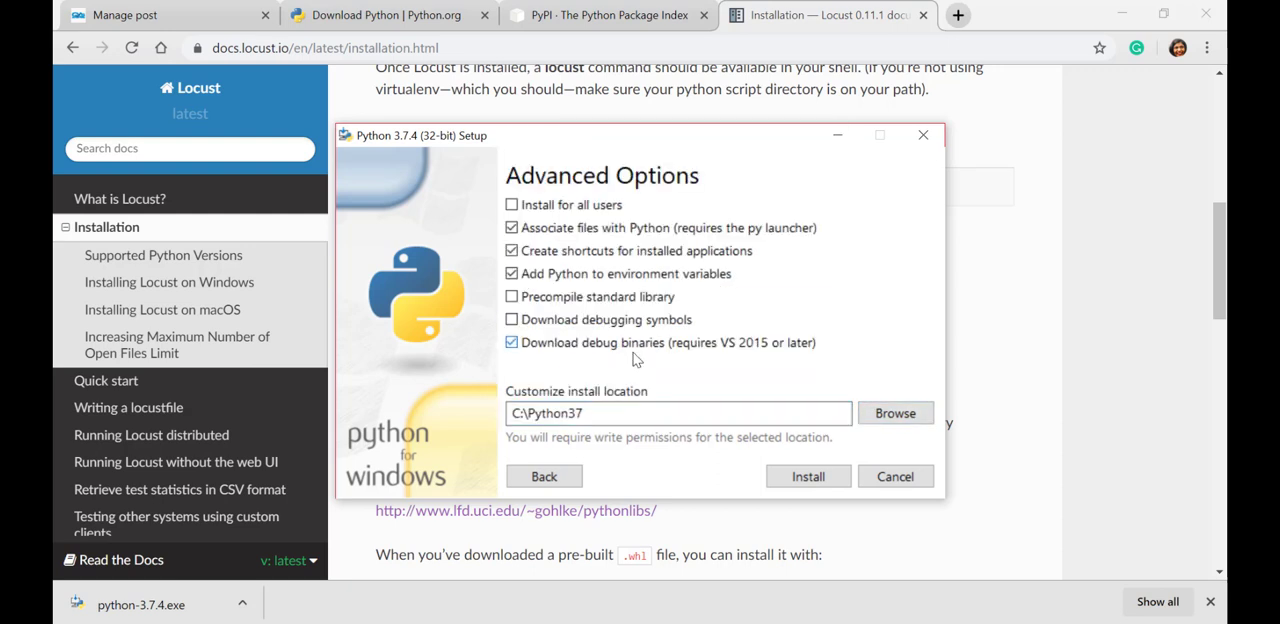
# - Uncheck Download debug binaries and install Python into C:\Python37 until setup succeeds
pyautogui.click(512, 342)
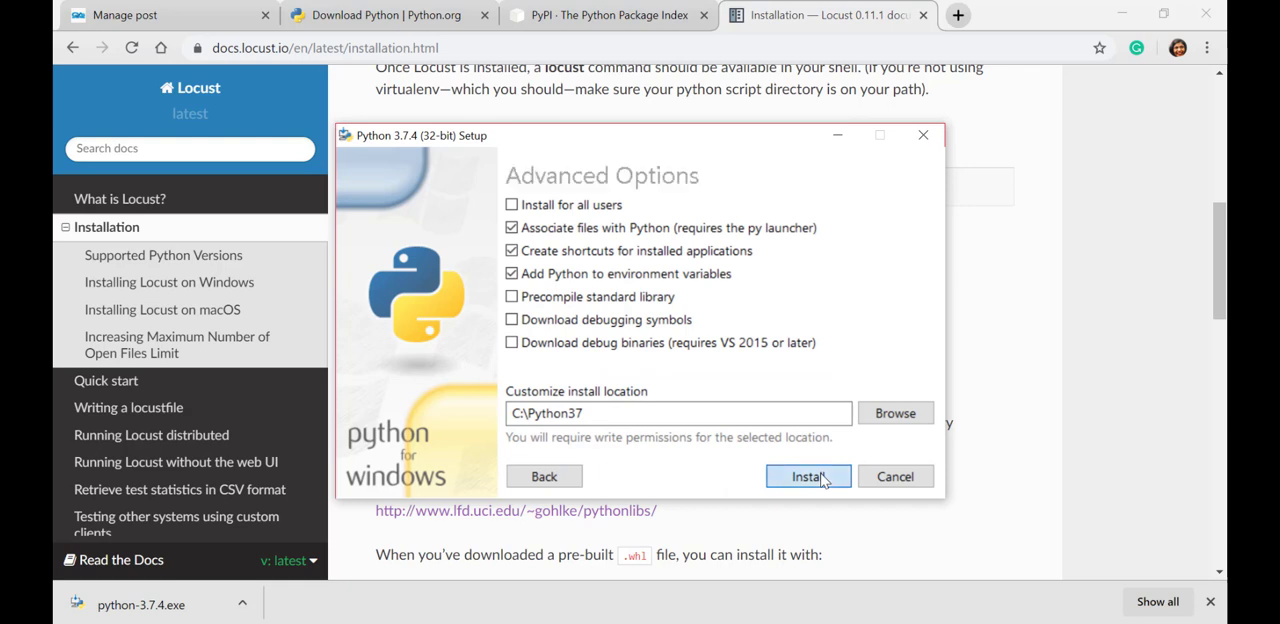
pyautogui.click(808, 476)
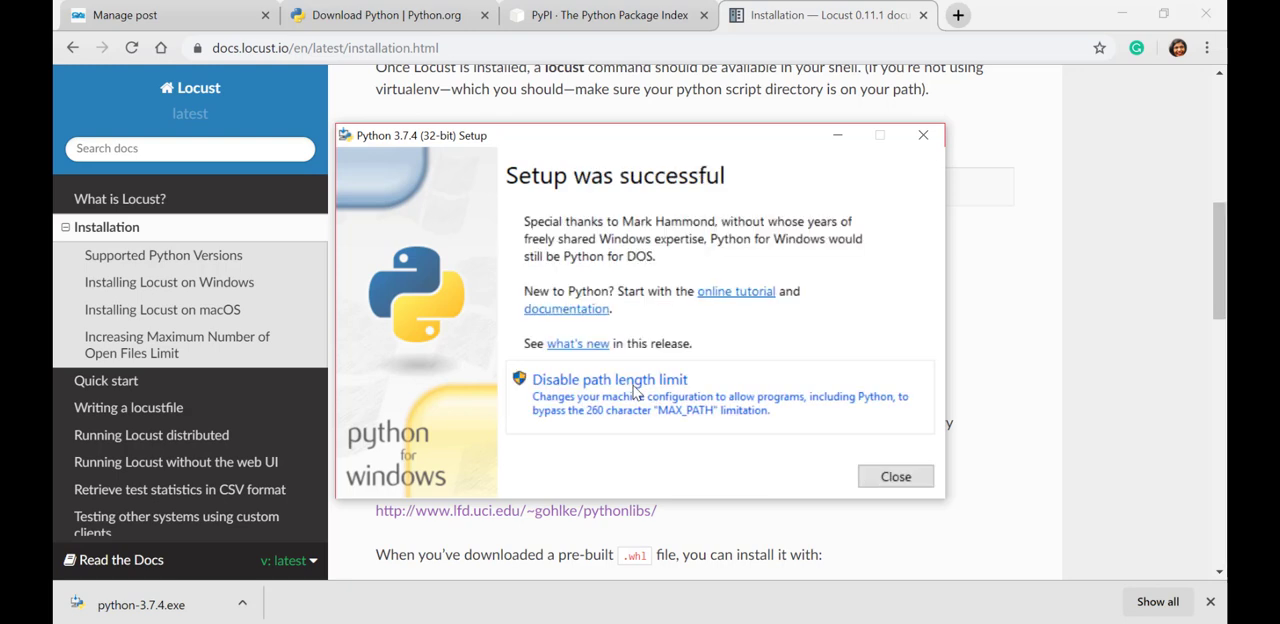
pyautogui.moveTo(268, 516)
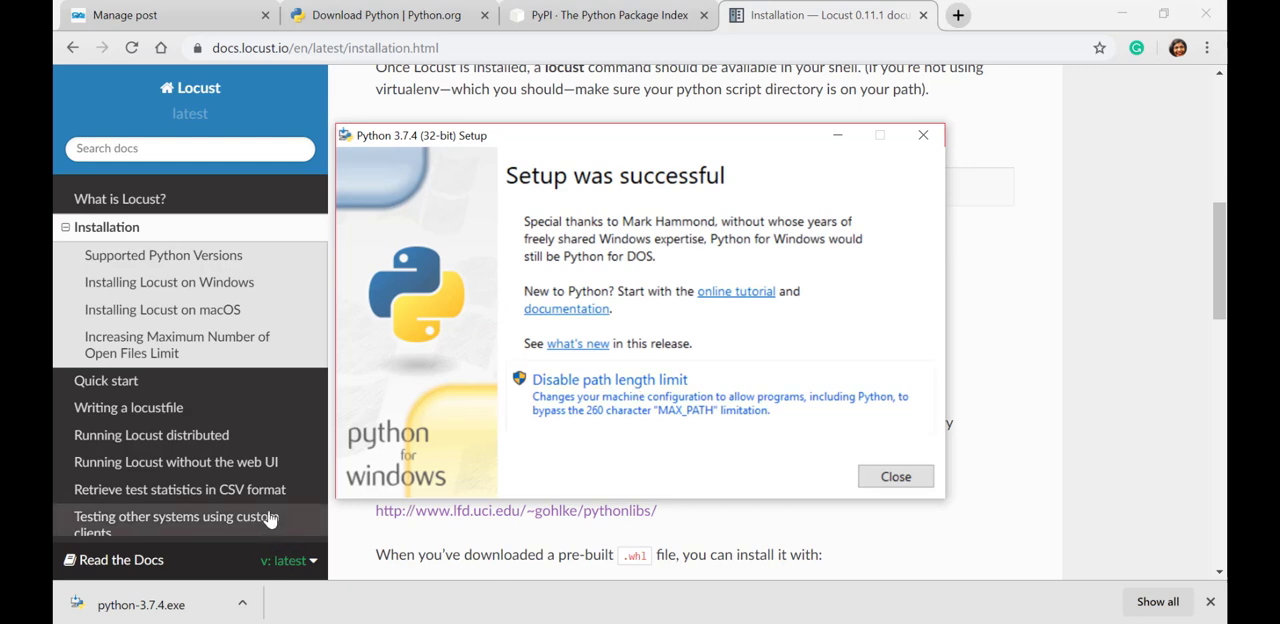
pyautogui.moveTo(460, 410)
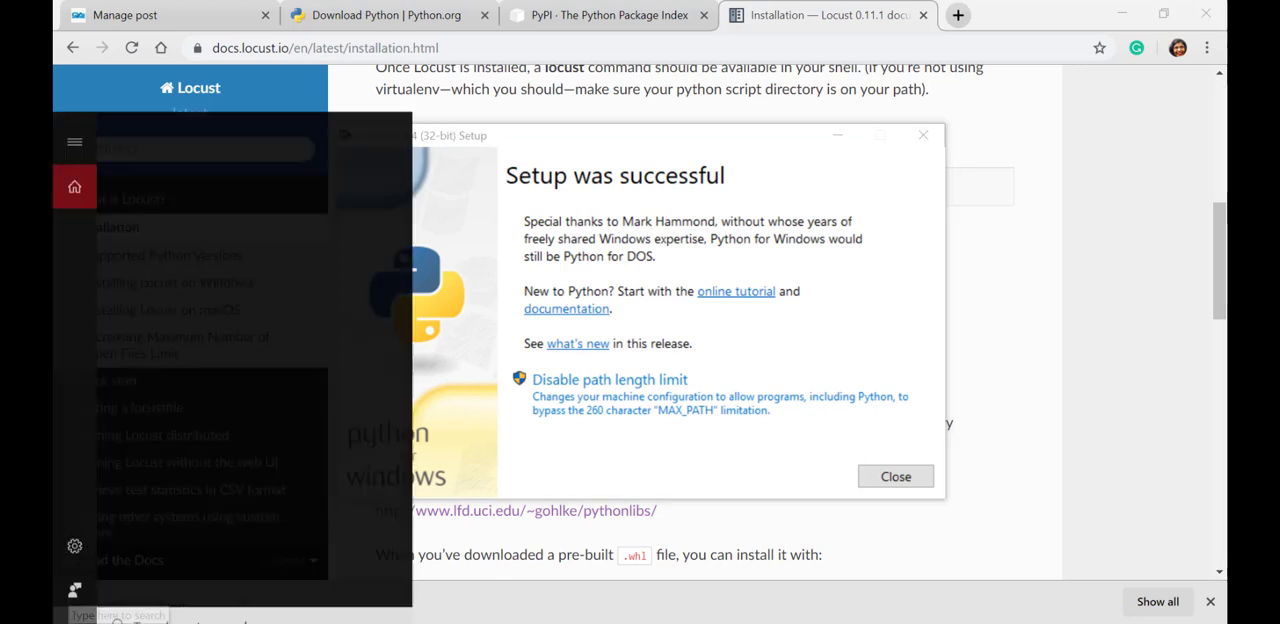
# - Search the Start menu for Python, showing Python 3.7 (32-bit) as best match
pyautogui.write('pyht')
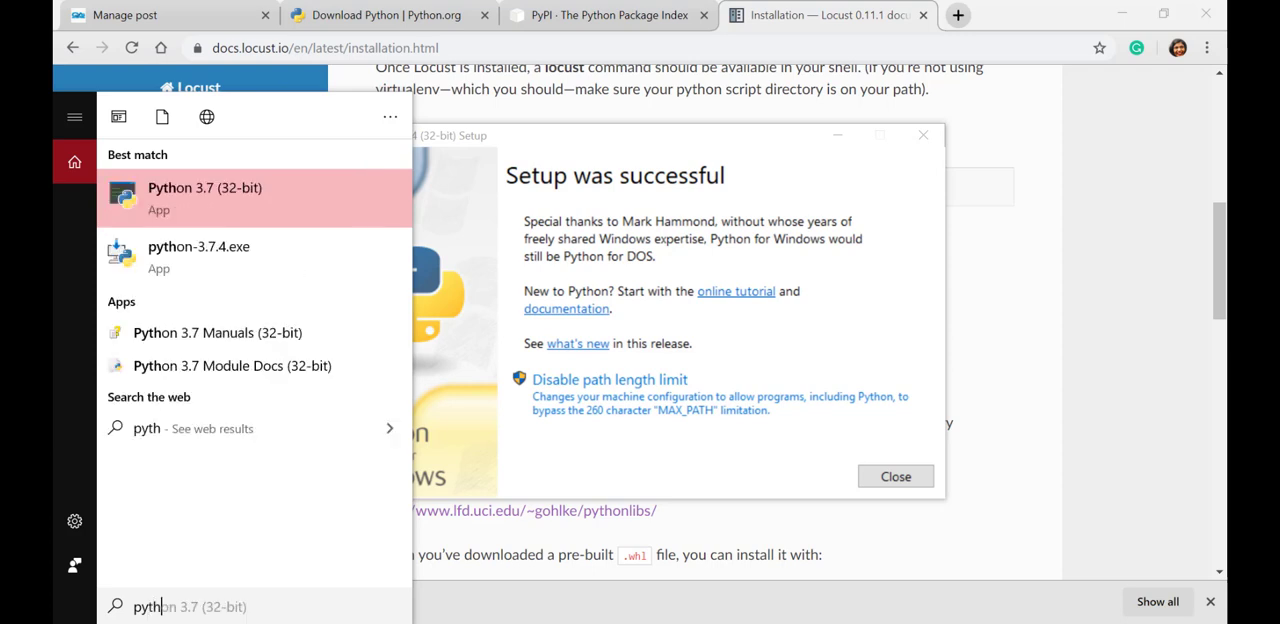
pyautogui.moveTo(156, 200)
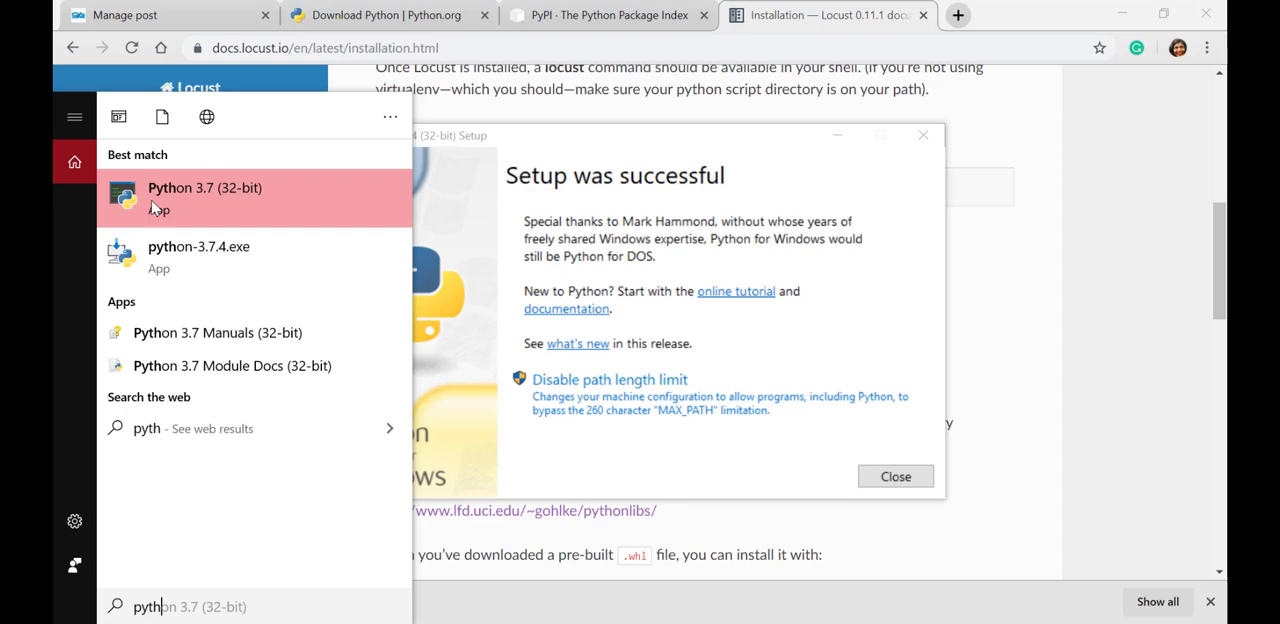
# - Launch the Python 3.7 (32-bit) interpreter and evaluate 2+3 to get 5
pyautogui.click(204, 196)
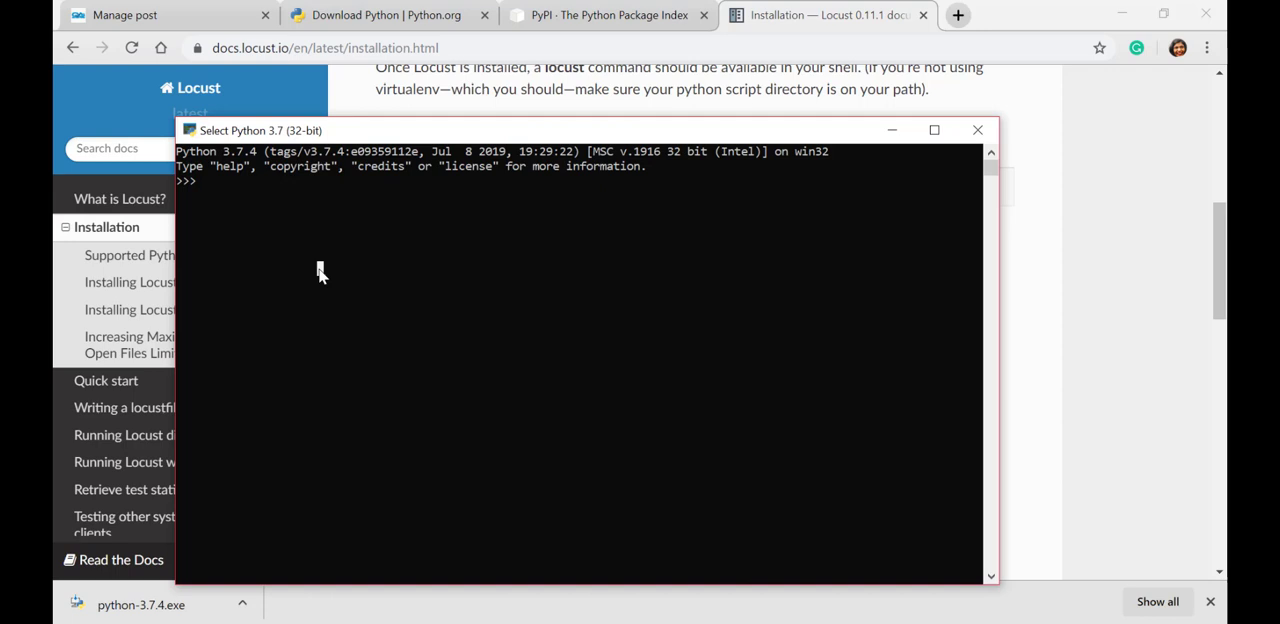
pyautogui.write('2')
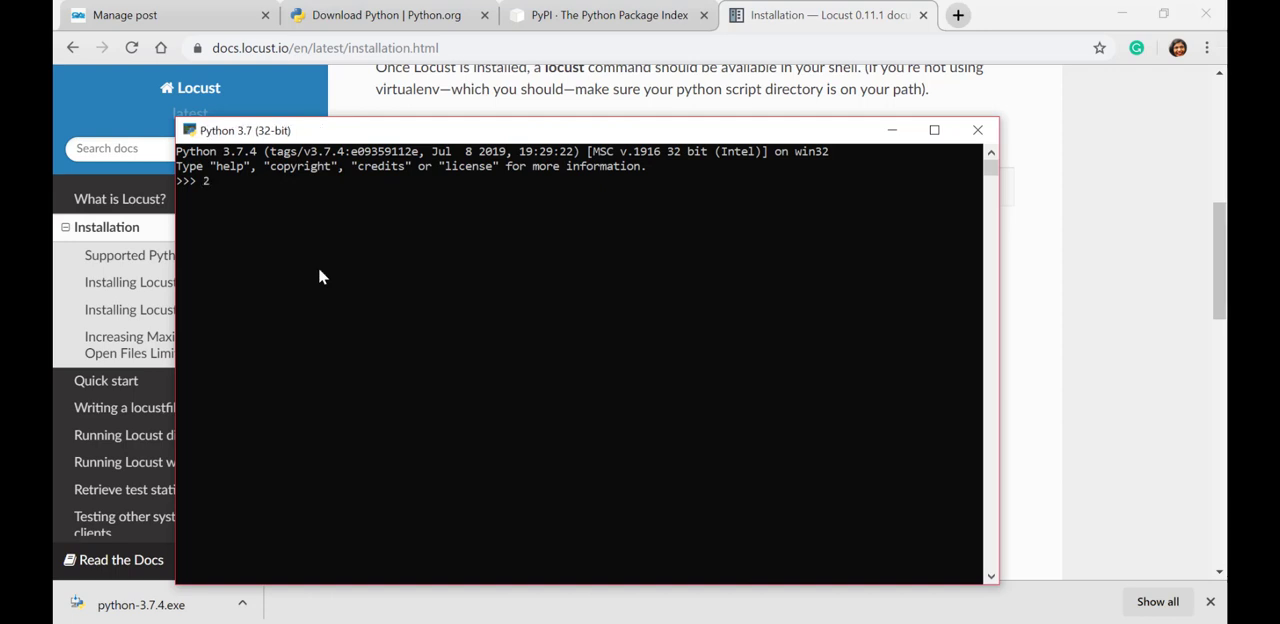
pyautogui.press('Return')
pyautogui.write('e')
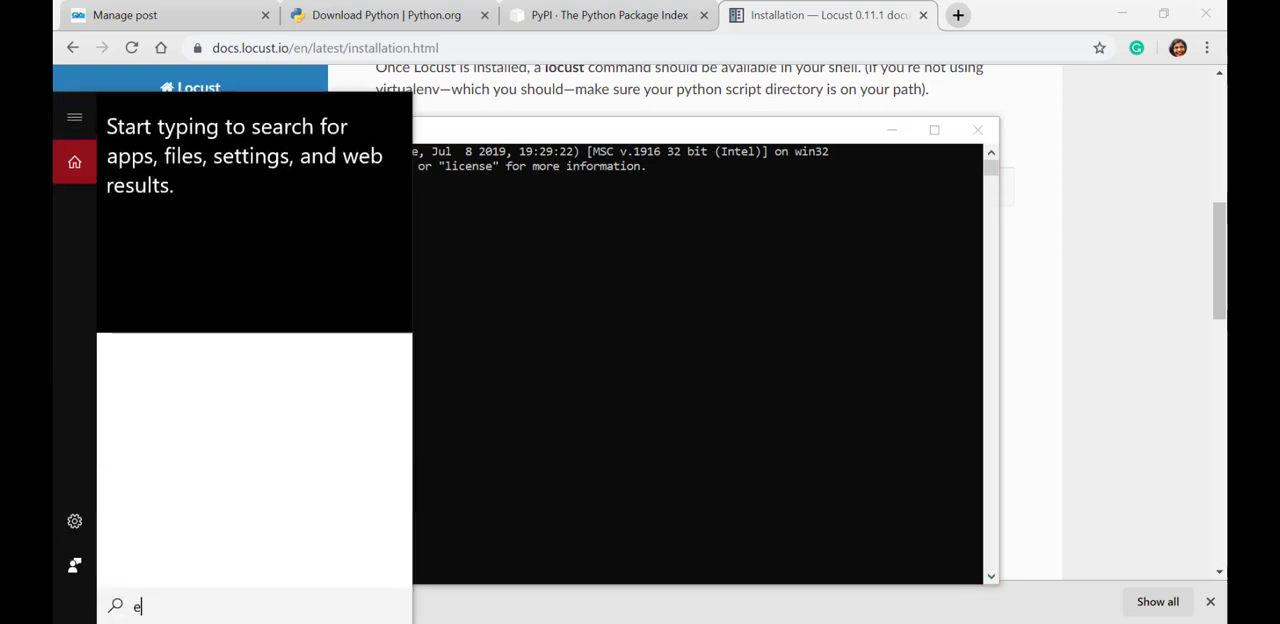
# - In Environment Variables, verify Path lists C:\Python37 and C:\Python37\Scripts, then switch to File Explorer
pyautogui.write('nv')
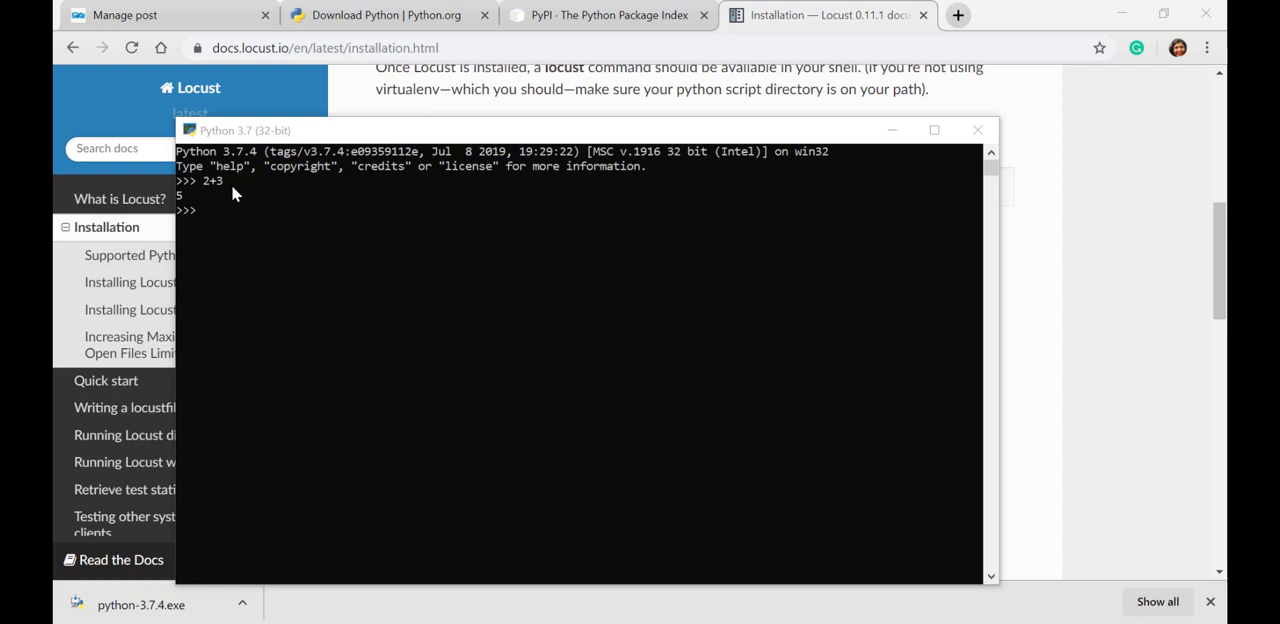
pyautogui.moveTo(220, 500)
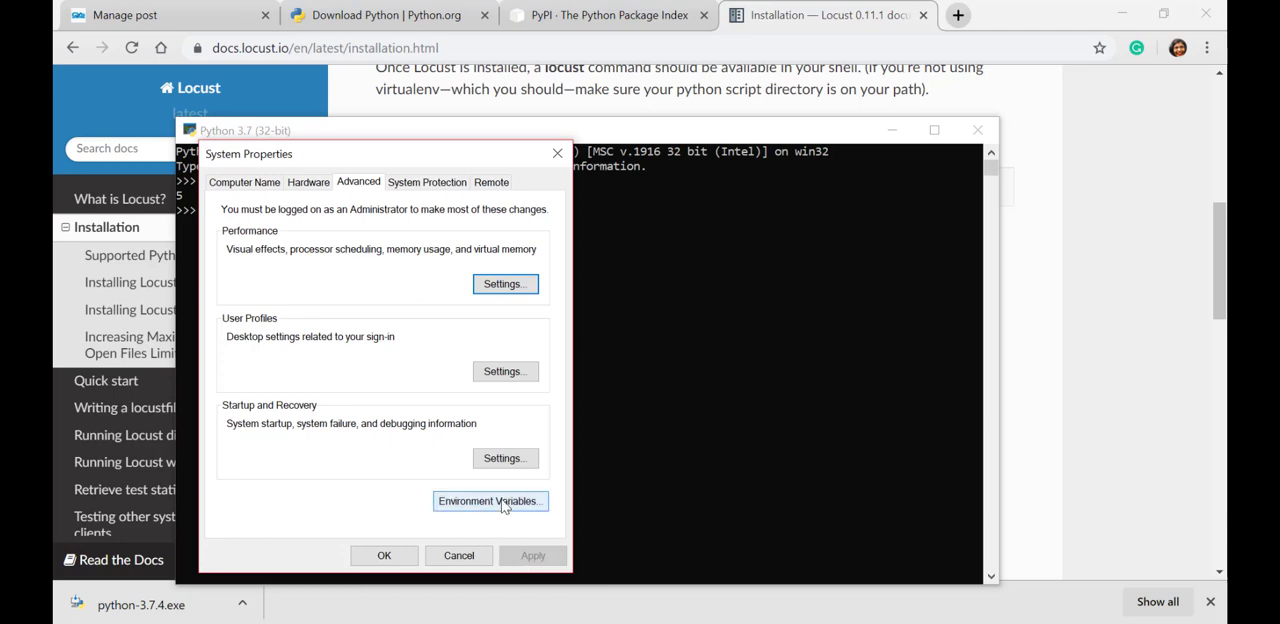
pyautogui.click(490, 500)
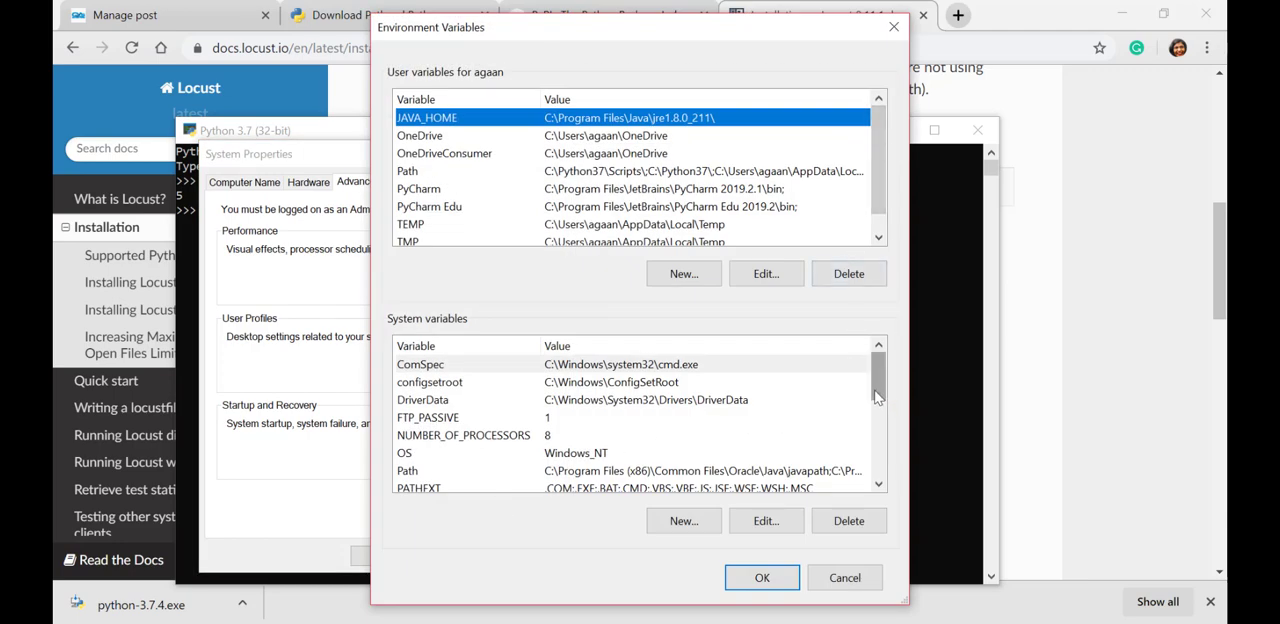
pyautogui.moveTo(758, 478)
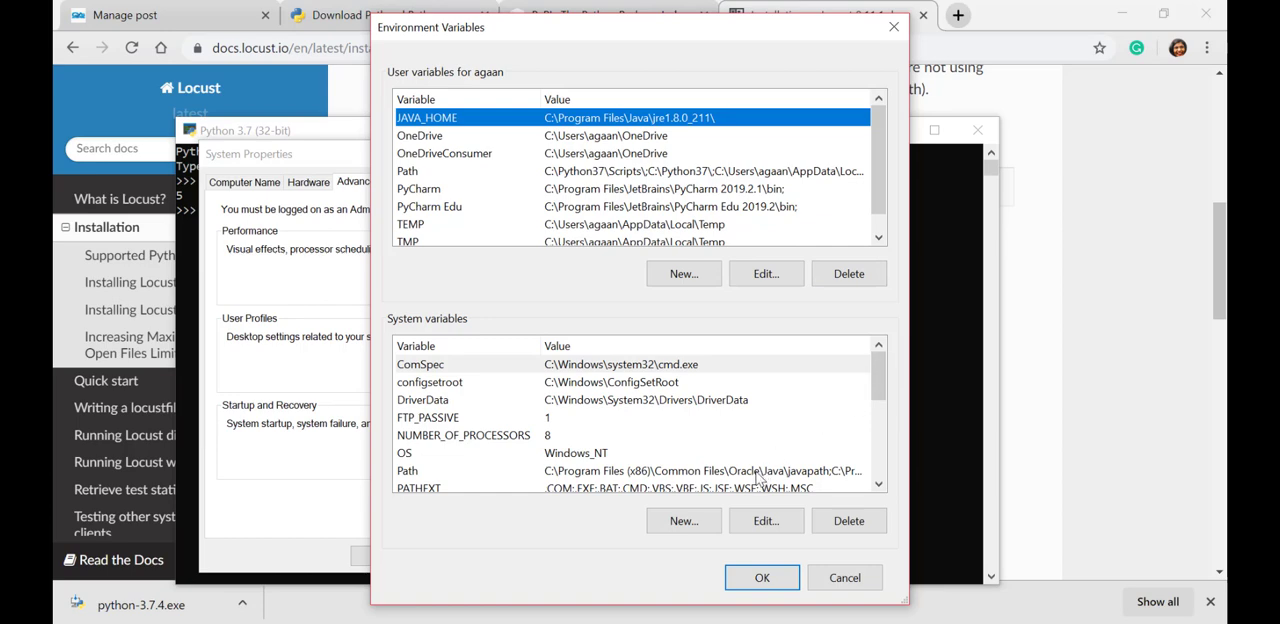
pyautogui.click(764, 520)
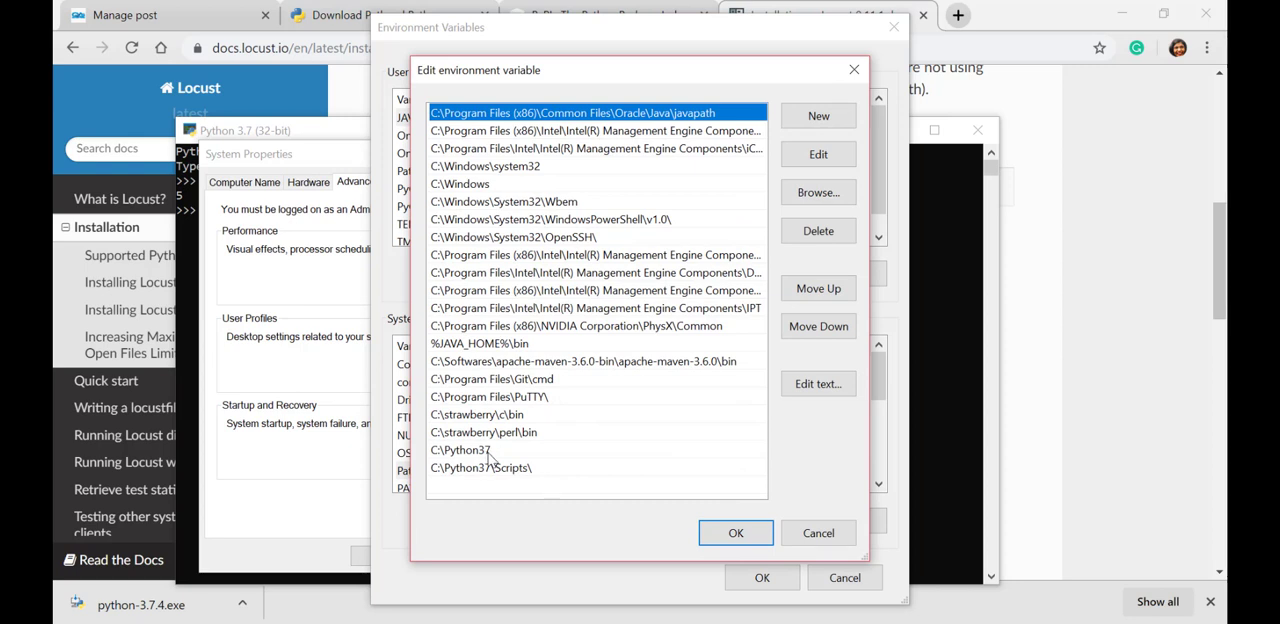
pyautogui.moveTo(548, 476)
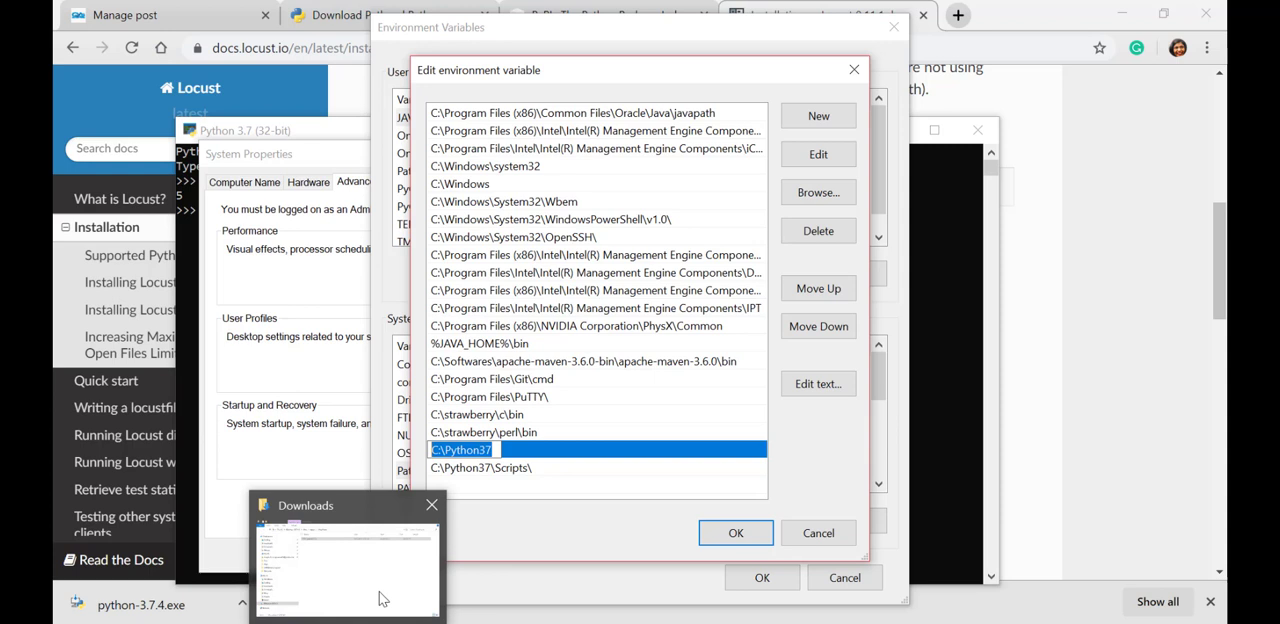
pyautogui.click(344, 560)
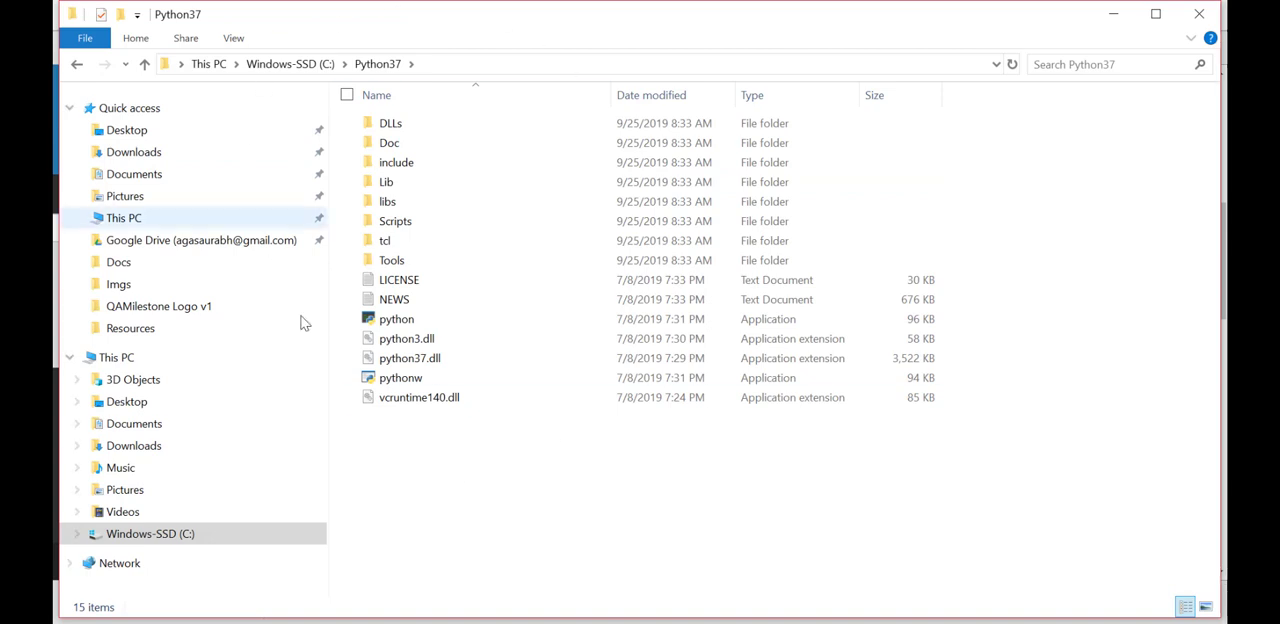
# - Open the Scripts folder inside C:\Python37 in File Explorer
pyautogui.click(396, 220)
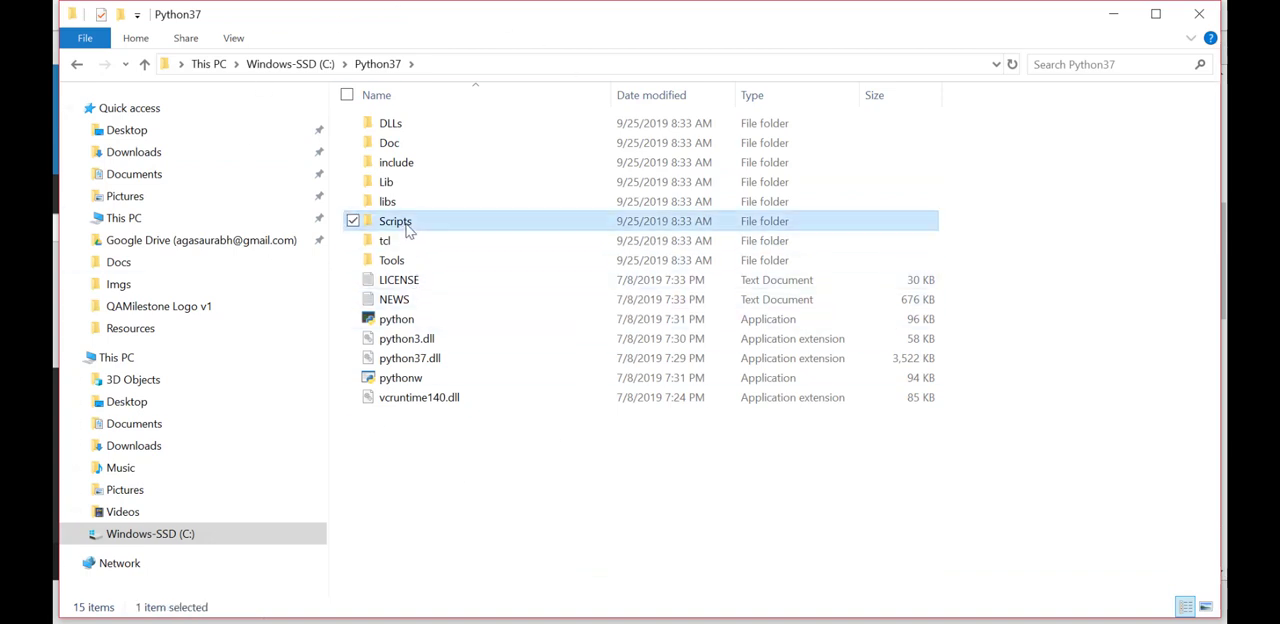
pyautogui.doubleClick(396, 220)
pyautogui.write('p')
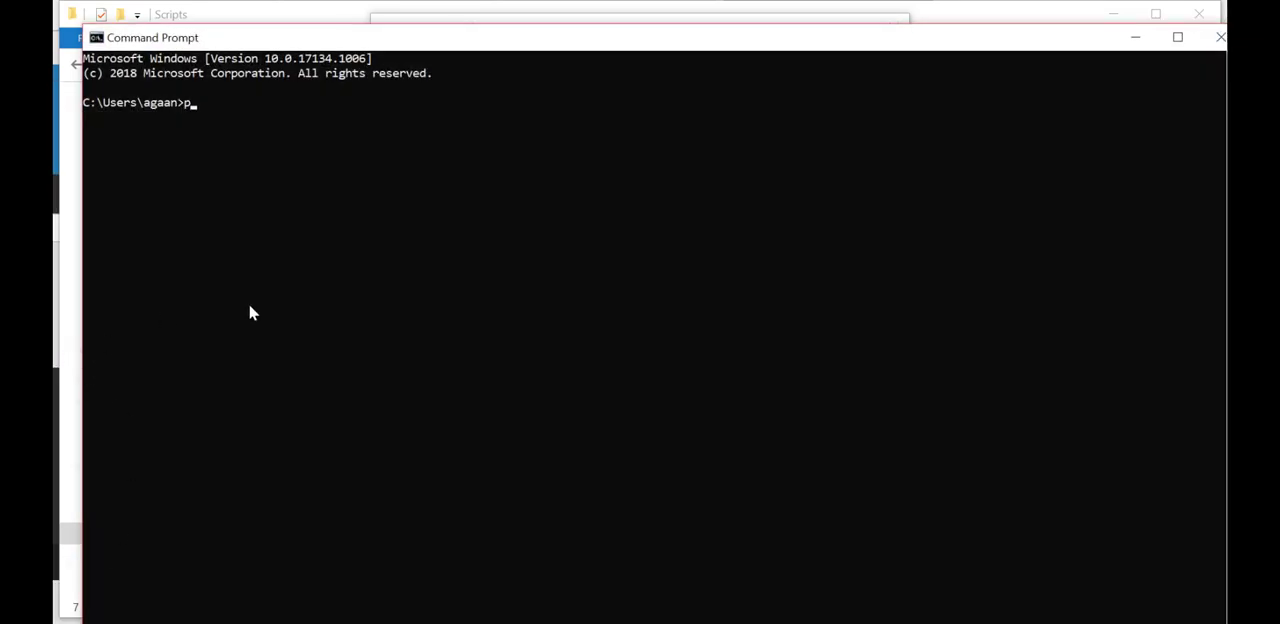
# - Run 'python --version' to confirm Python 3.7.4 is installed
pyautogui.write('ython --')
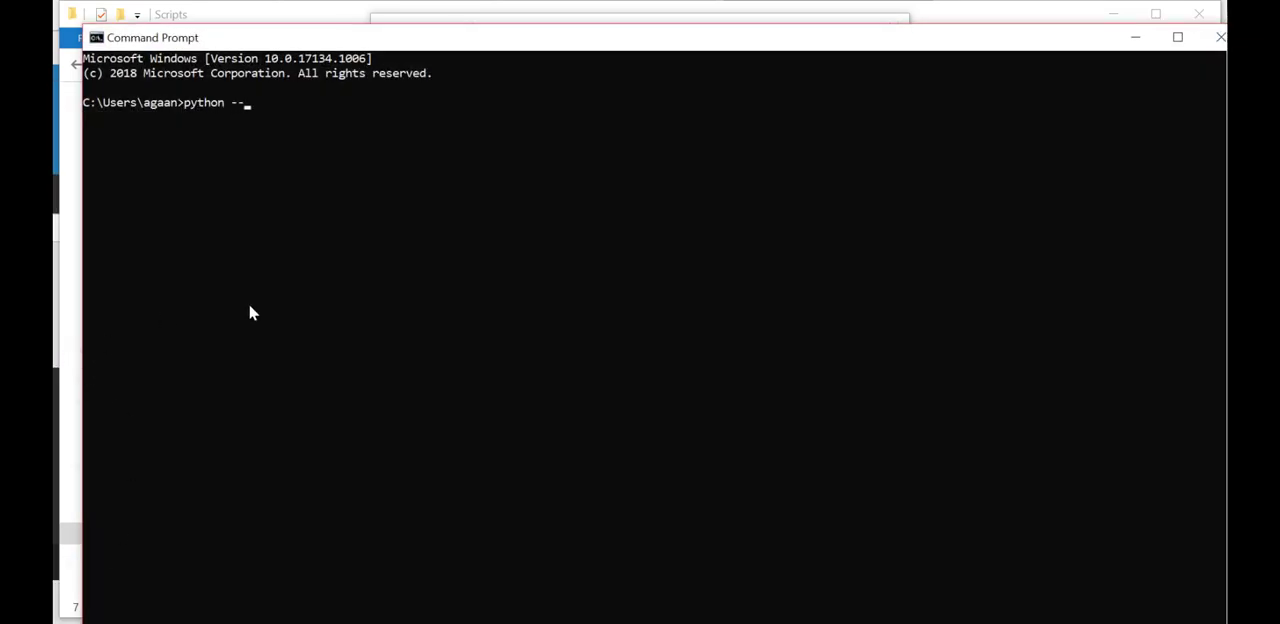
pyautogui.write('version')
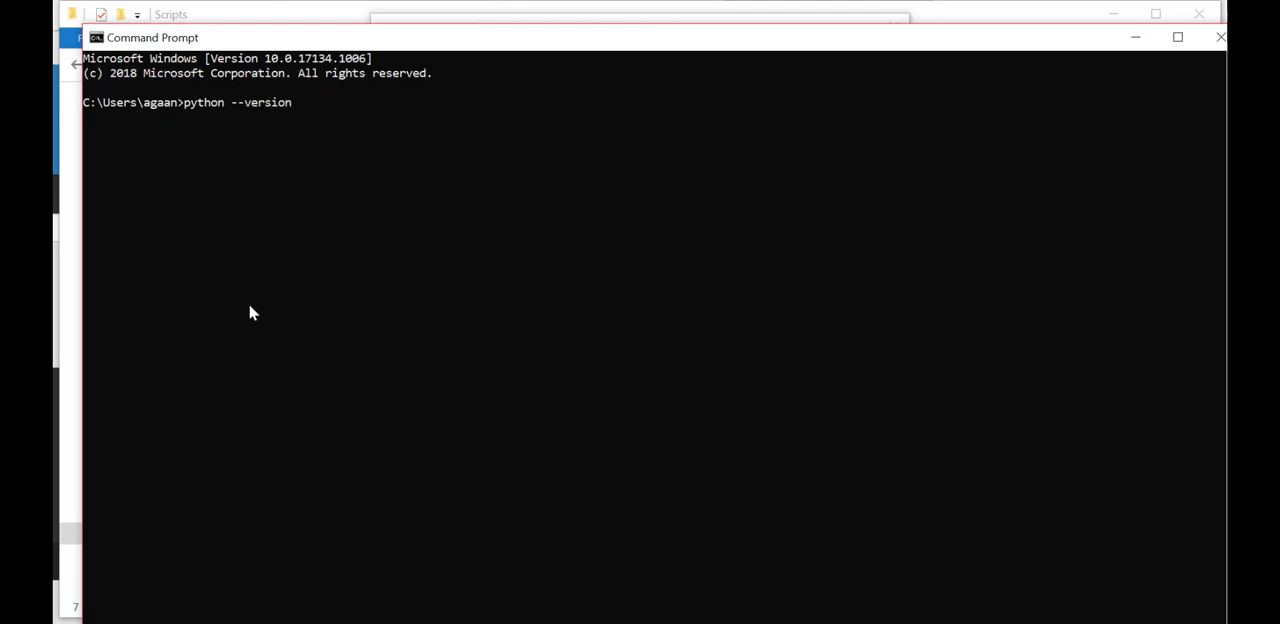
pyautogui.press('Return')
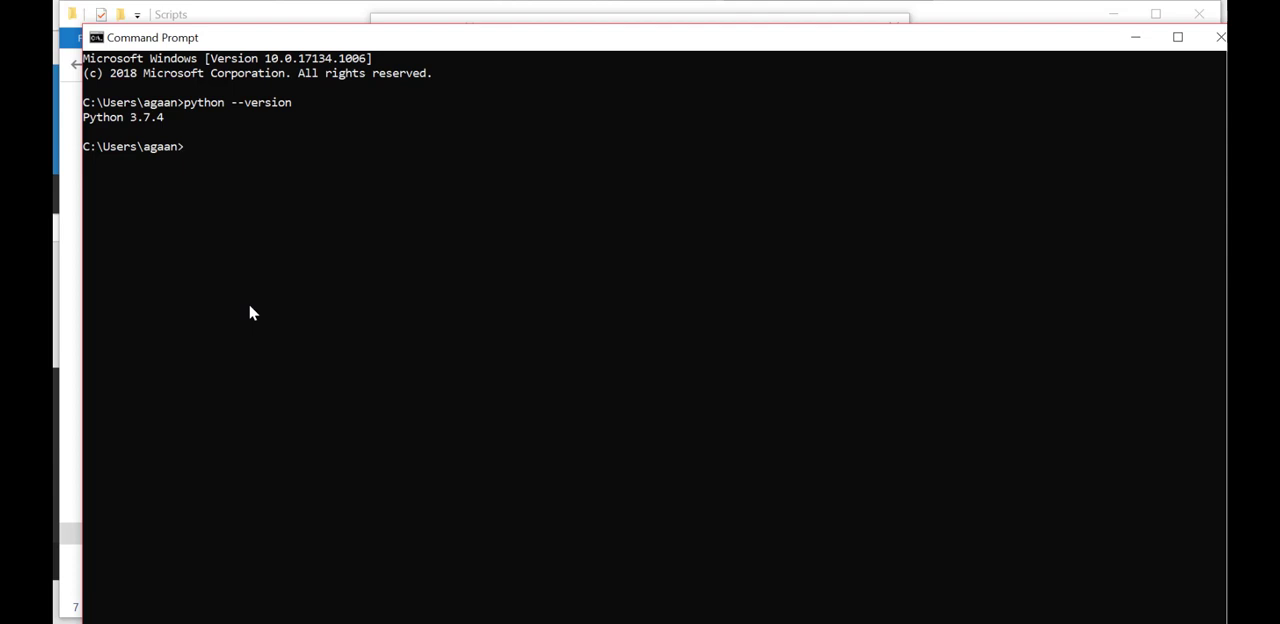
# - Attempt 'pip install locustio', which fails as unsupported, then start a 'where pip' check
pyautogui.write('pip')
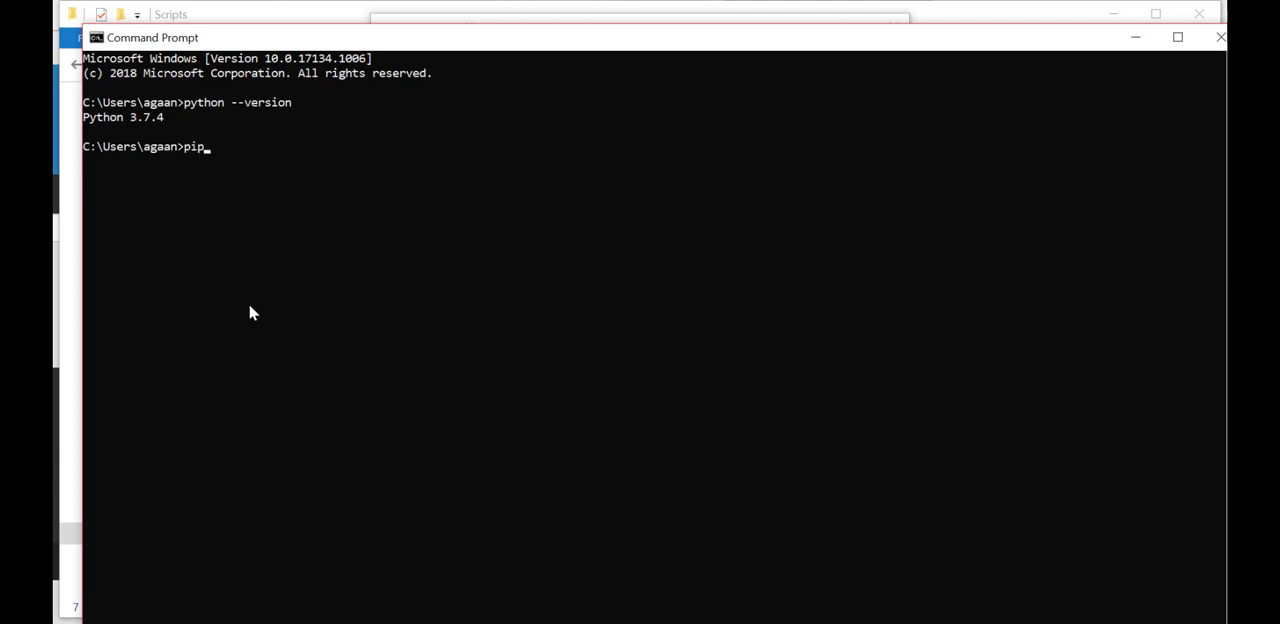
pyautogui.write('instal')
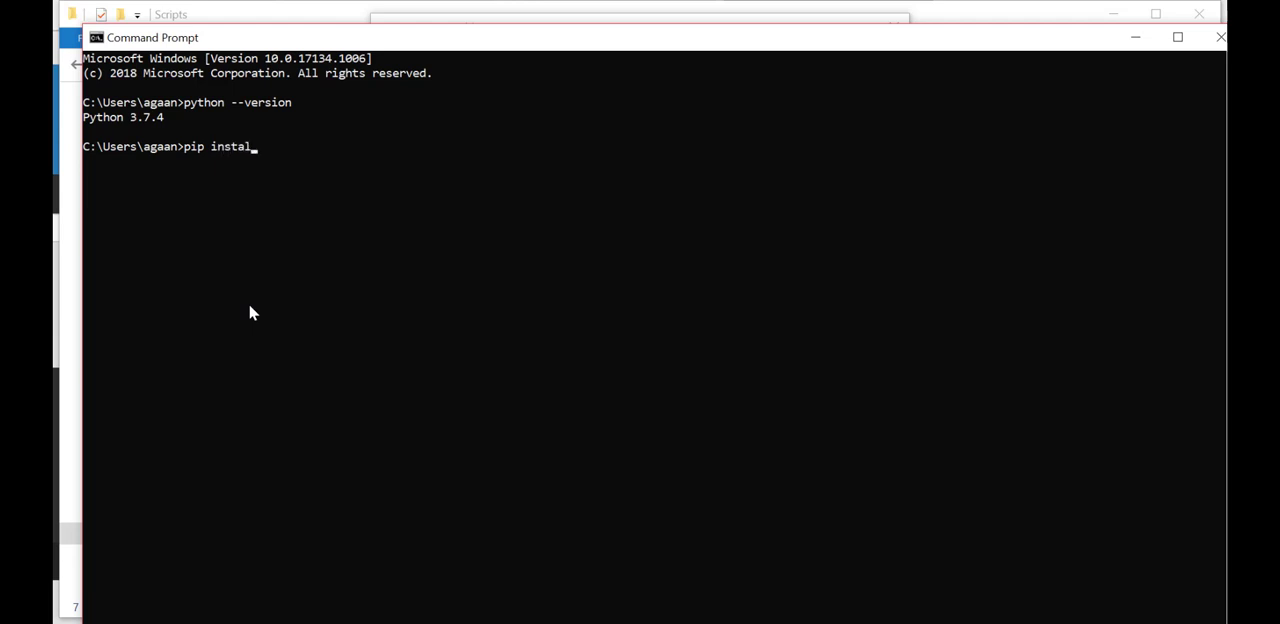
pyautogui.write('l locusy')
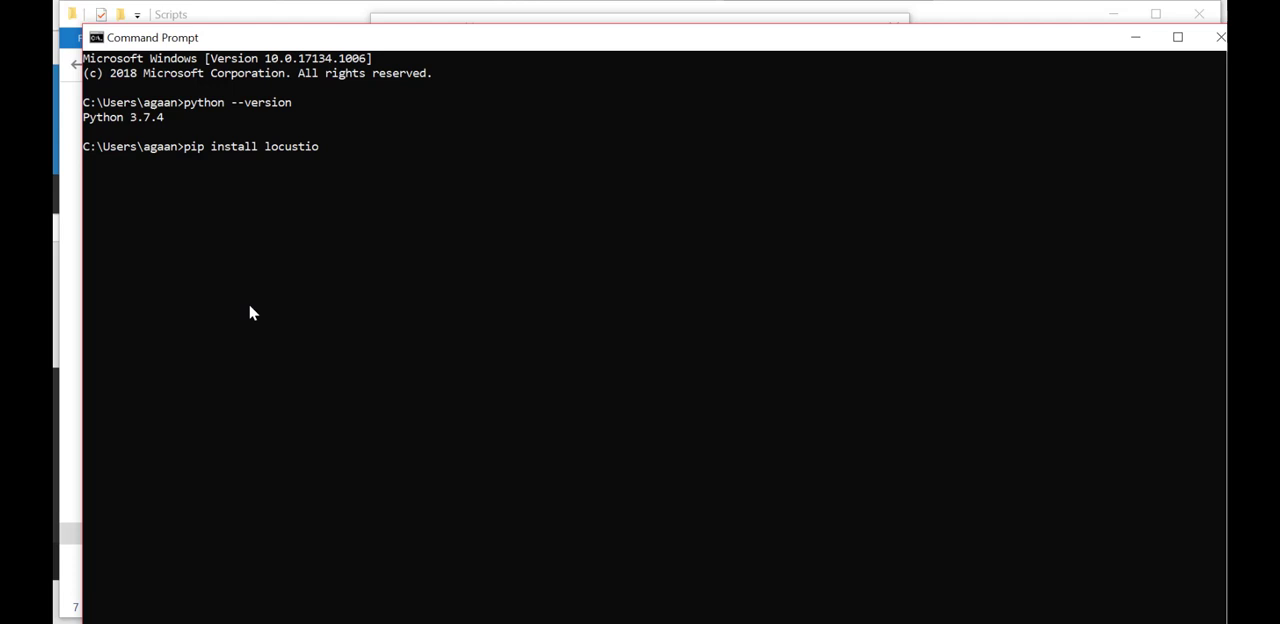
pyautogui.press('Return')
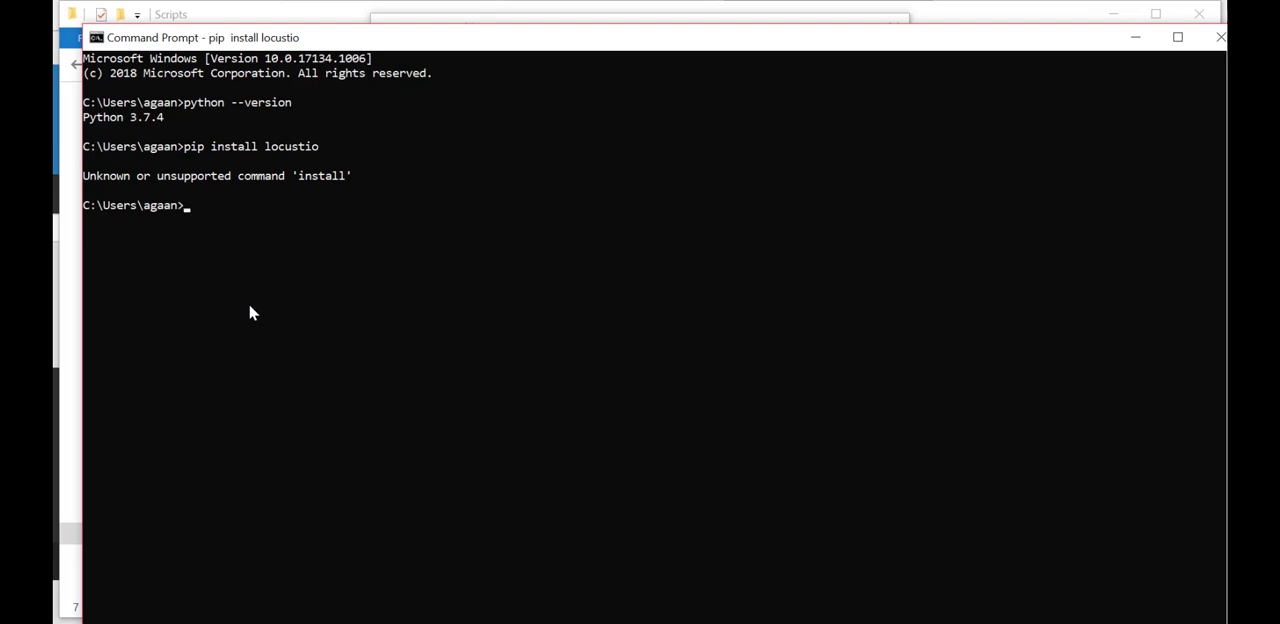
pyautogui.write('where pip')
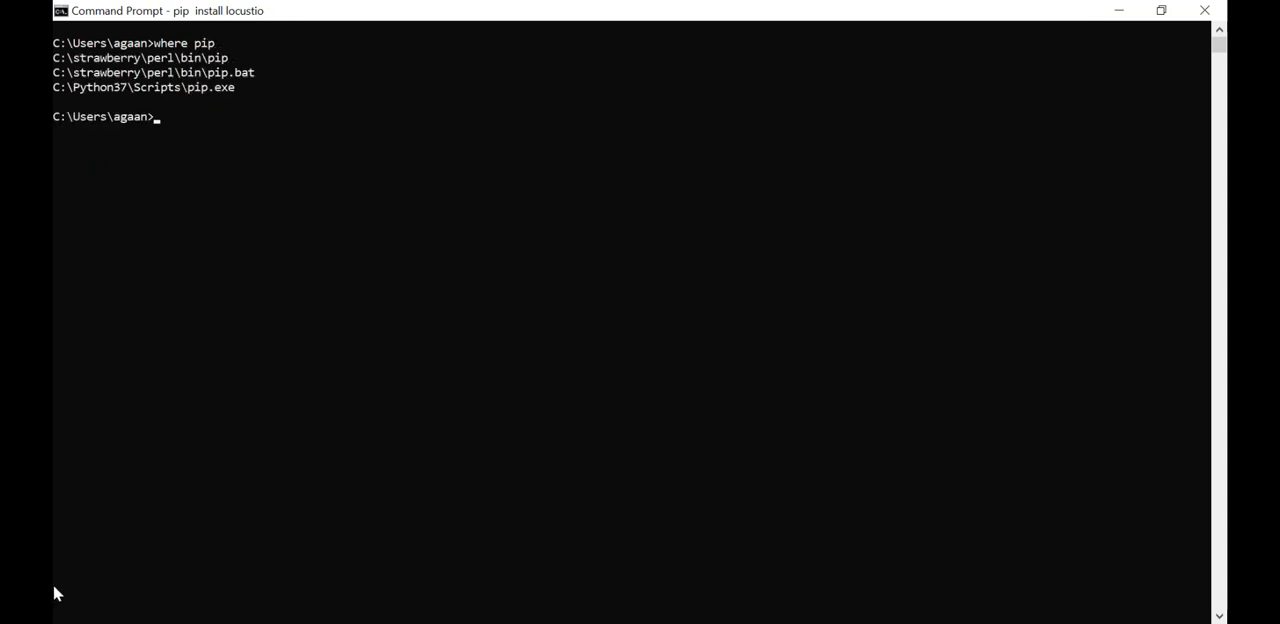
pyautogui.moveTo(228, 68)
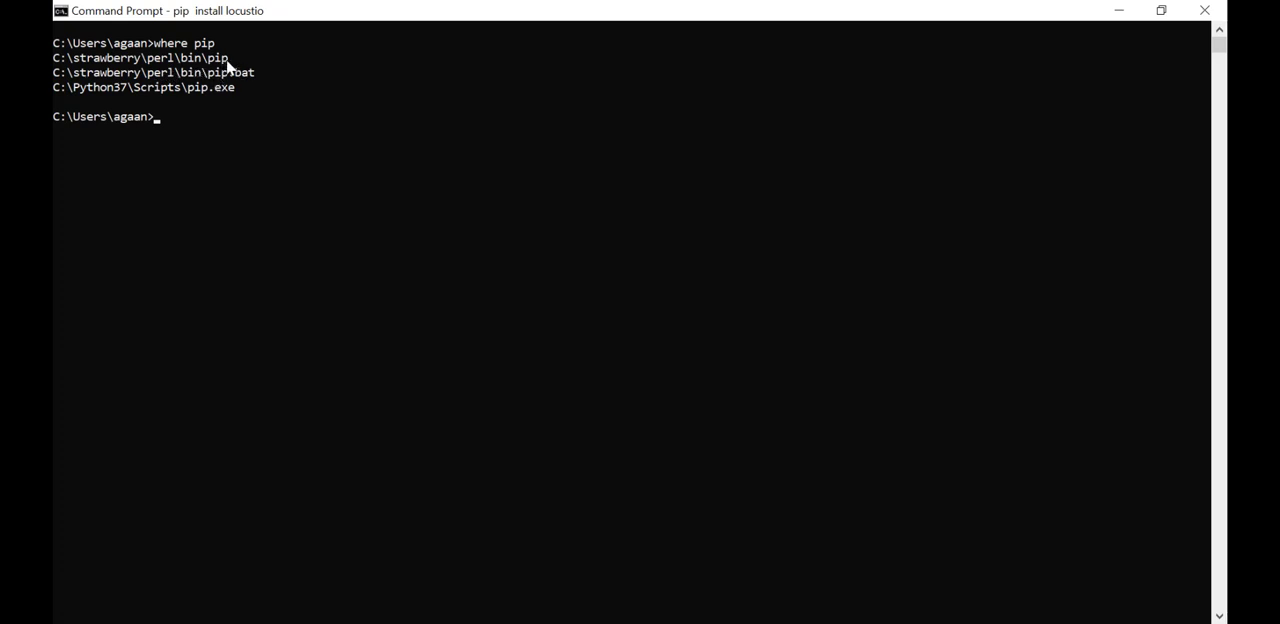
pyautogui.moveTo(250, 88)
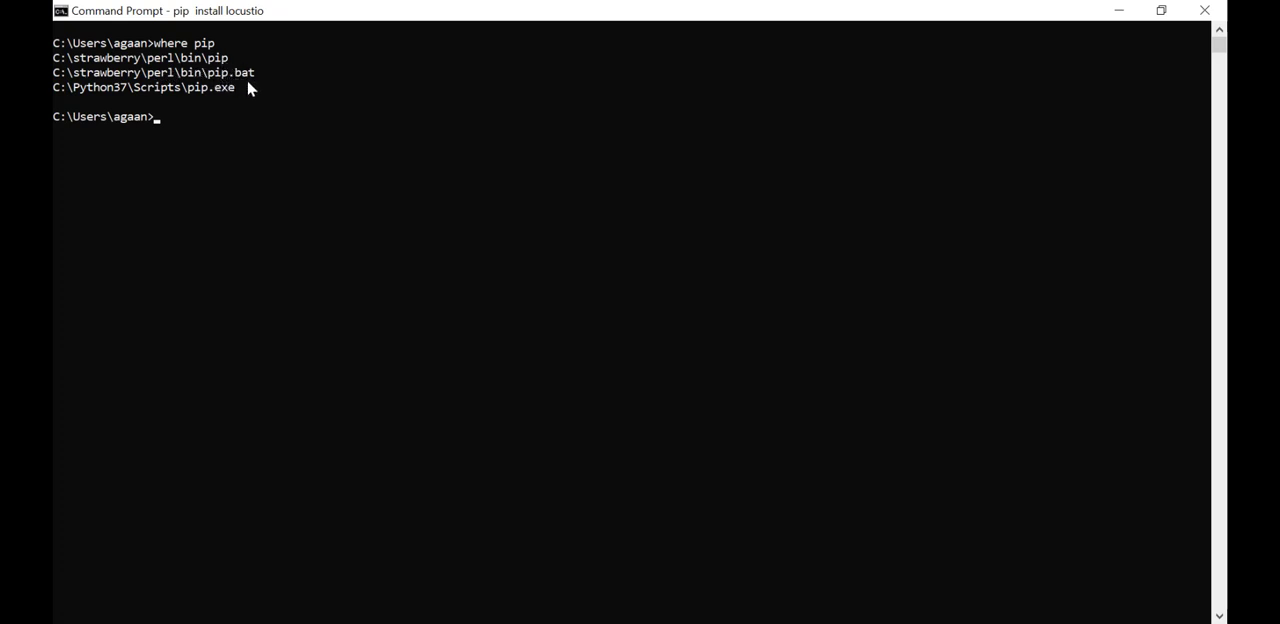
pyautogui.moveTo(220, 96)
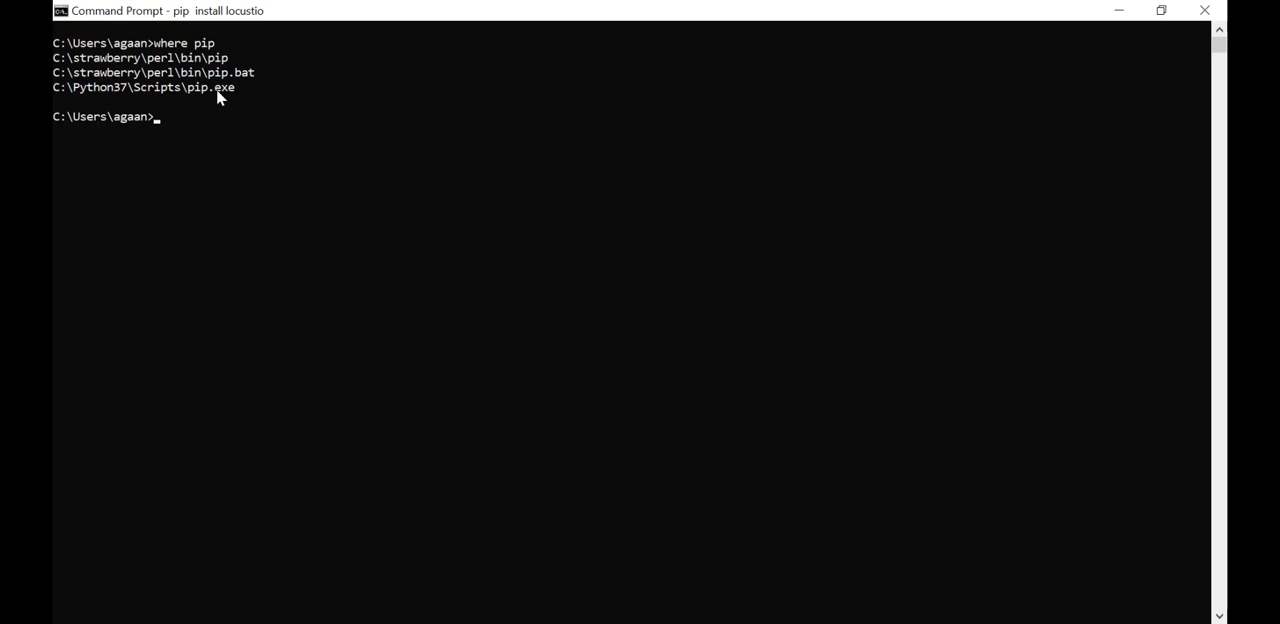
pyautogui.moveTo(288, 108)
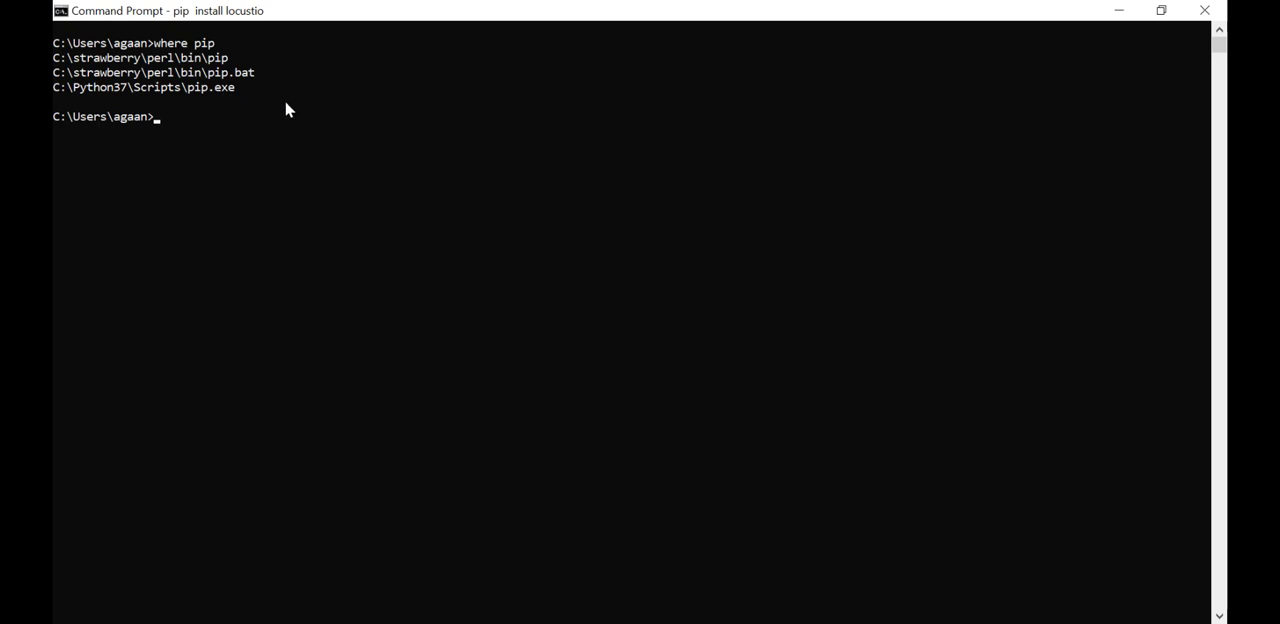
pyautogui.moveTo(158, 82)
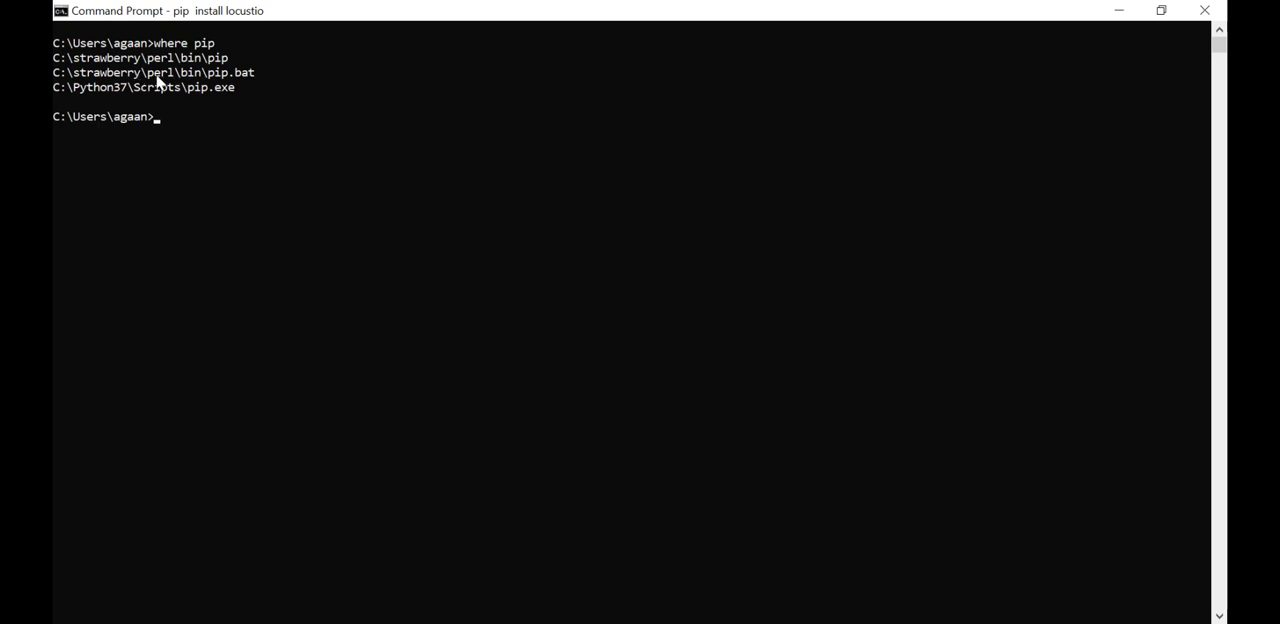
pyautogui.moveTo(256, 80)
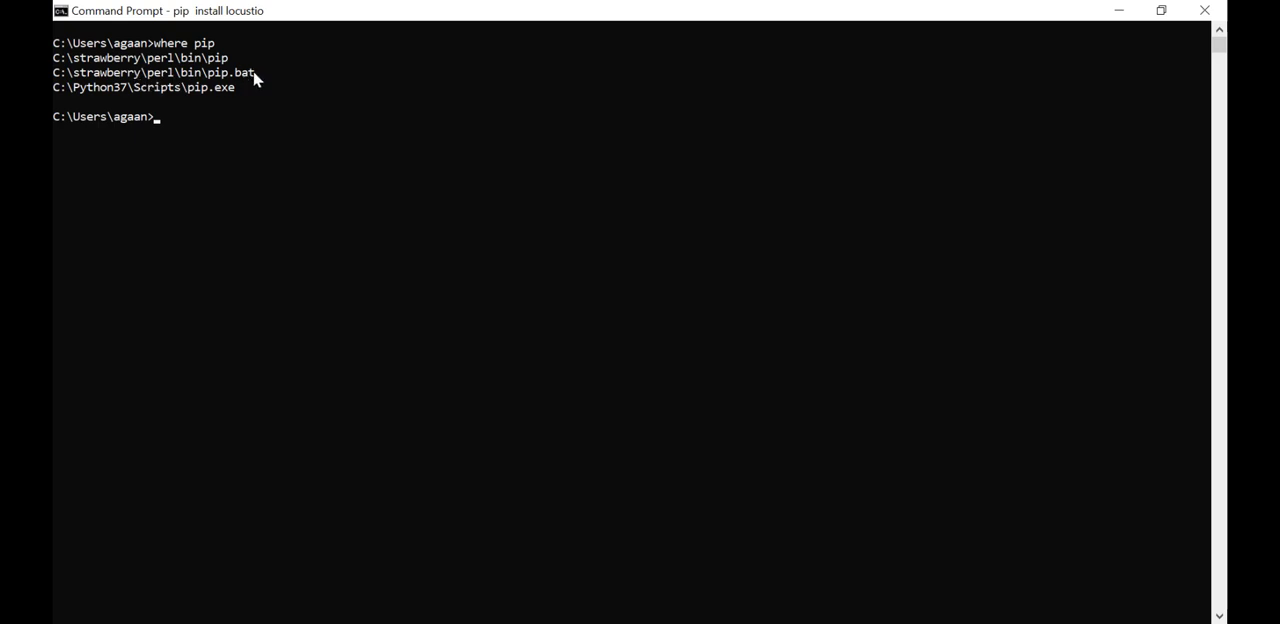
pyautogui.moveTo(264, 88)
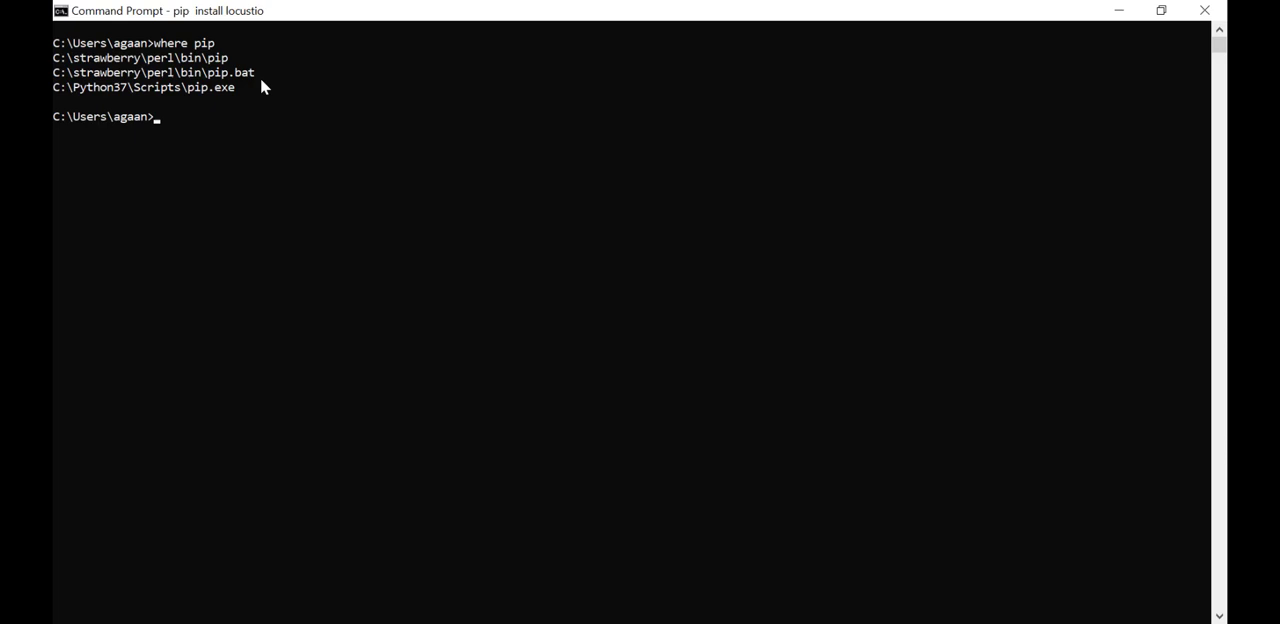
# - Retry 'pip install locustio', hitting the same unsupported 'install' command error
pyautogui.write('pip')
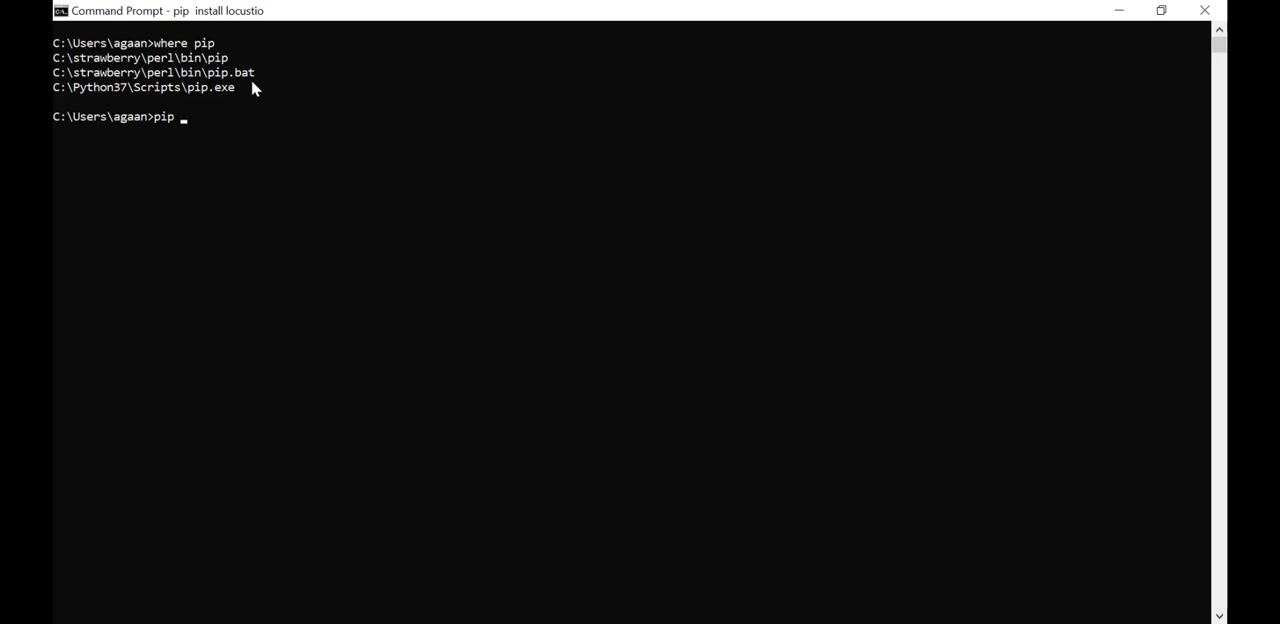
pyautogui.moveTo(248, 80)
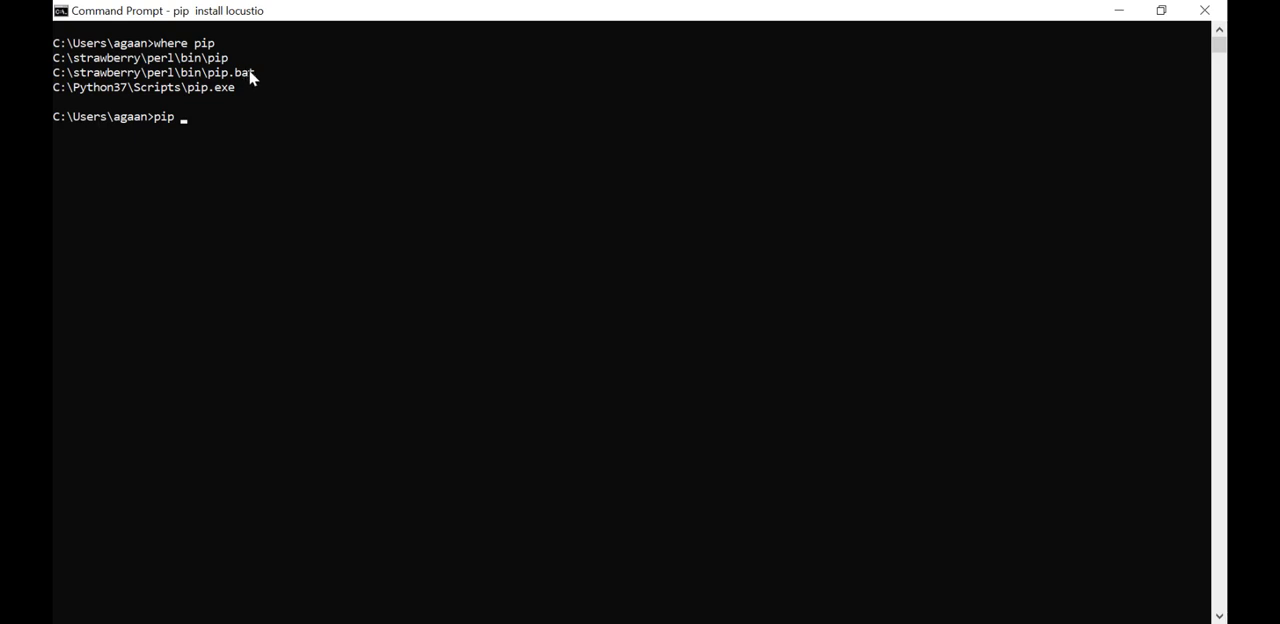
pyautogui.moveTo(140, 104)
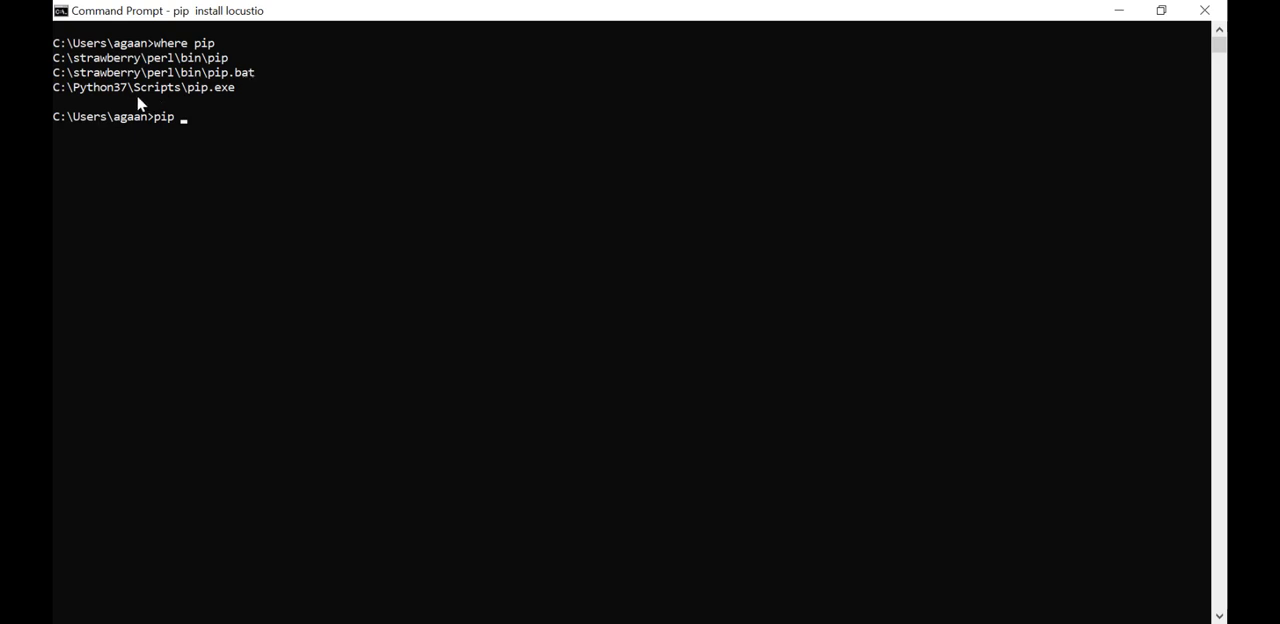
pyautogui.moveTo(252, 82)
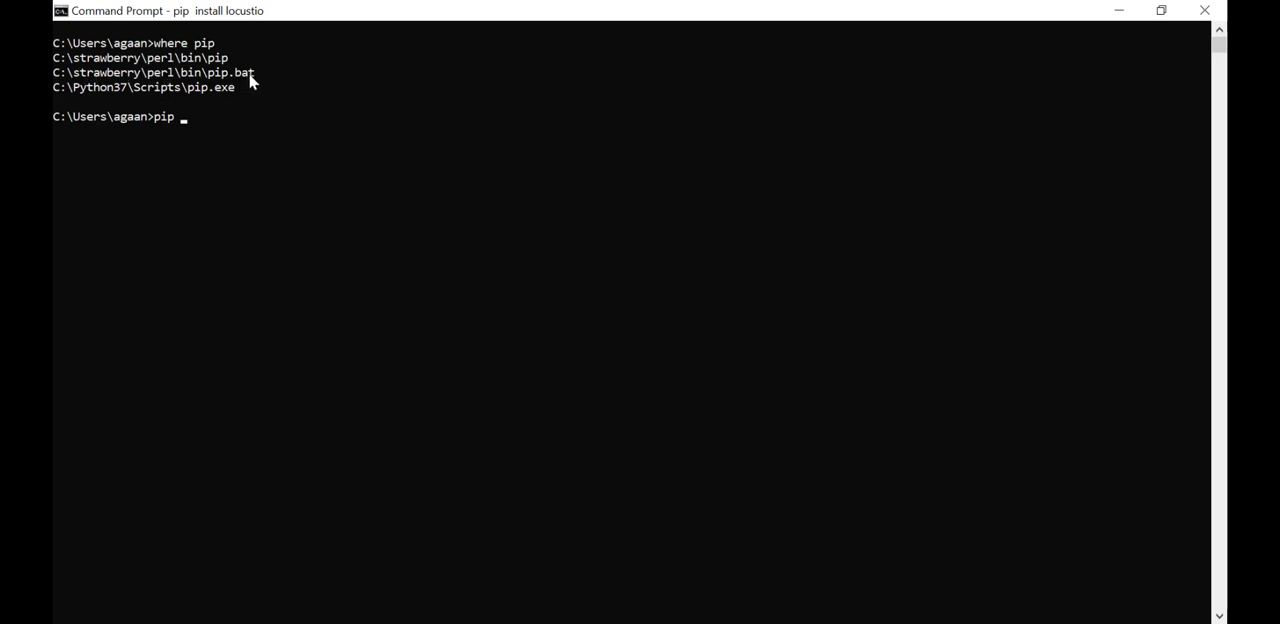
pyautogui.write('i')
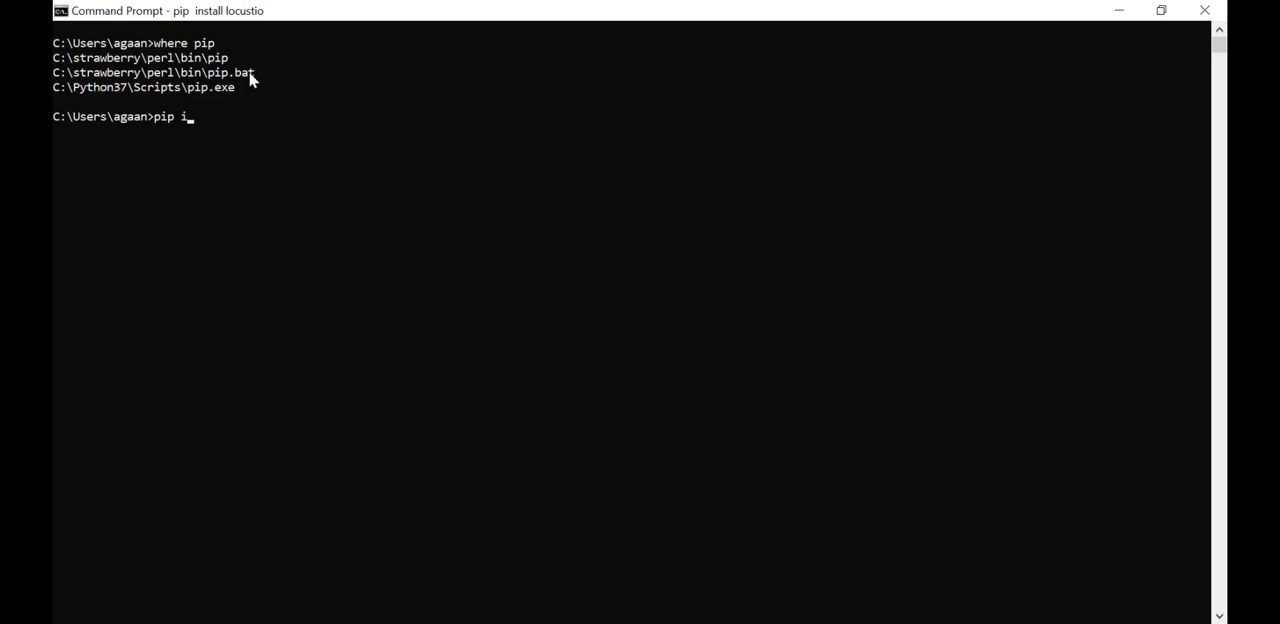
pyautogui.write('nstall l')
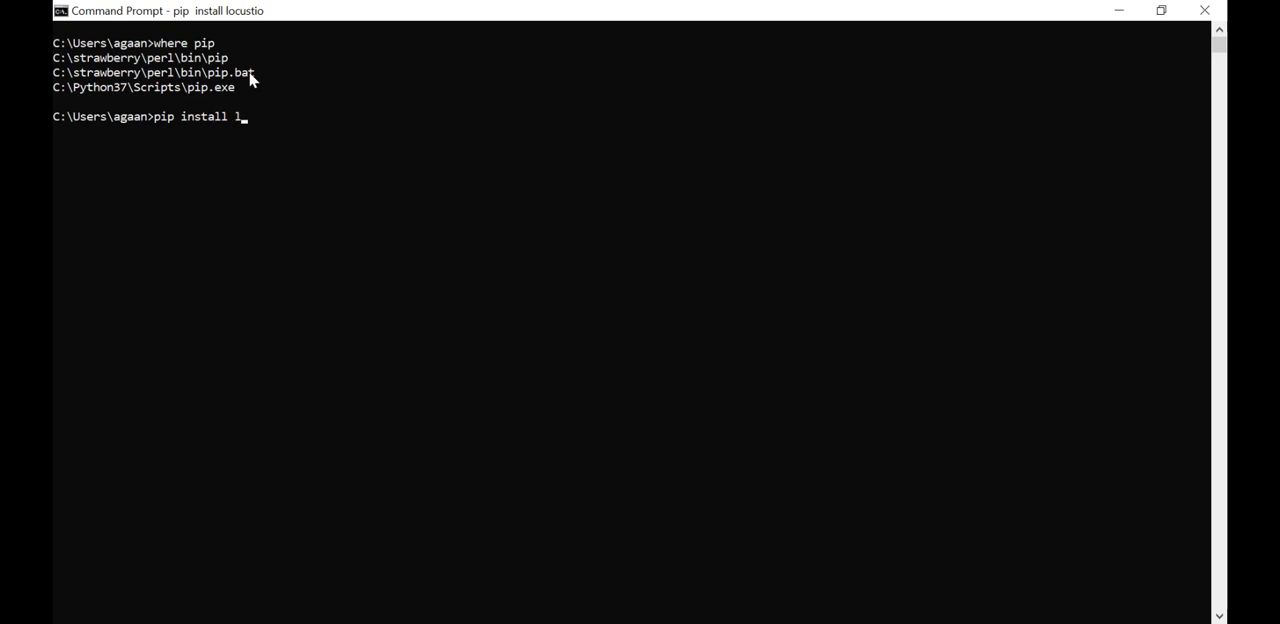
pyautogui.write('ocustio')
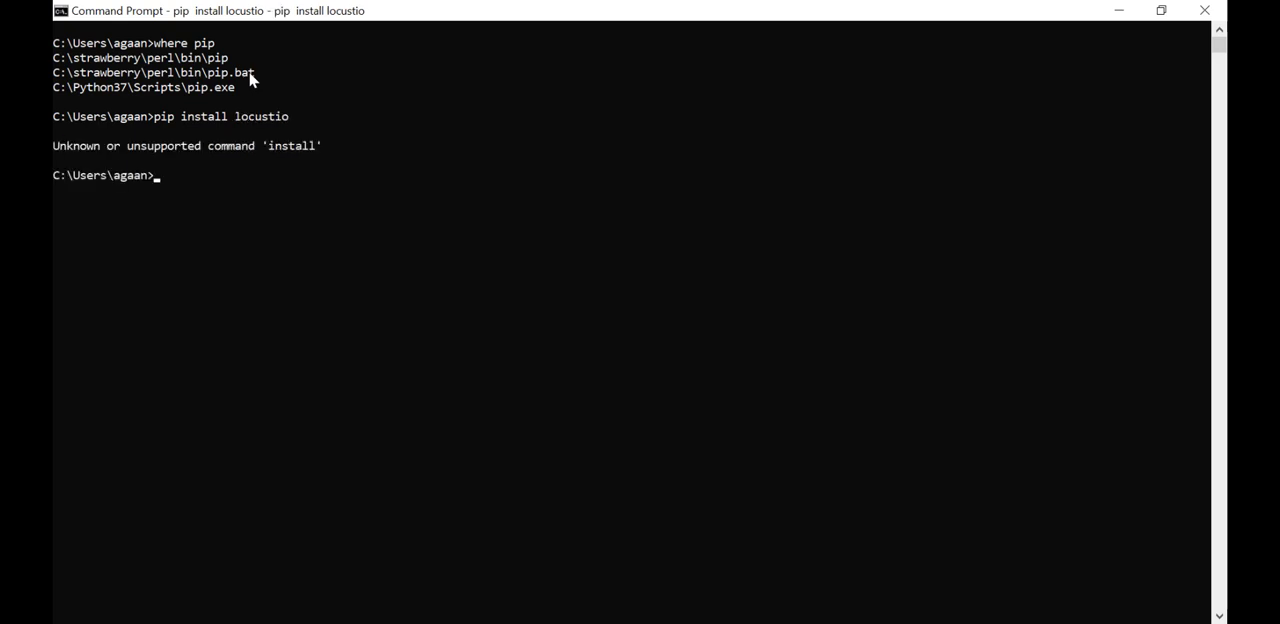
# - Run 'pip.exe install locustio' with Python37's own pip, installing locustio 0.11.0
pyautogui.write('pip.ex')
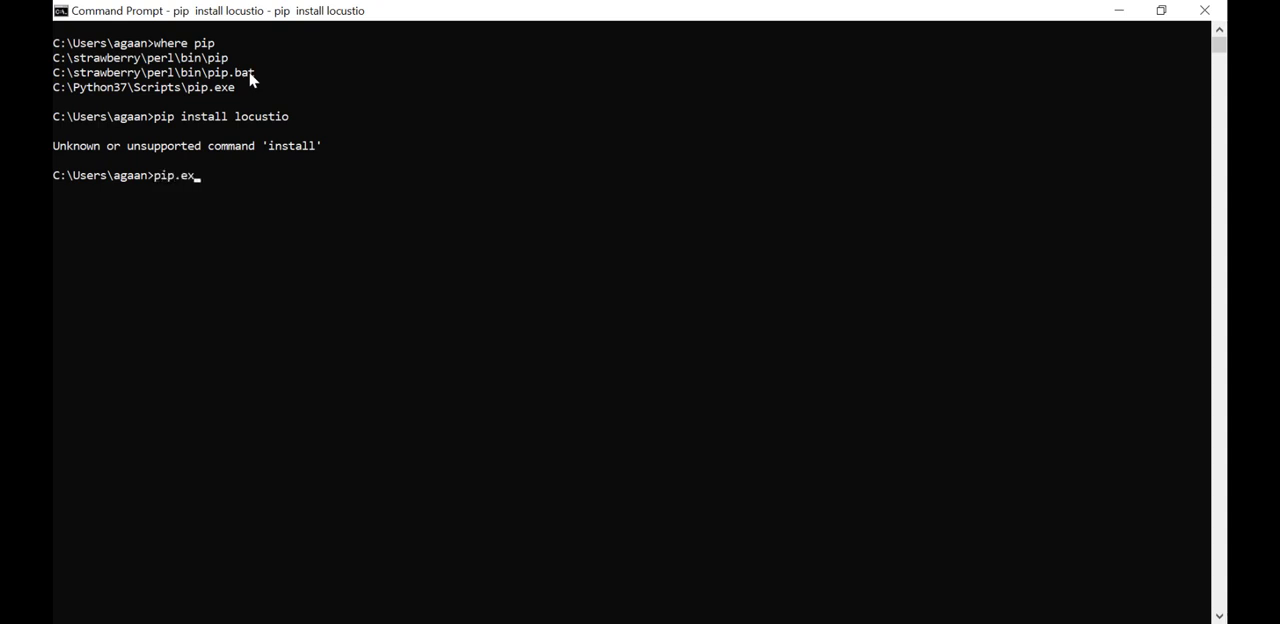
pyautogui.write('e')
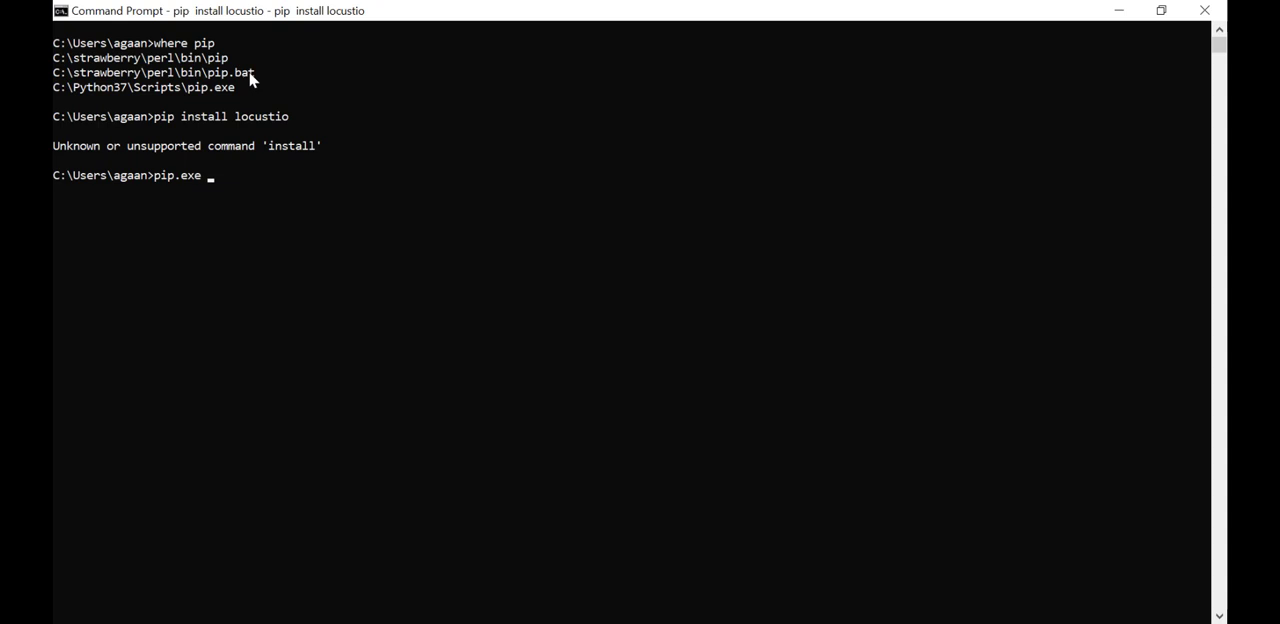
pyautogui.write('install')
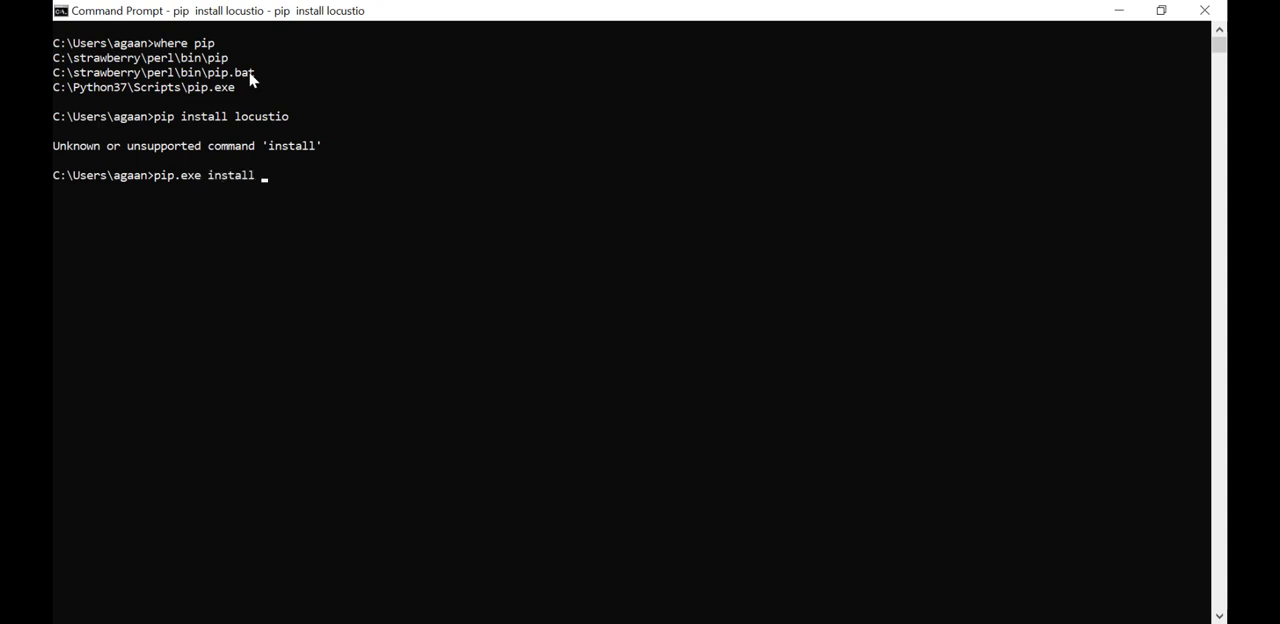
pyautogui.write('locust')
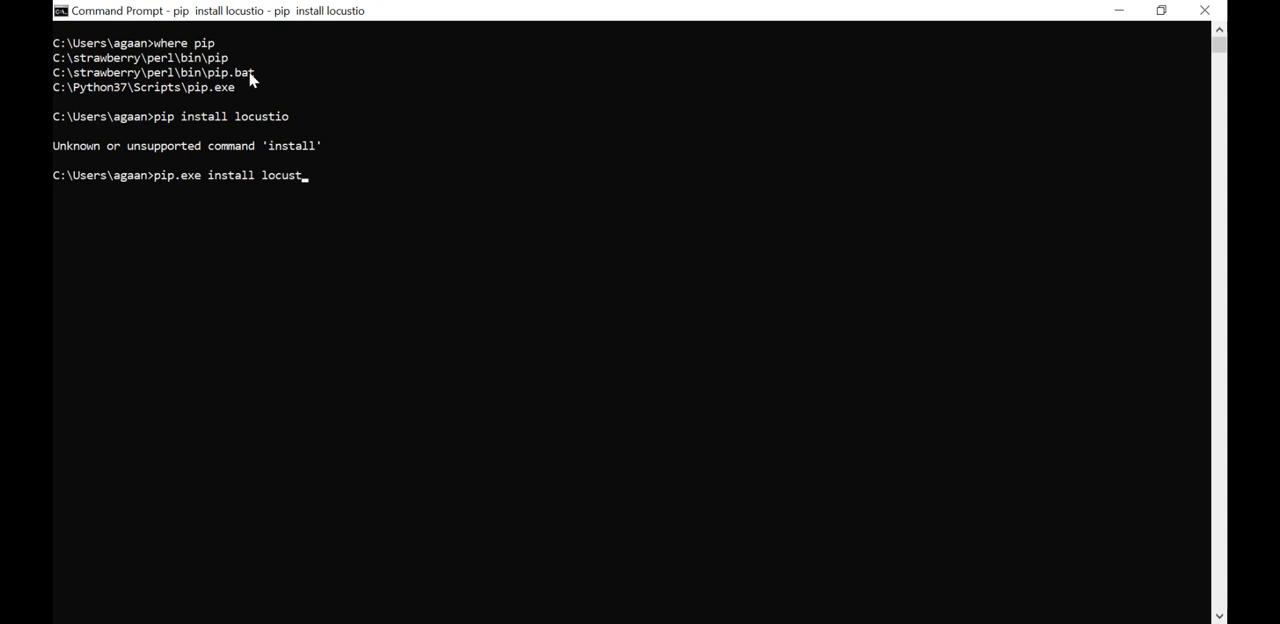
pyautogui.write('io')
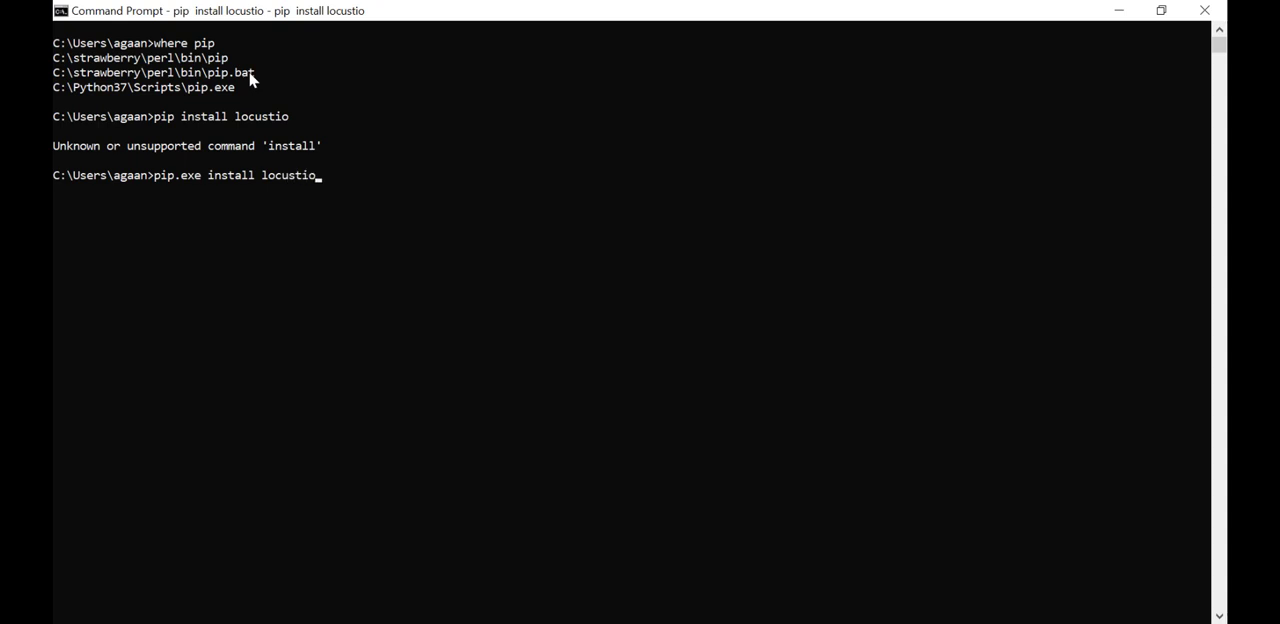
pyautogui.press('Return')
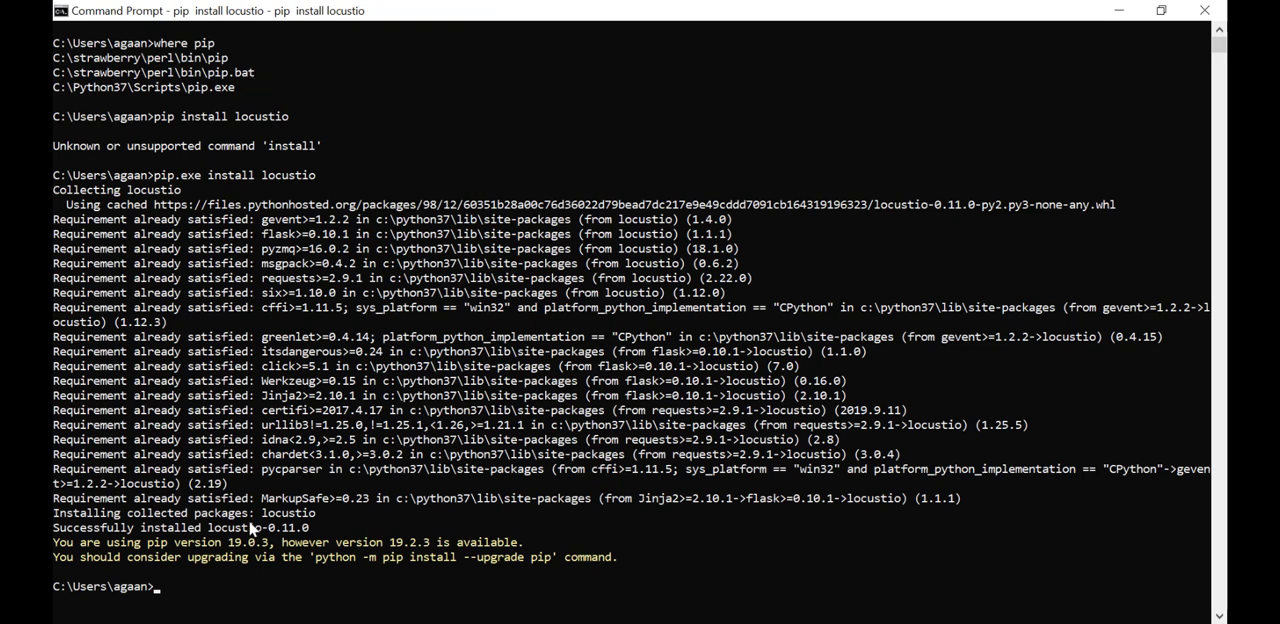
pyautogui.moveTo(338, 548)
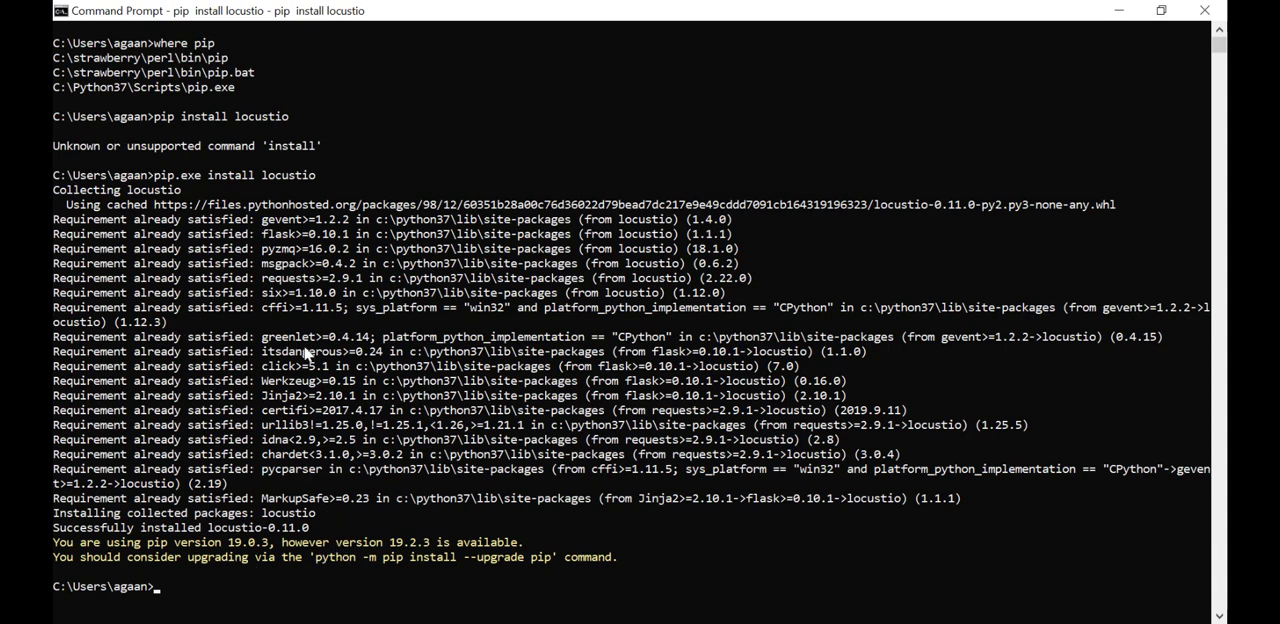
pyautogui.moveTo(290, 420)
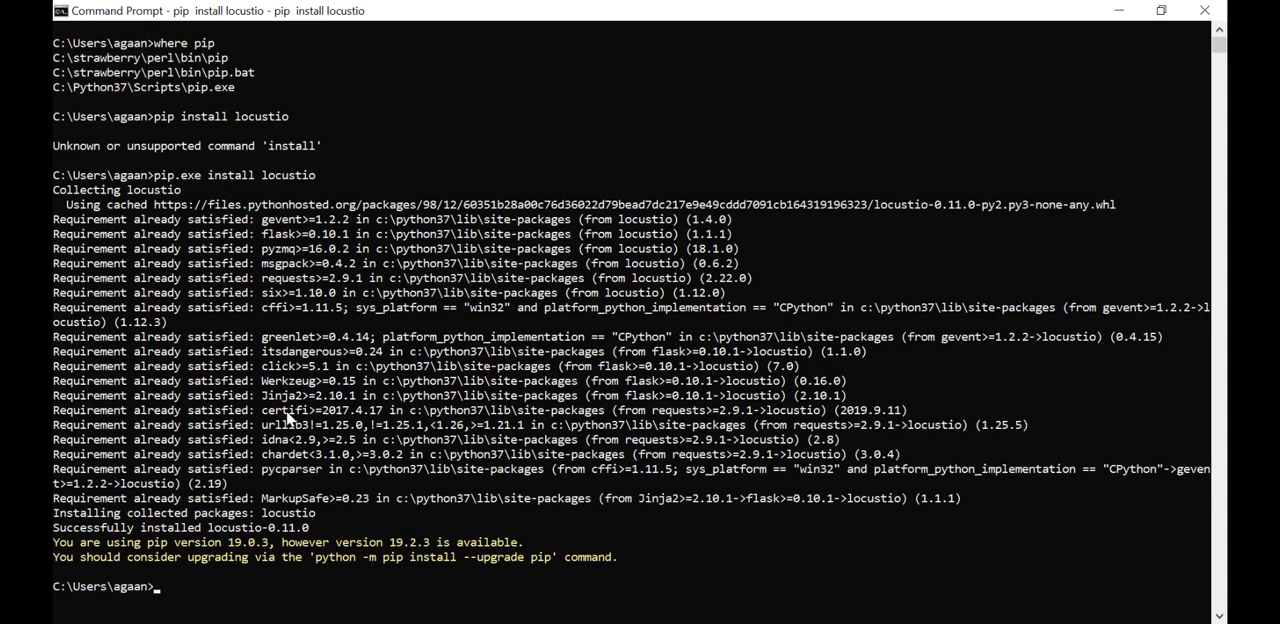
pyautogui.moveTo(620, 200)
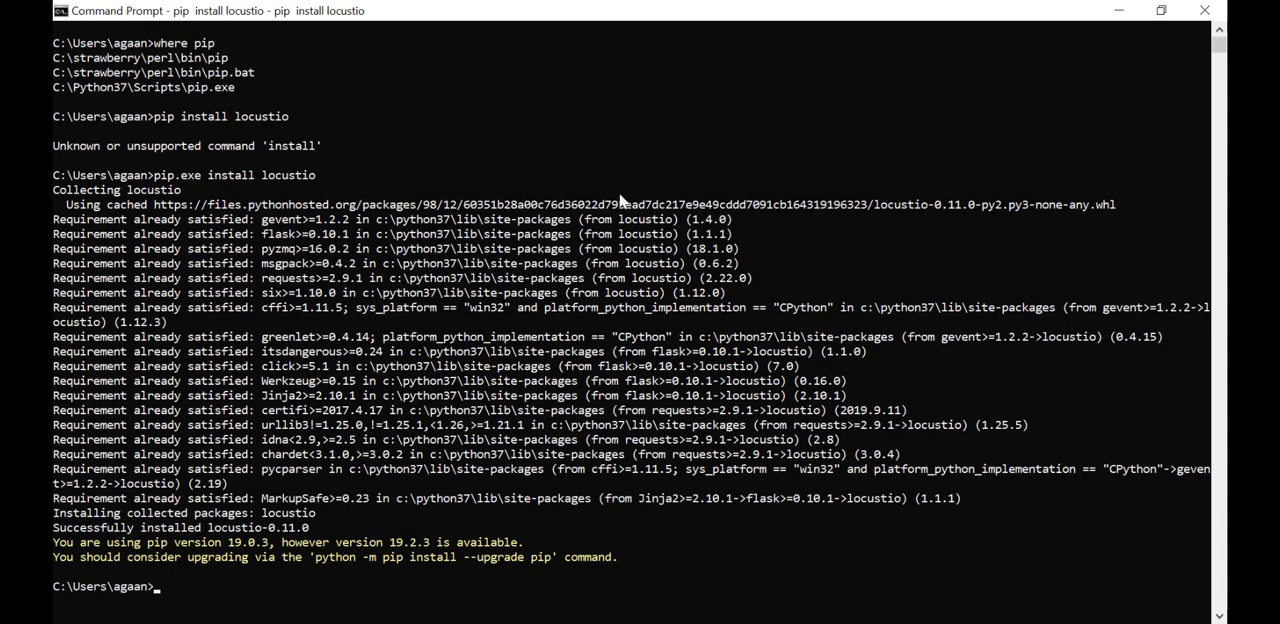
pyautogui.moveTo(620, 464)
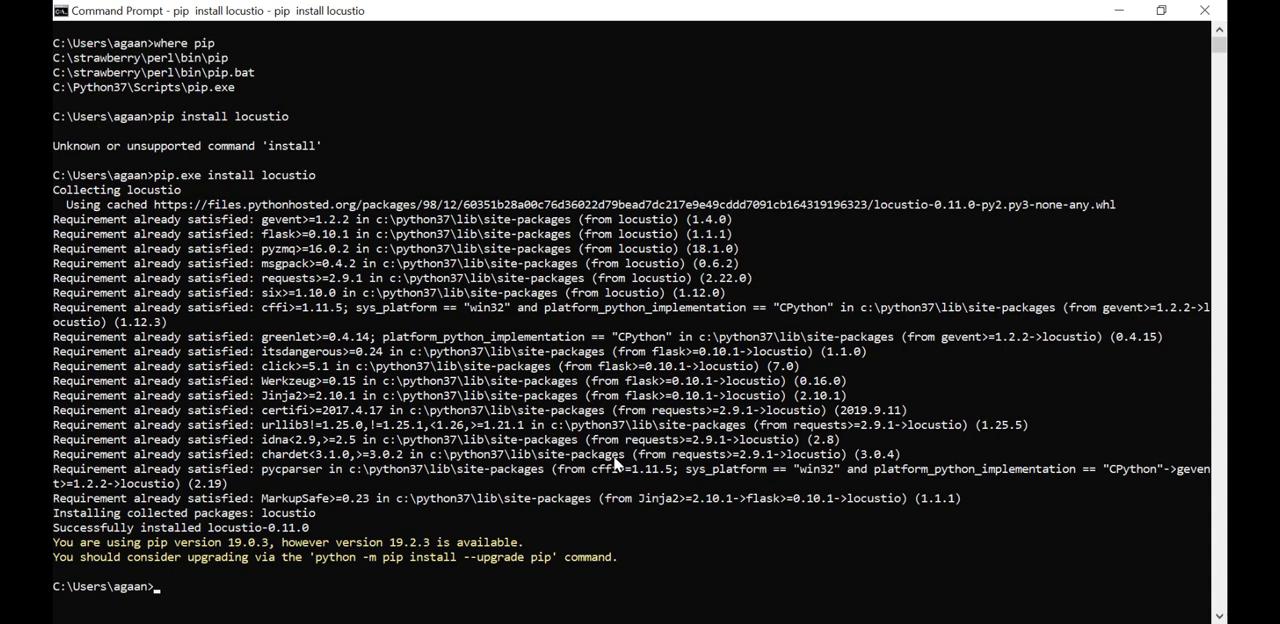
pyautogui.write('locust')
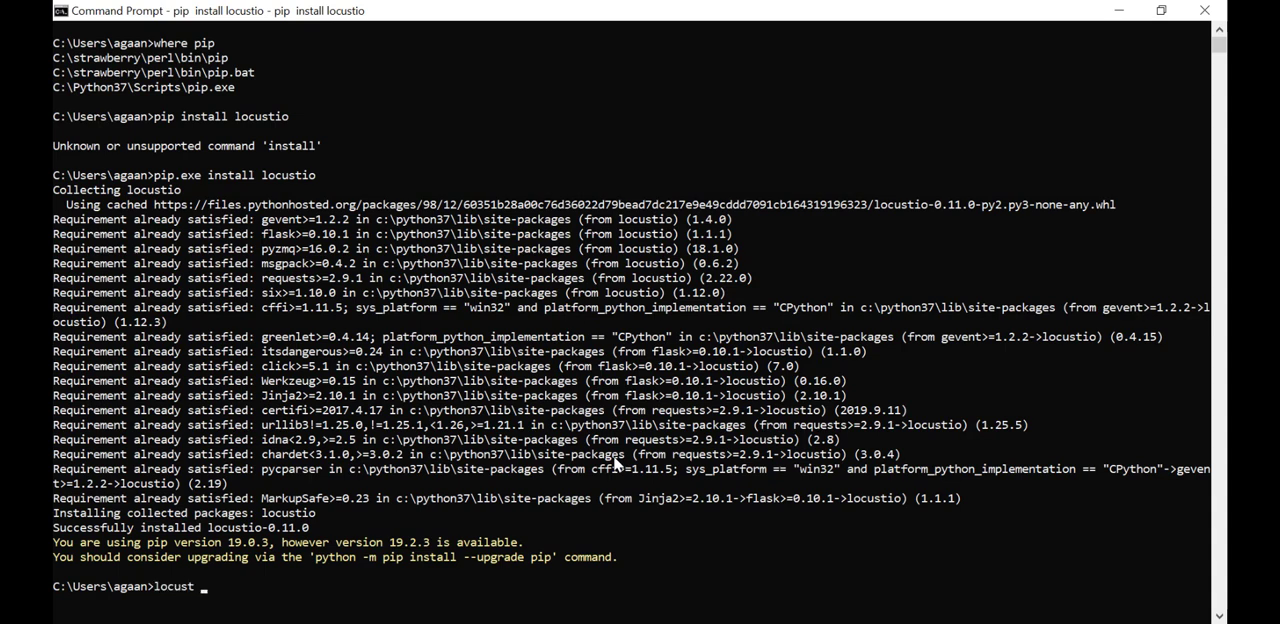
# - Run 'locust --help' to list Locust's command-line options
pyautogui.write('--help')
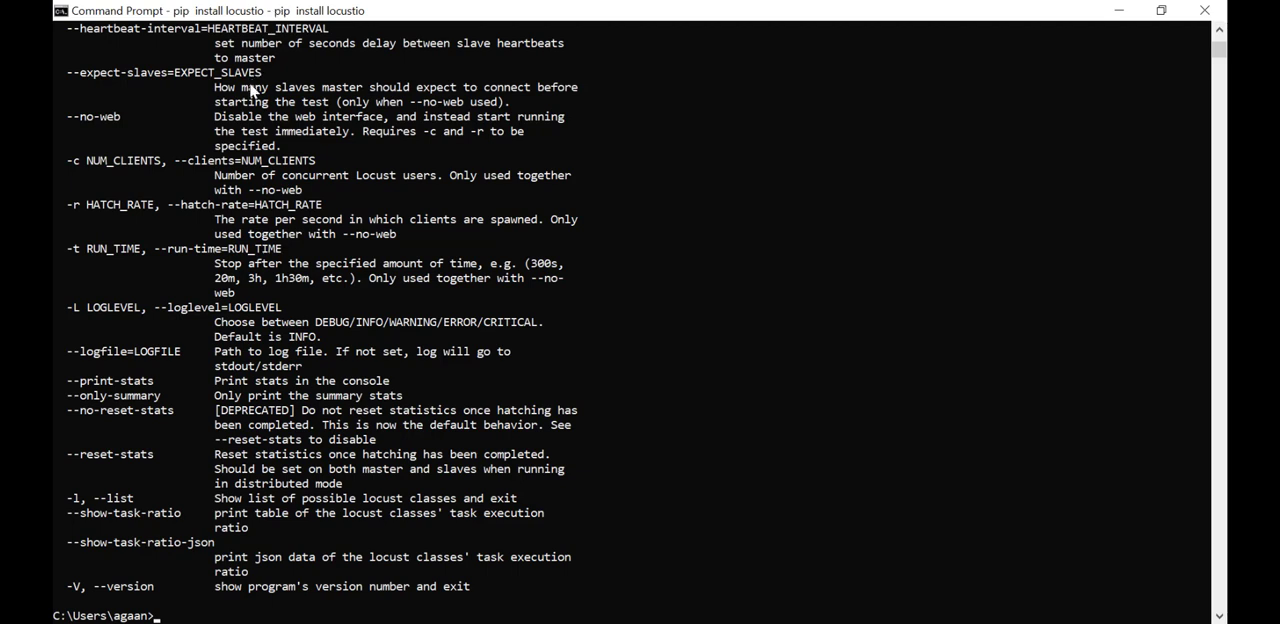
pyautogui.moveTo(136, 404)
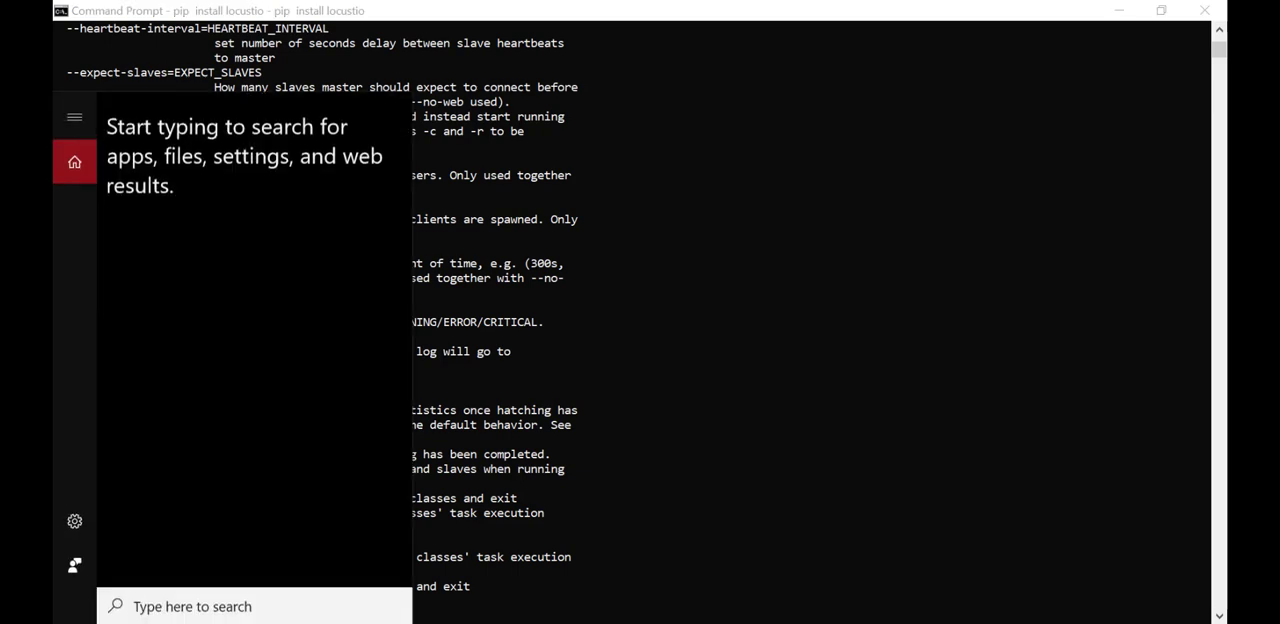
# - Launch a new Command Prompt with administrator rights from the Start search
pyautogui.write('cmd')
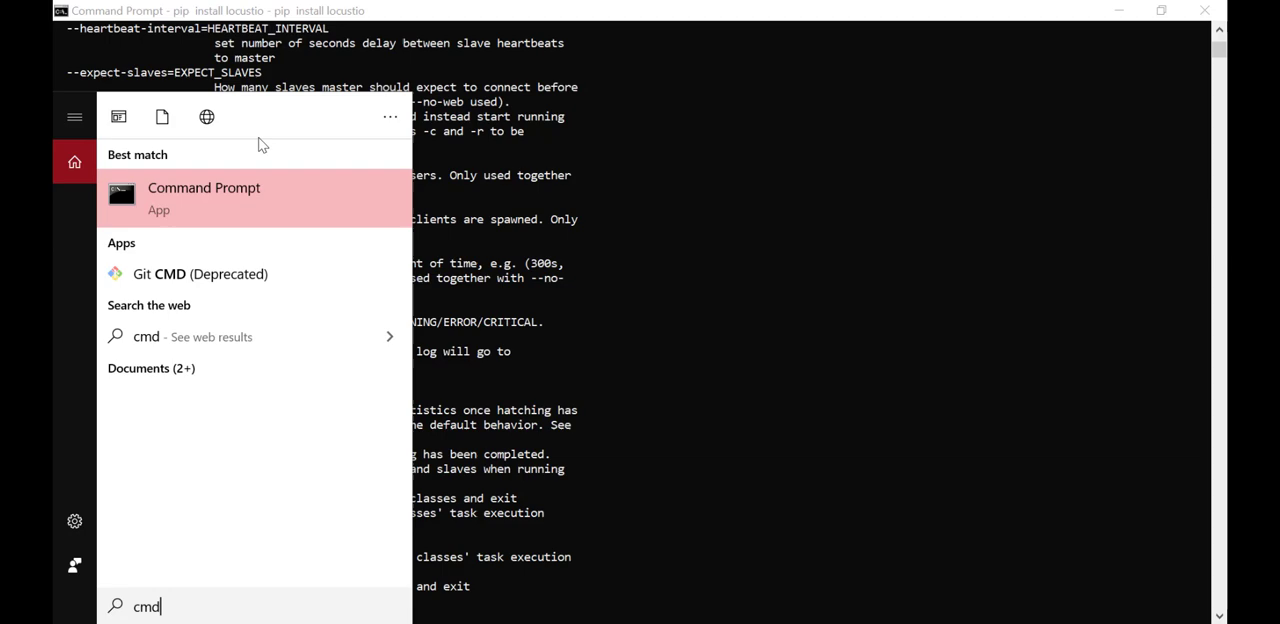
pyautogui.rightClick(204, 196)
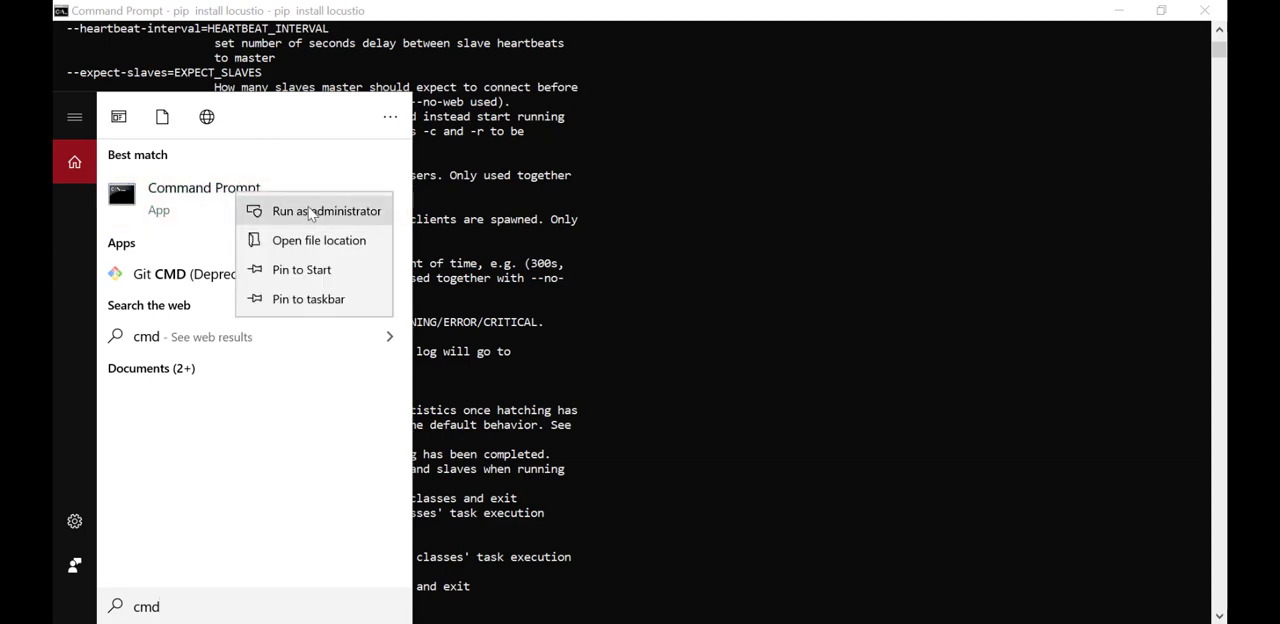
pyautogui.click(326, 212)
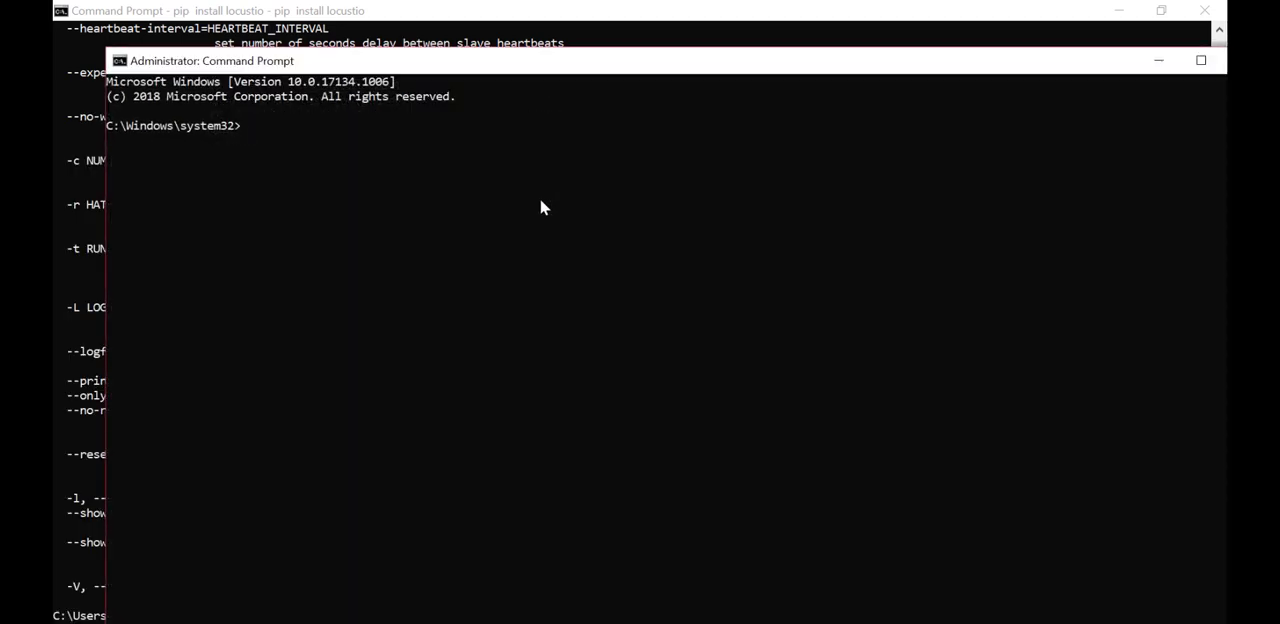
# - Enter 'pip install locustio' in the administrator Command Prompt
pyautogui.write('pip i')
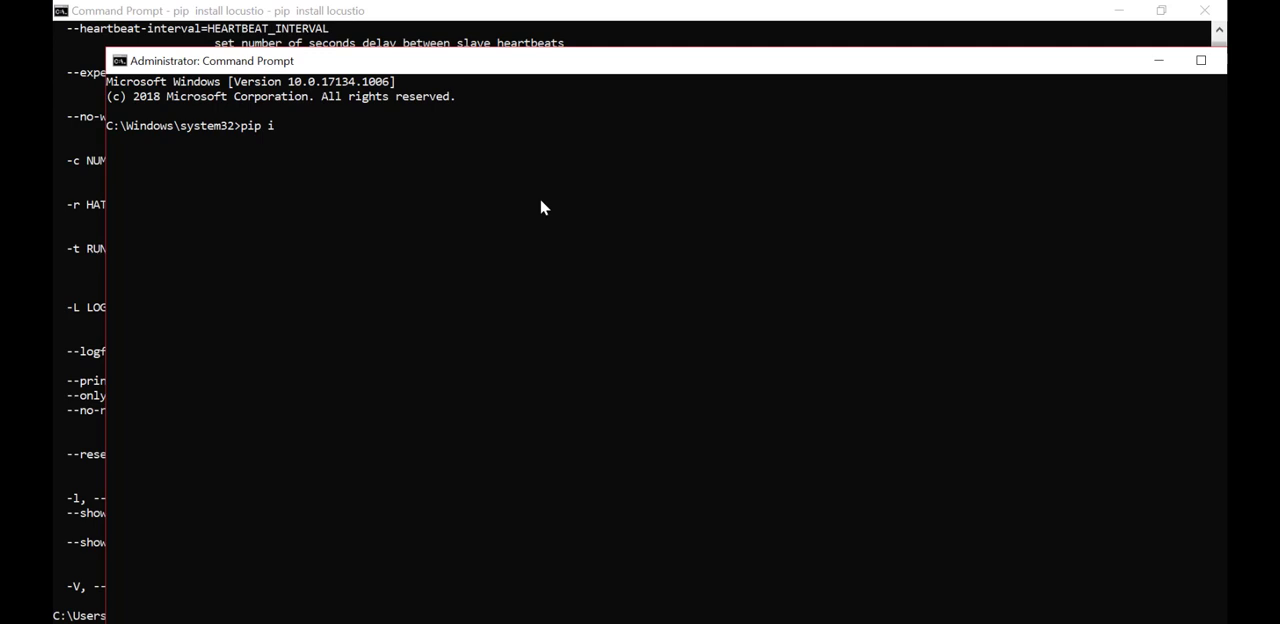
pyautogui.write('nstall')
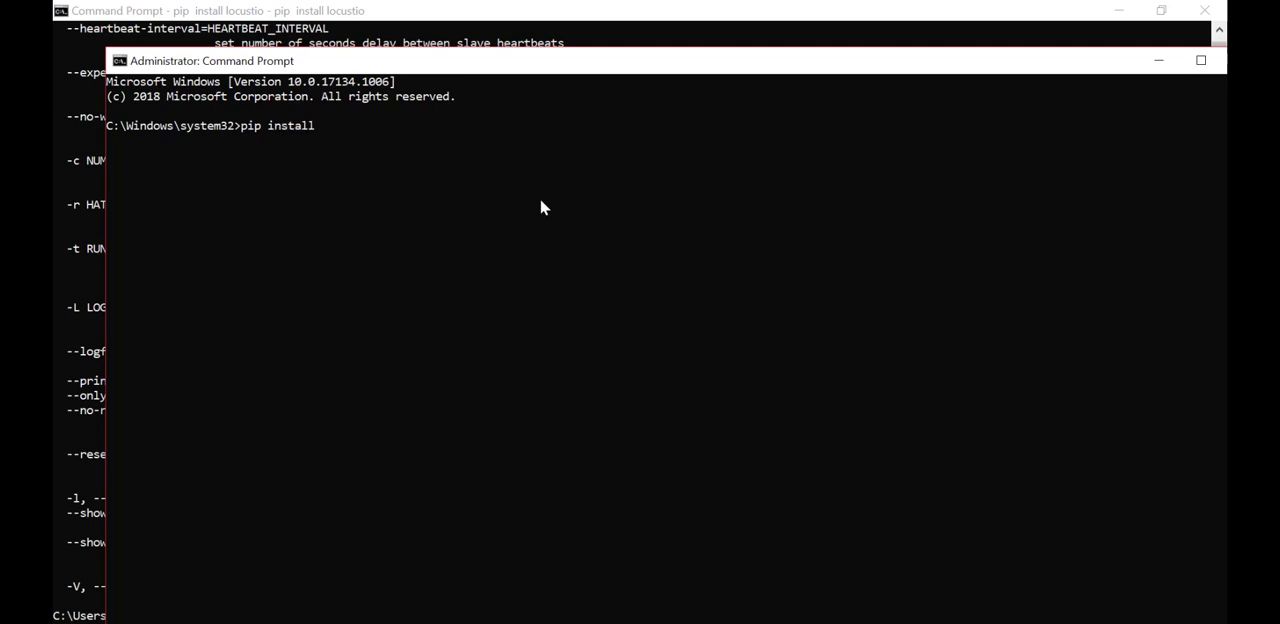
pyautogui.write('locust')
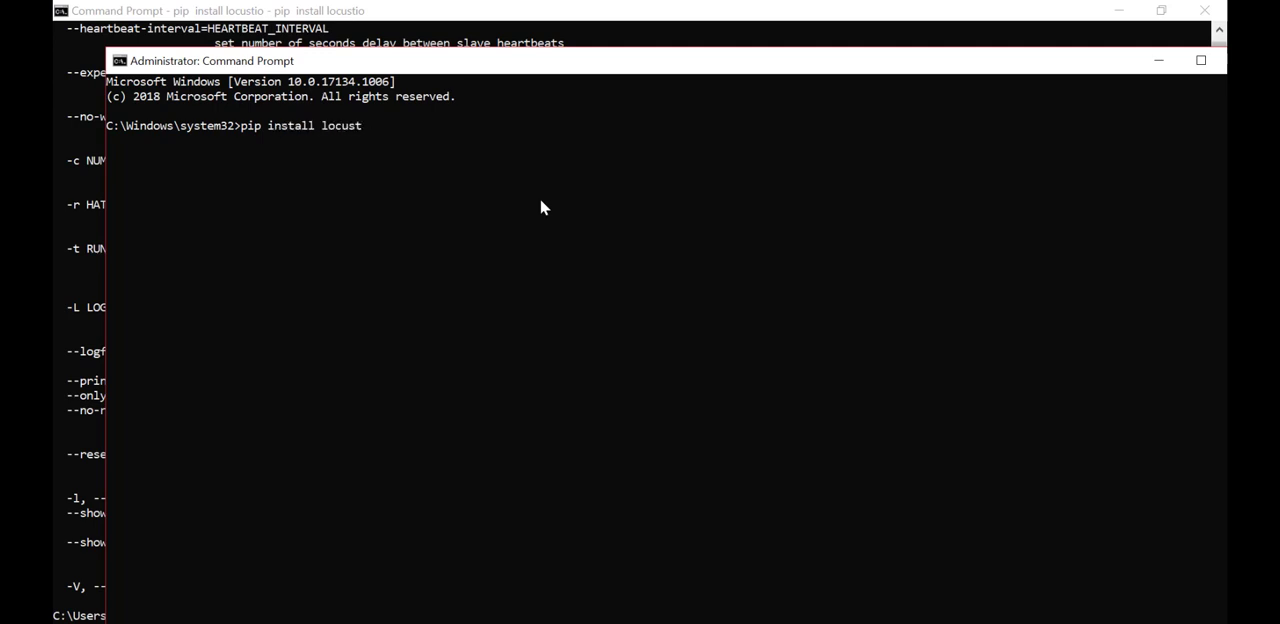
pyautogui.write('io')
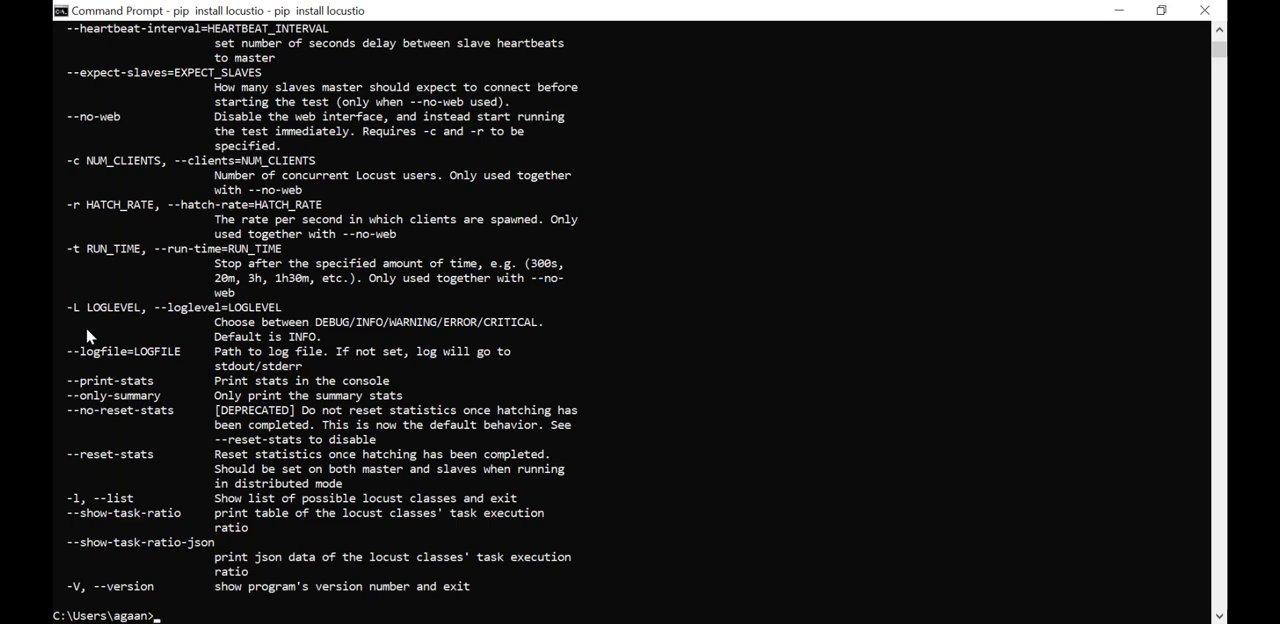
pyautogui.moveTo(364, 294)
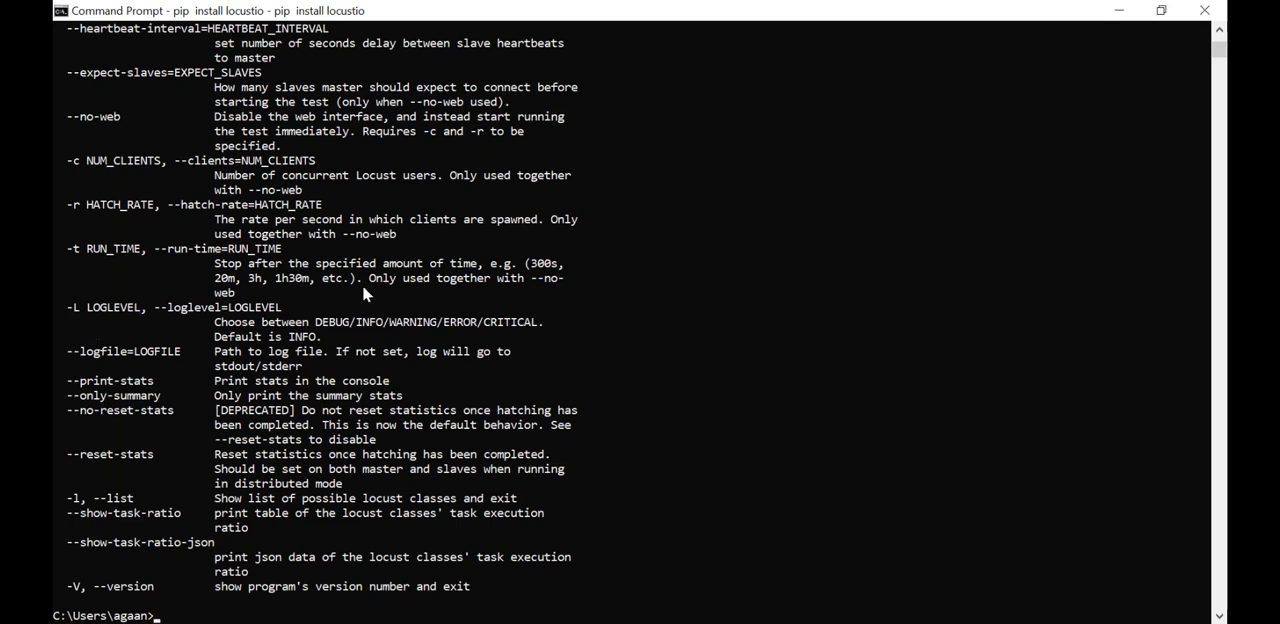
pyautogui.moveTo(278, 428)
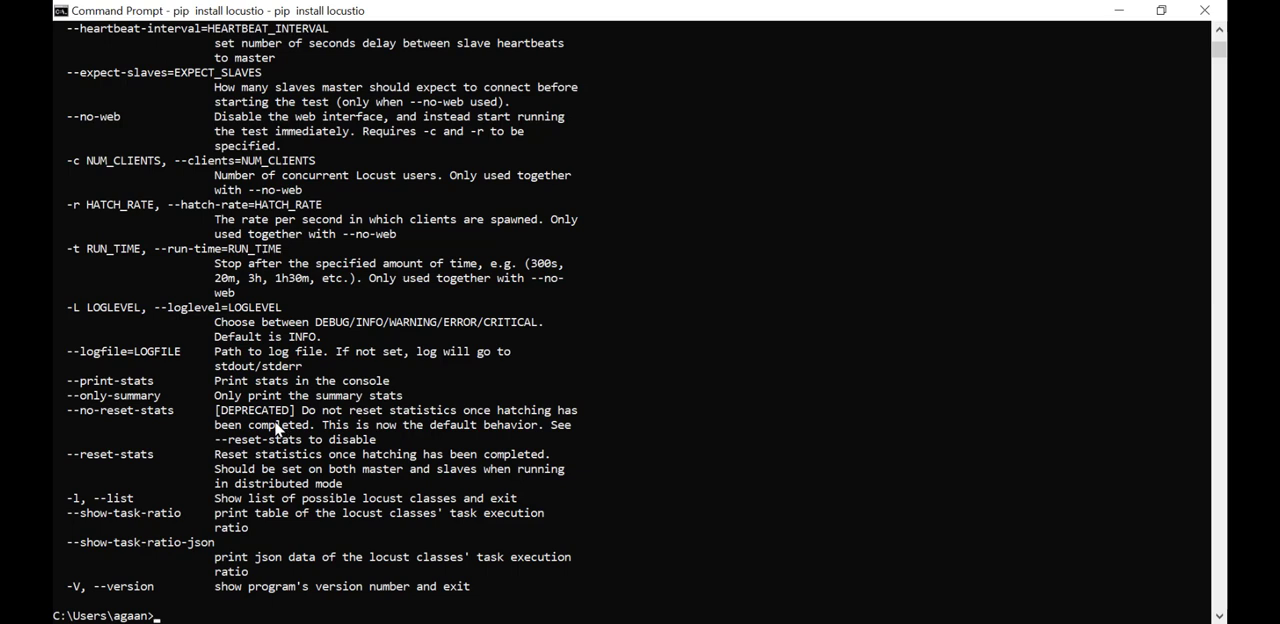
pyautogui.moveTo(244, 452)
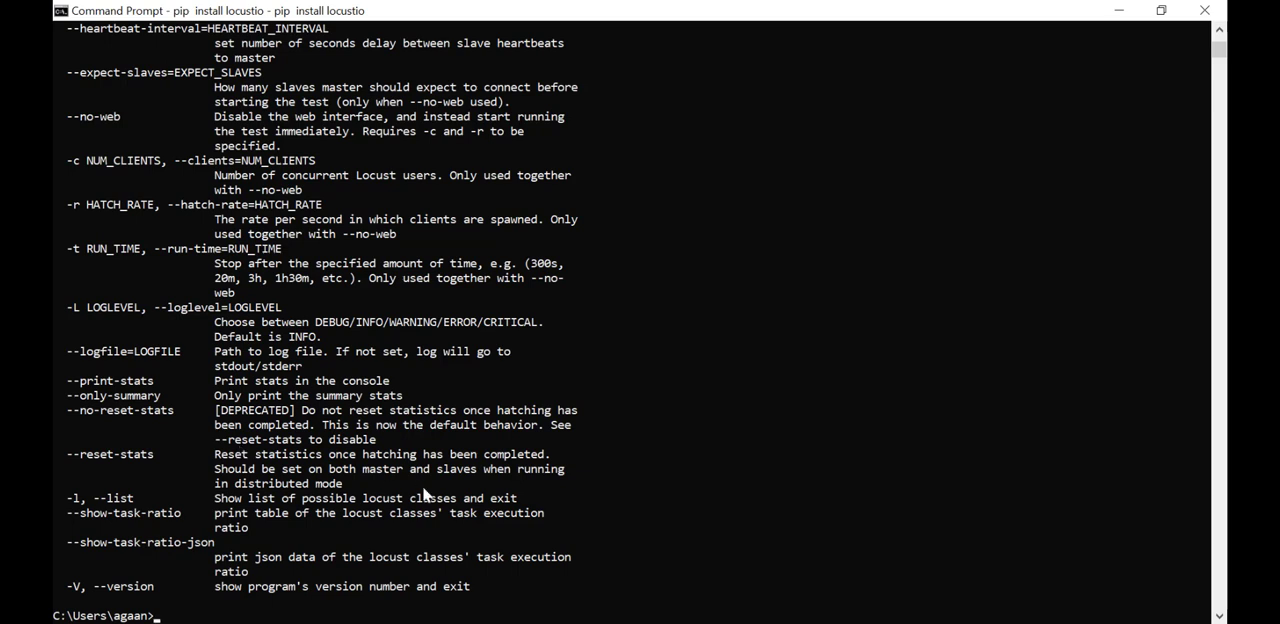
pyautogui.moveTo(296, 608)
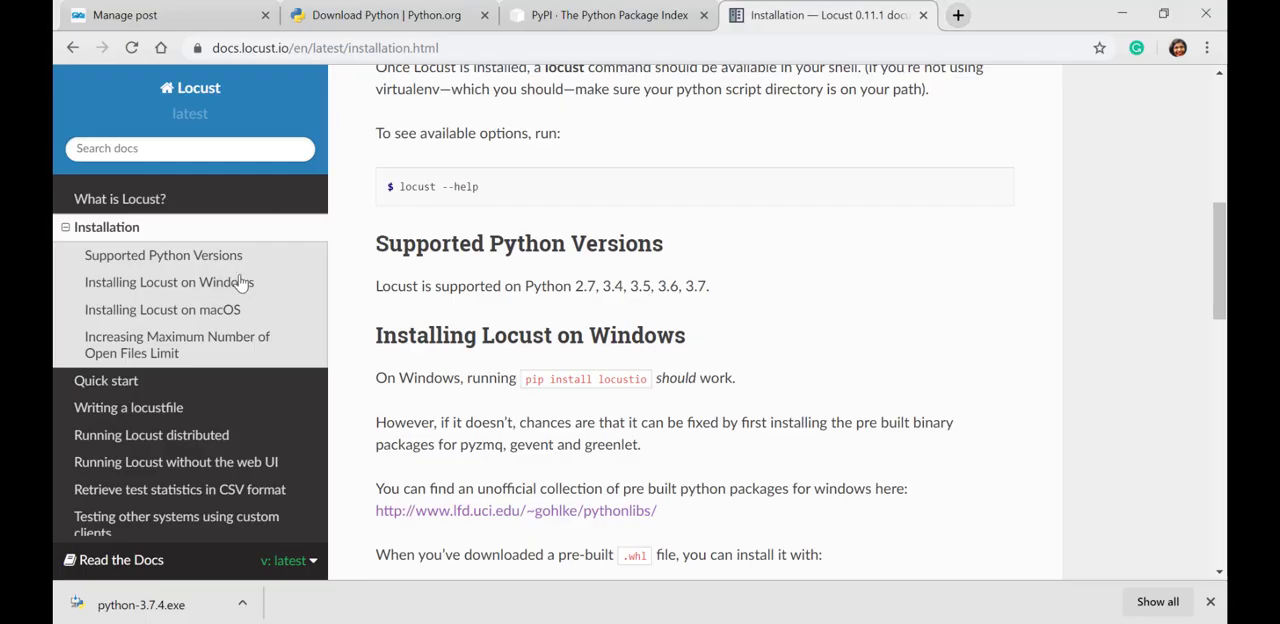
# - Open the Quick start guide in the Locust docs and scroll to the example locustfile.py code
pyautogui.click(106, 380)
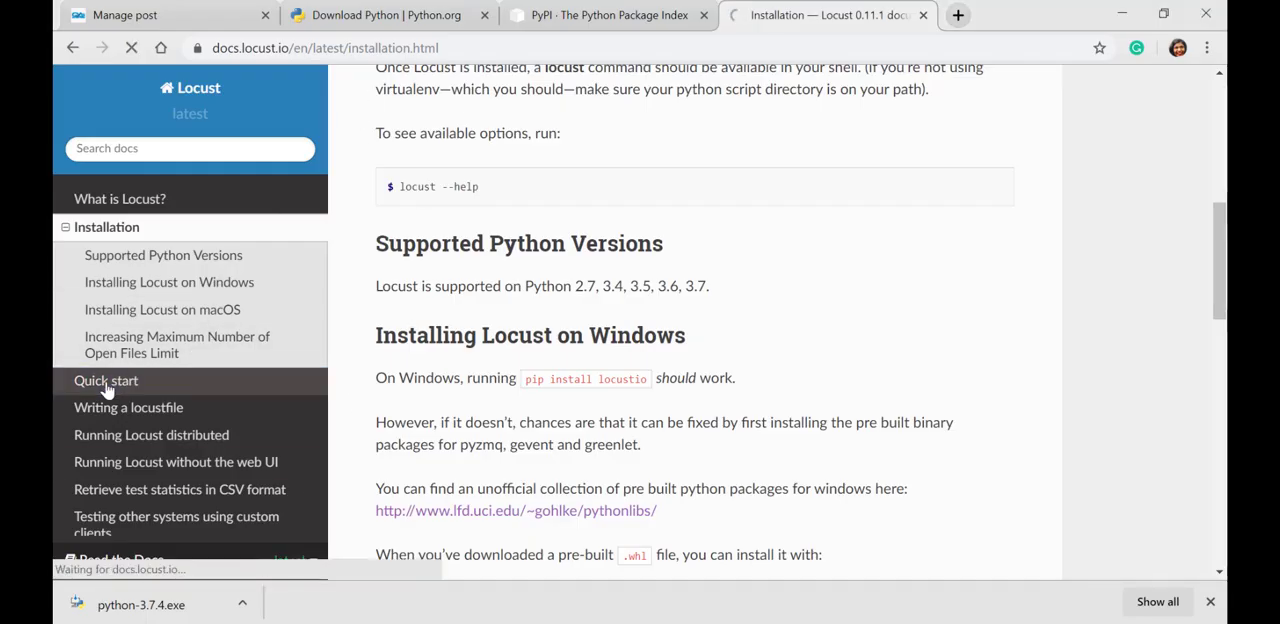
pyautogui.click(106, 380)
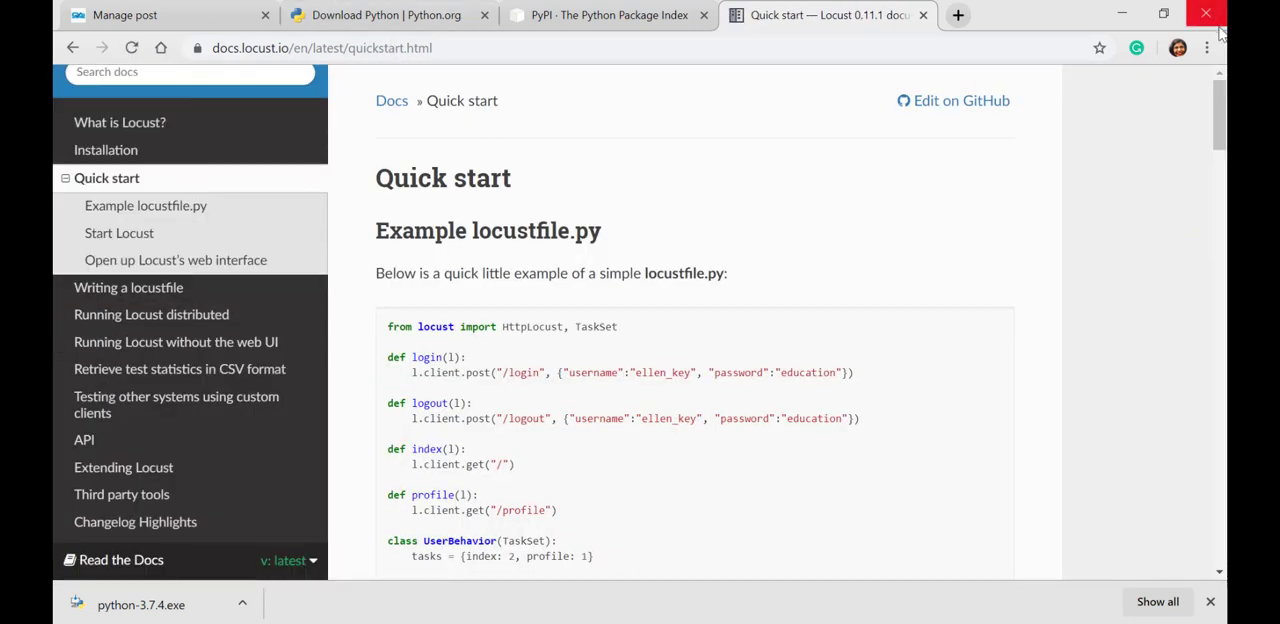
pyautogui.scroll(-3)
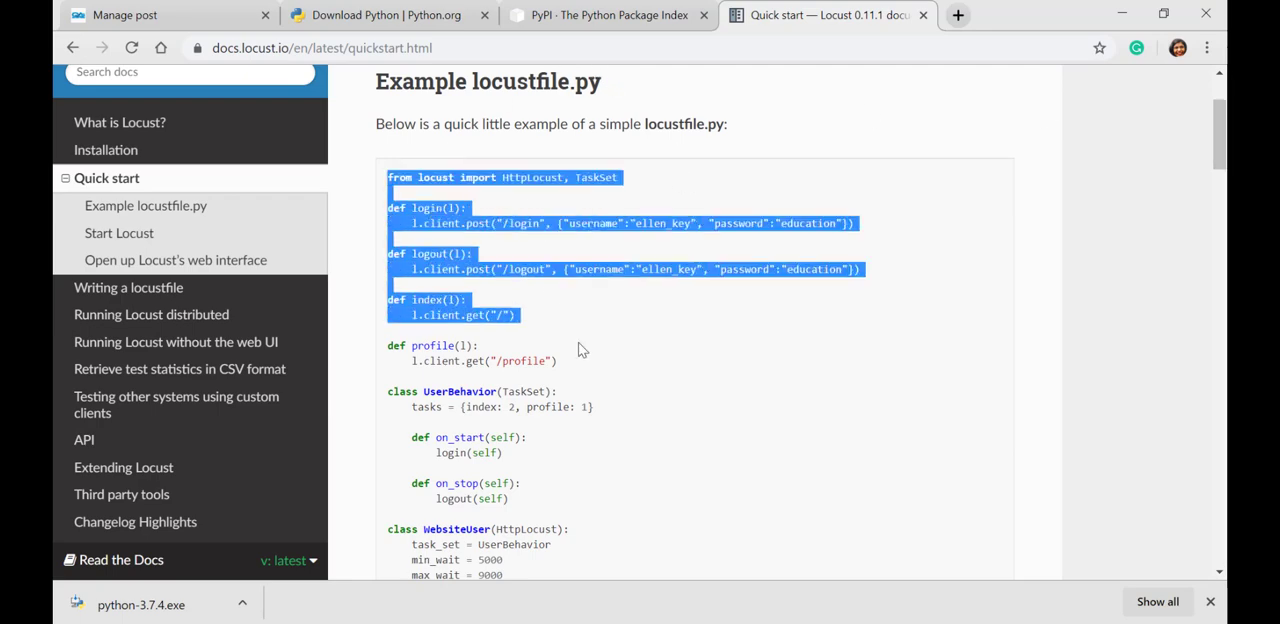
pyautogui.scroll(-3)
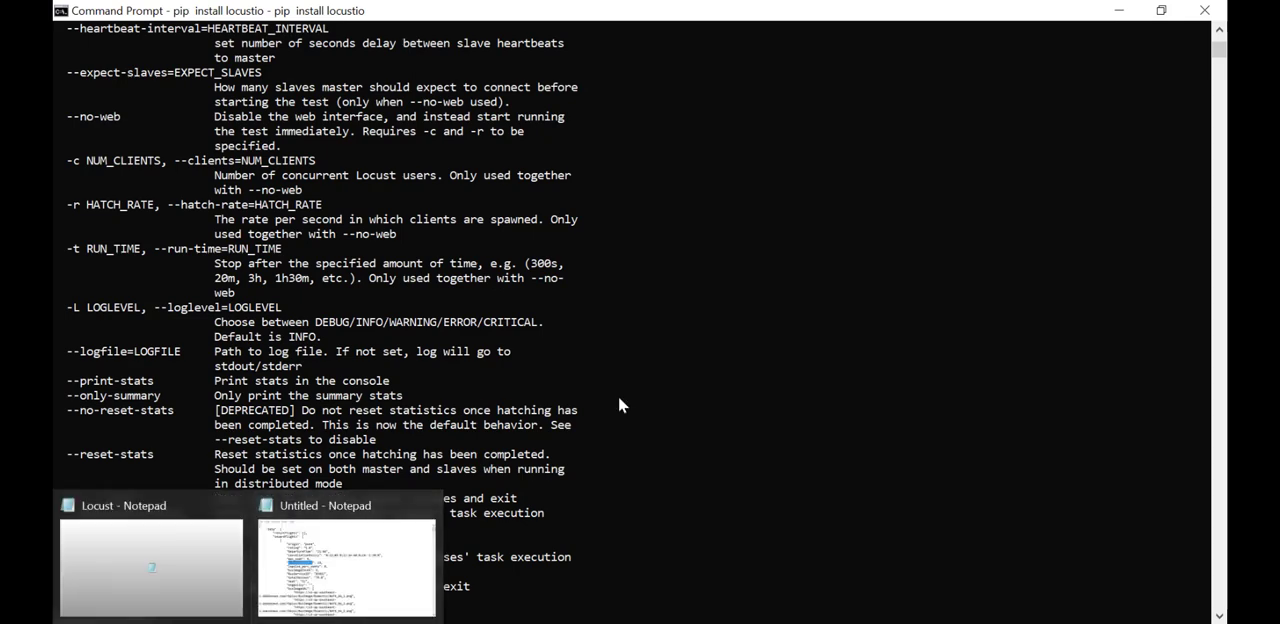
# - Launch Notepad from Start search with the example Locust code and go to its File menu
pyautogui.click(624, 396)
pyautogui.write('n')
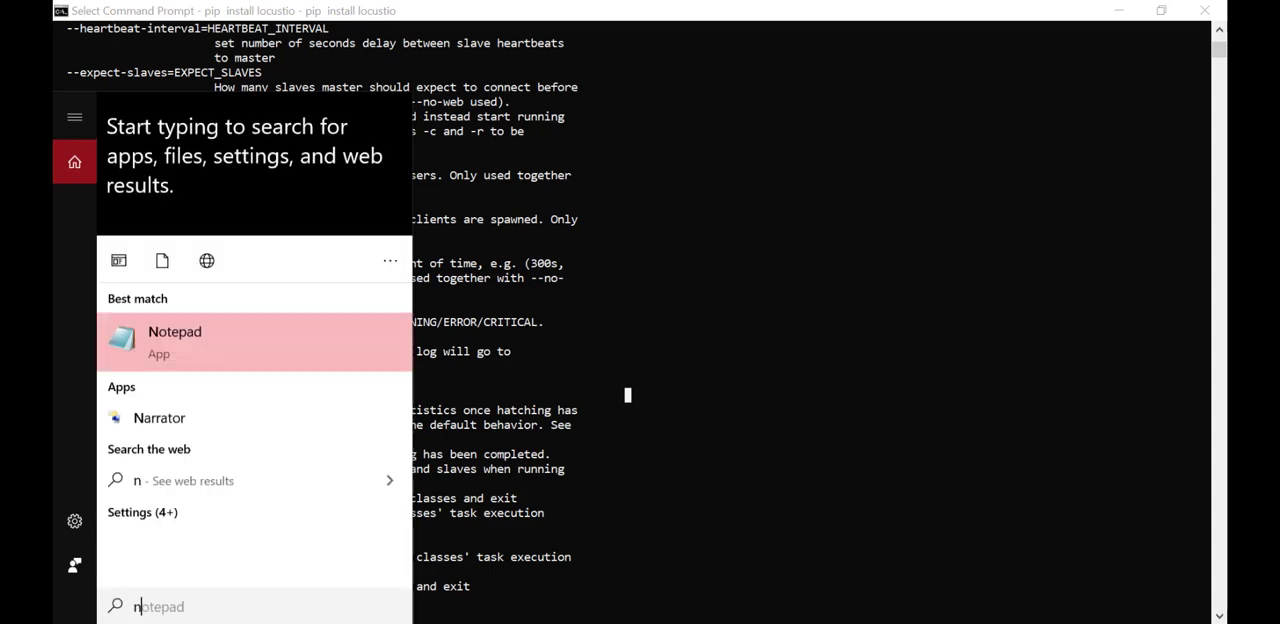
pyautogui.press('Escape')
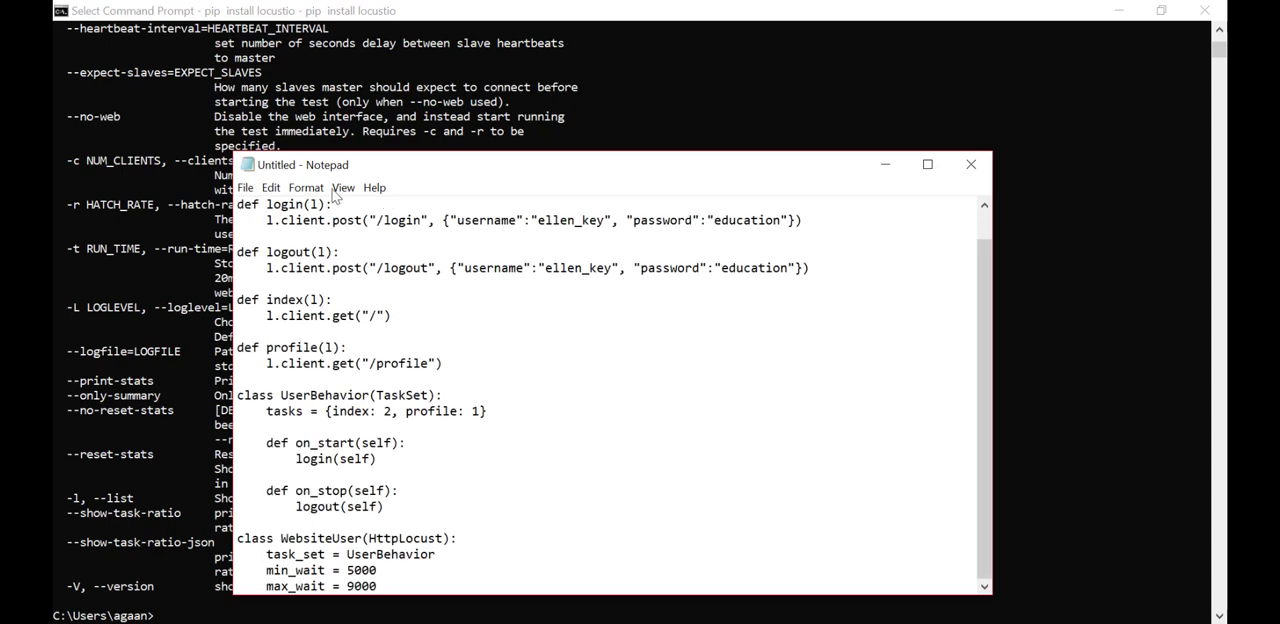
pyautogui.click(244, 188)
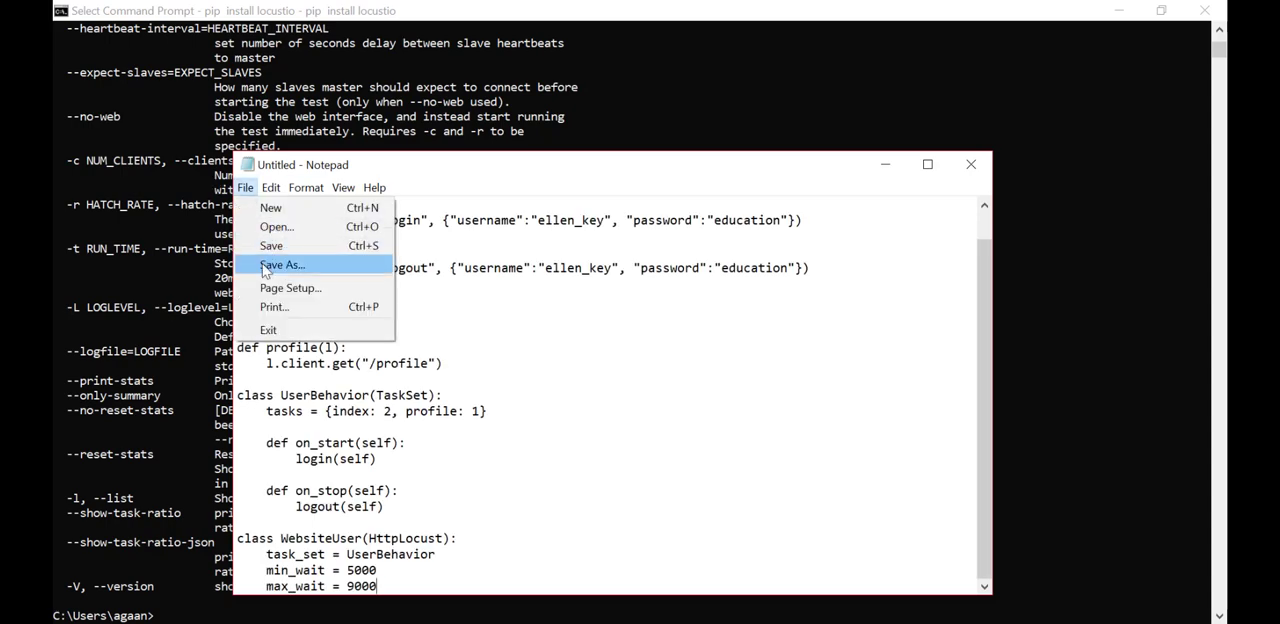
# - In Save As, create a new LocustTest folder on the C: drive and open it
pyautogui.click(284, 264)
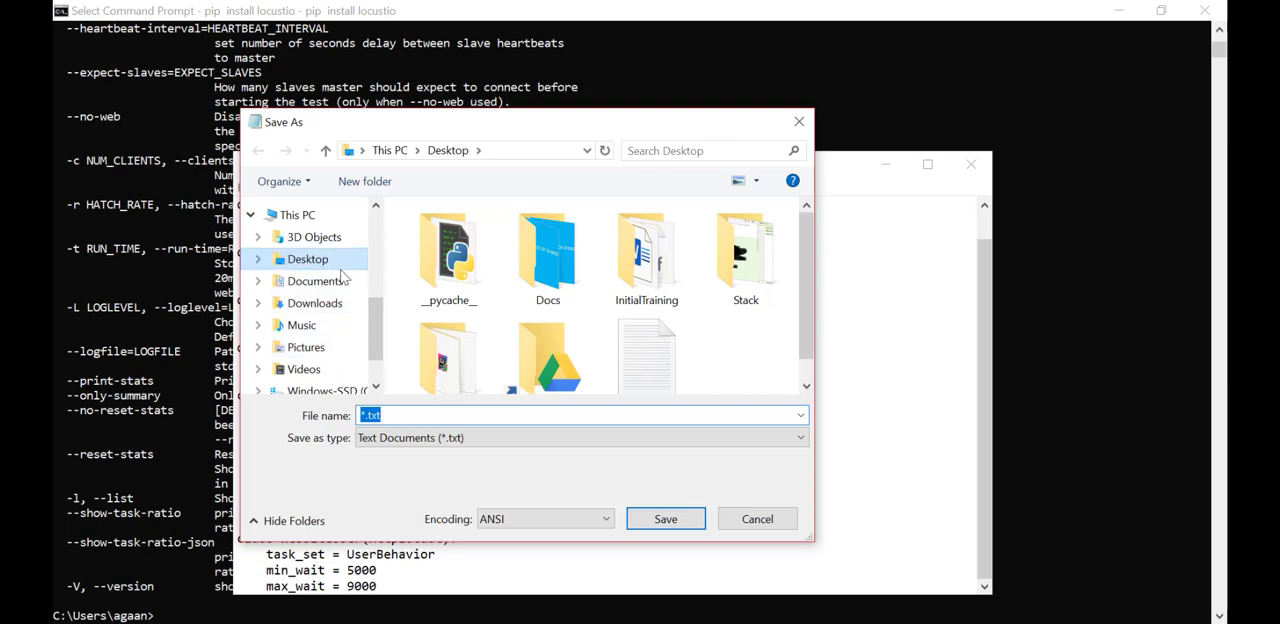
pyautogui.scroll(-3)
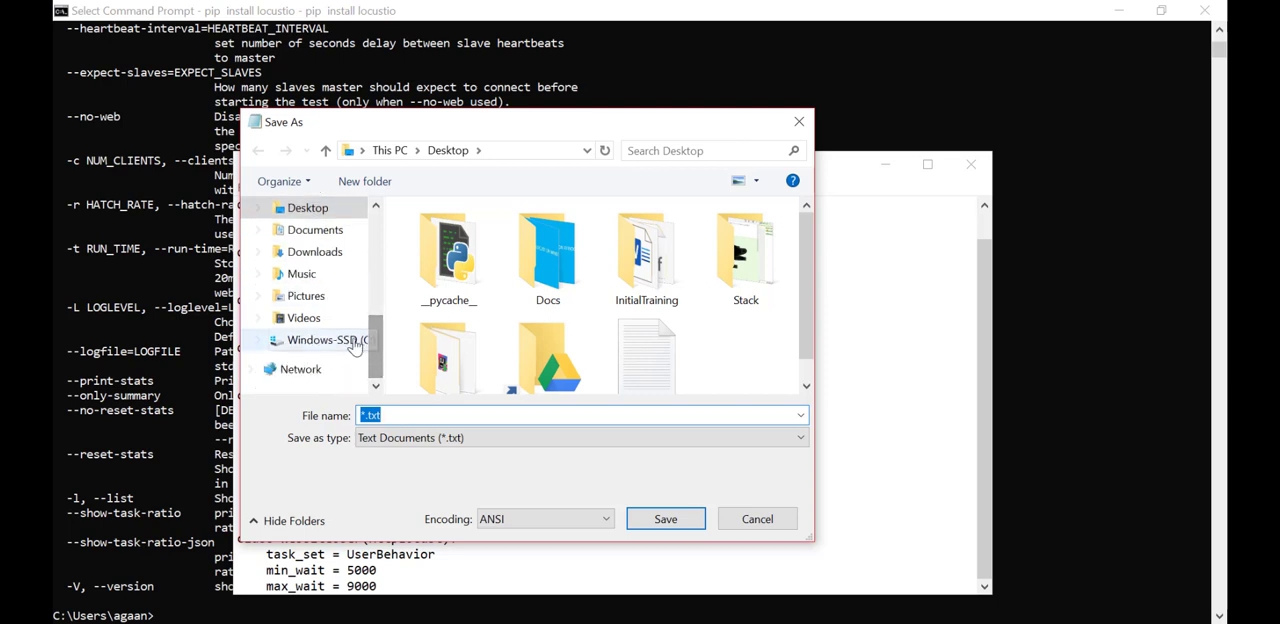
pyautogui.click(322, 340)
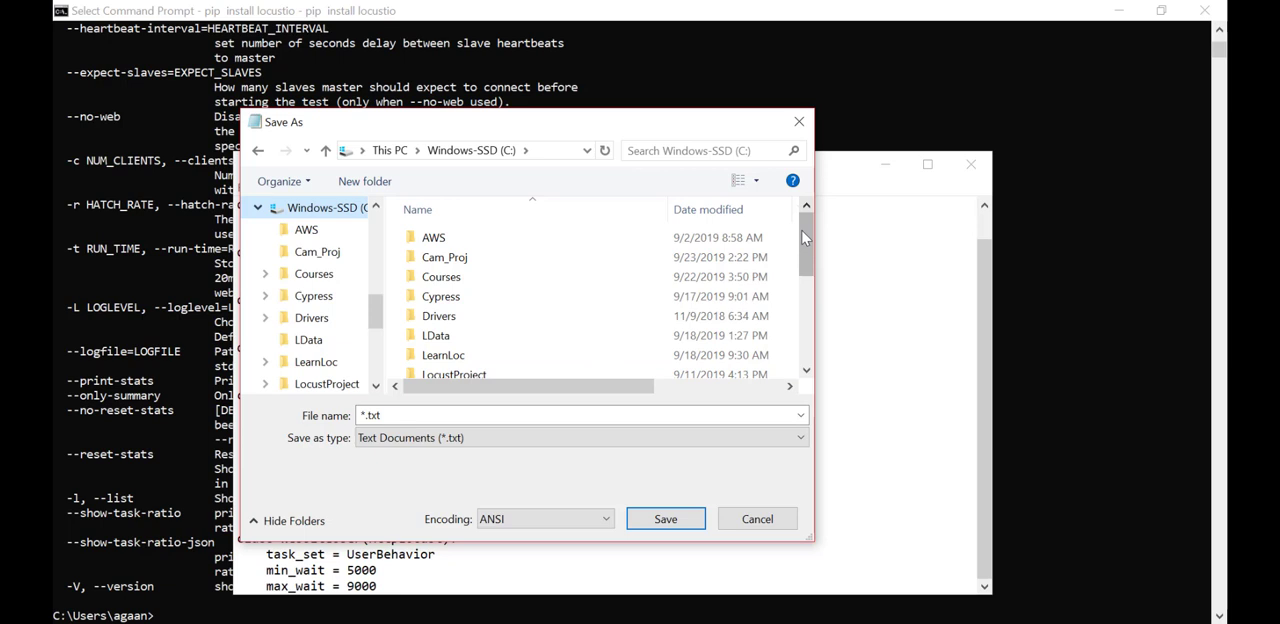
pyautogui.scroll(-3)
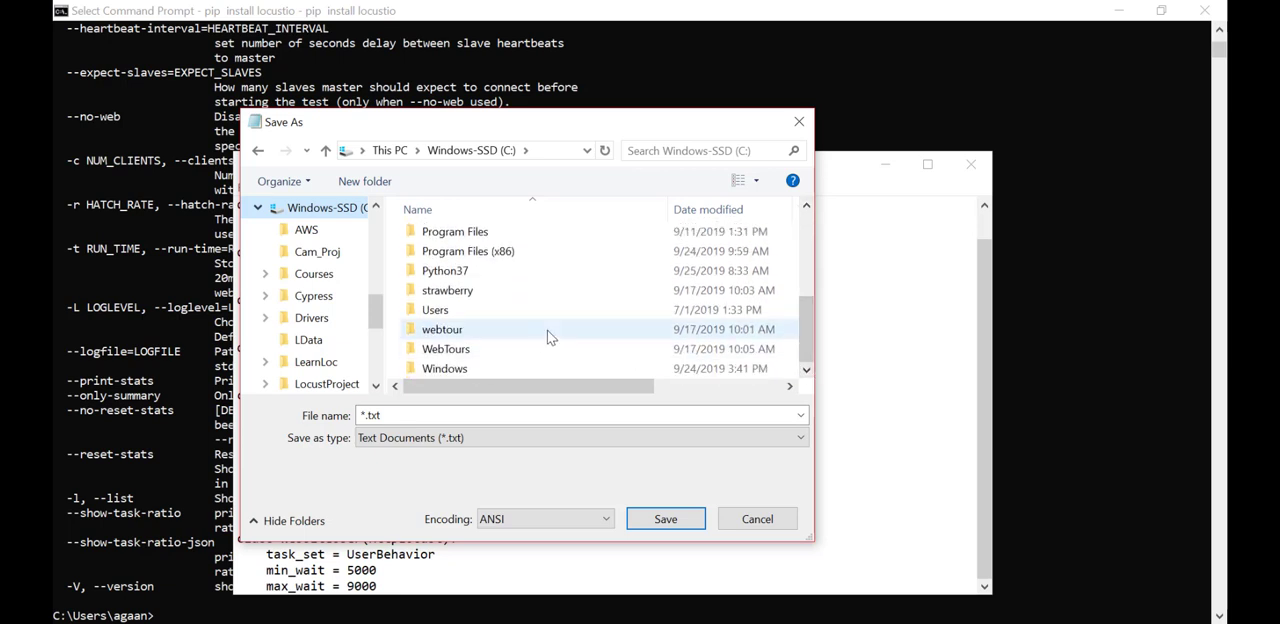
pyautogui.rightClick(550, 330)
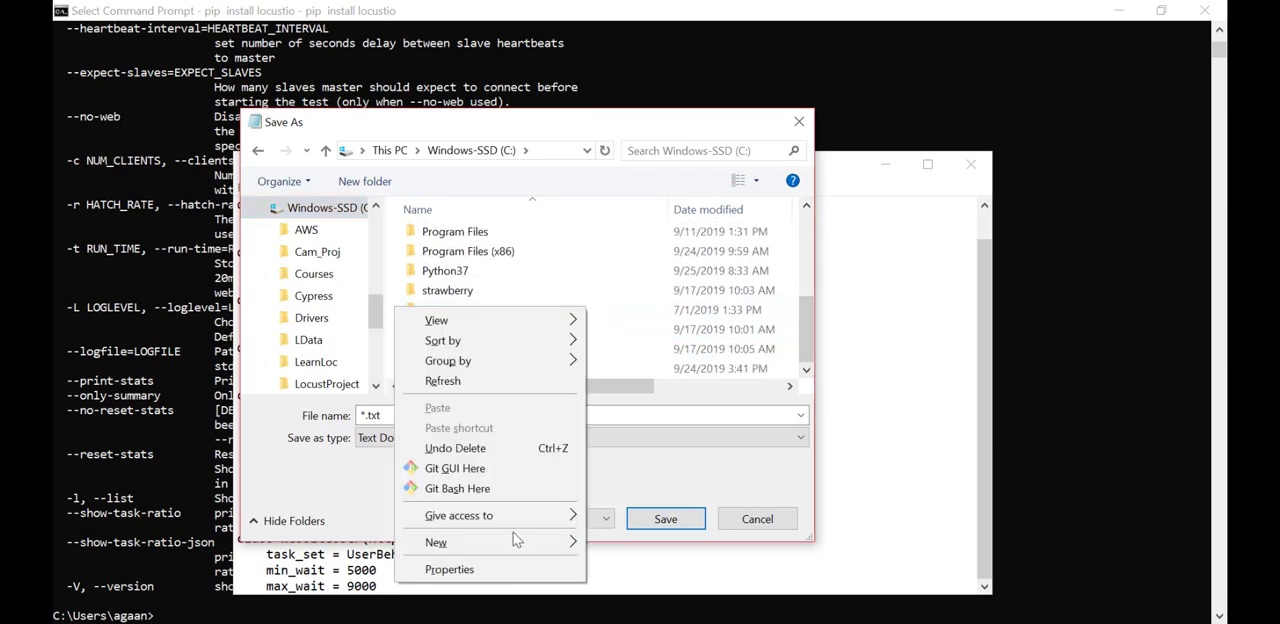
pyautogui.click(436, 542)
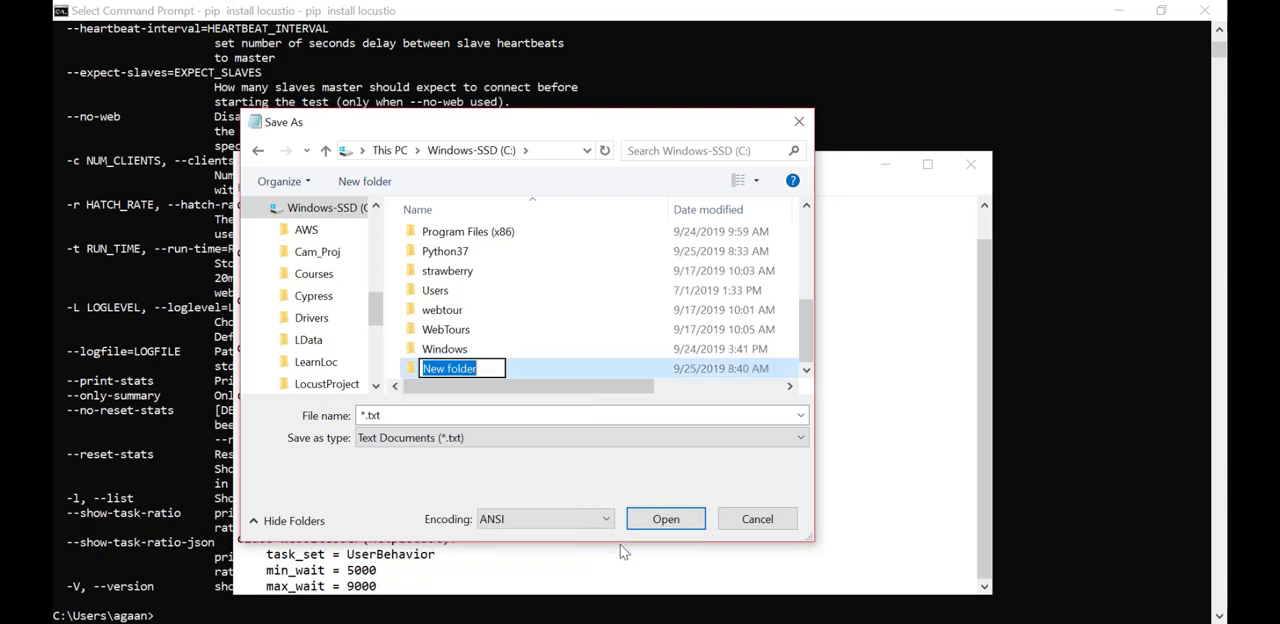
pyautogui.write('Locust')
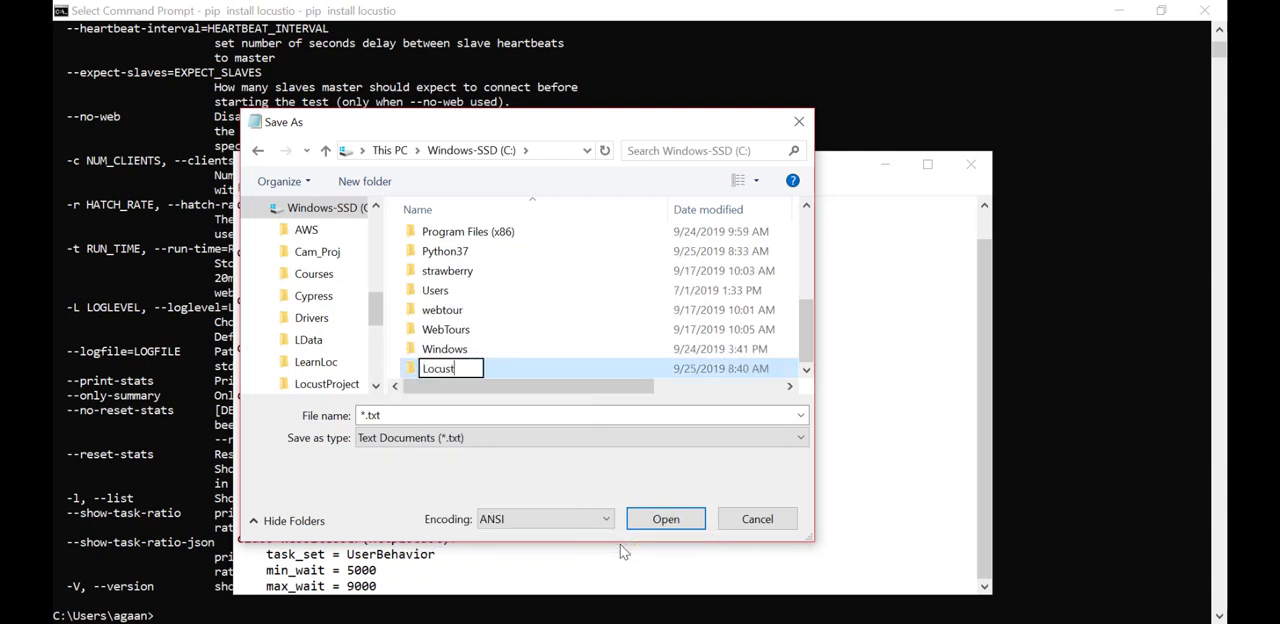
pyautogui.write('Test')
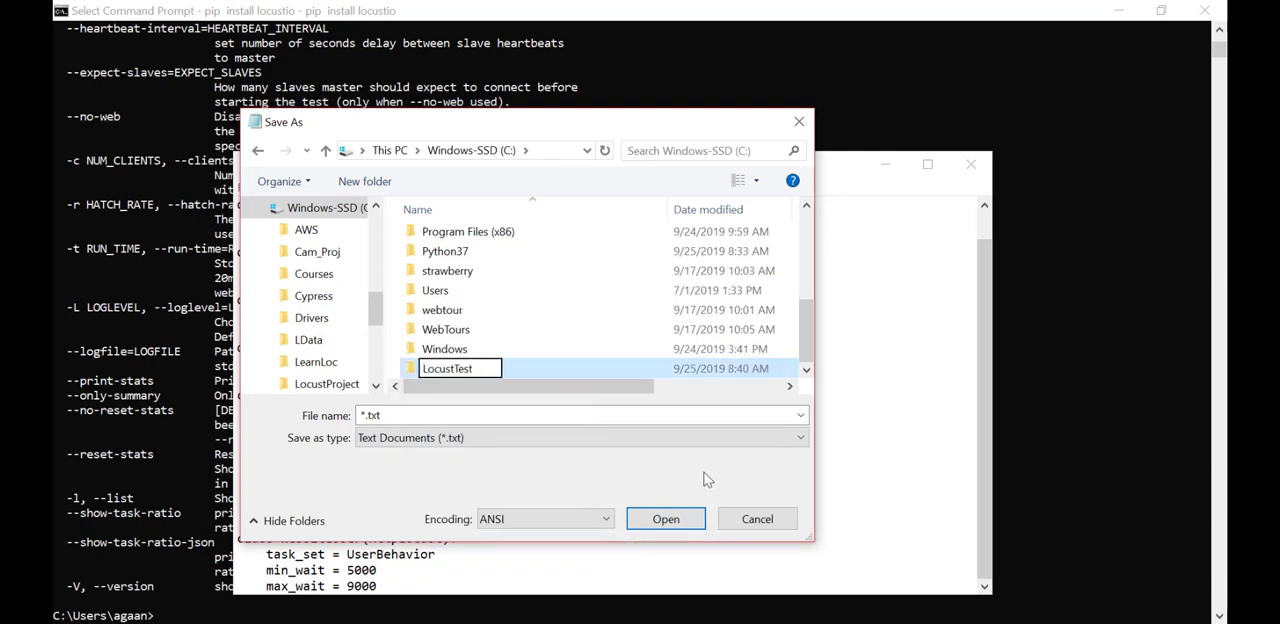
pyautogui.doubleClick(448, 368)
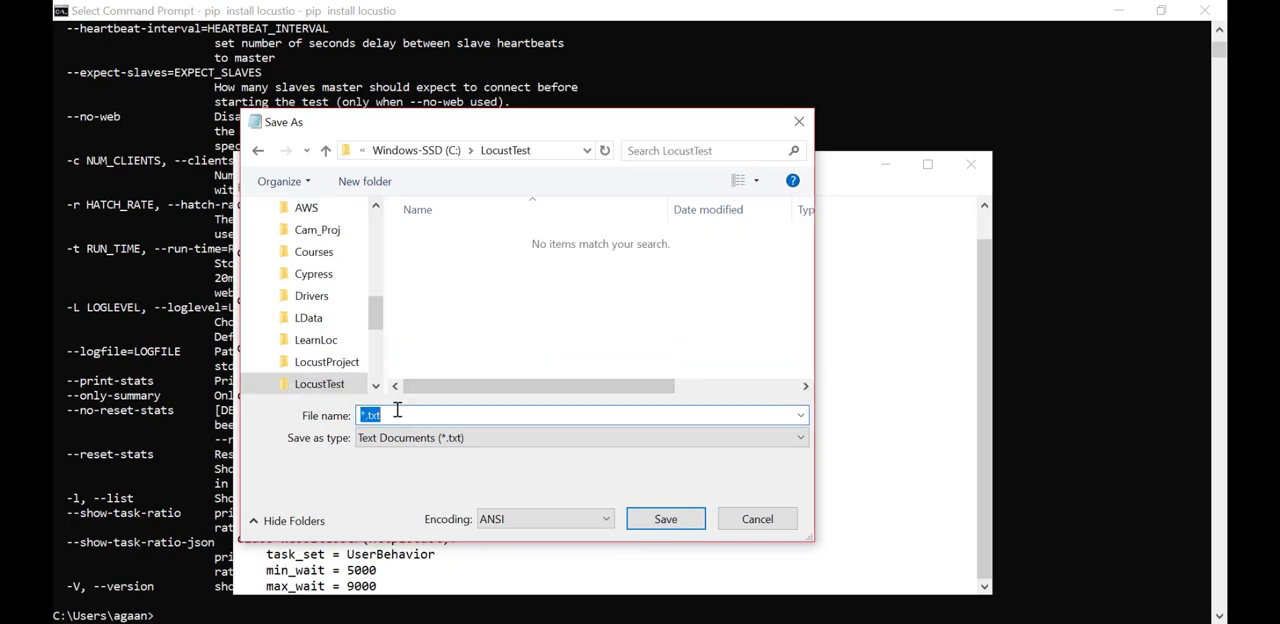
# - Save the code as locustfile.py in C:\LocustTest
pyautogui.write('locus')
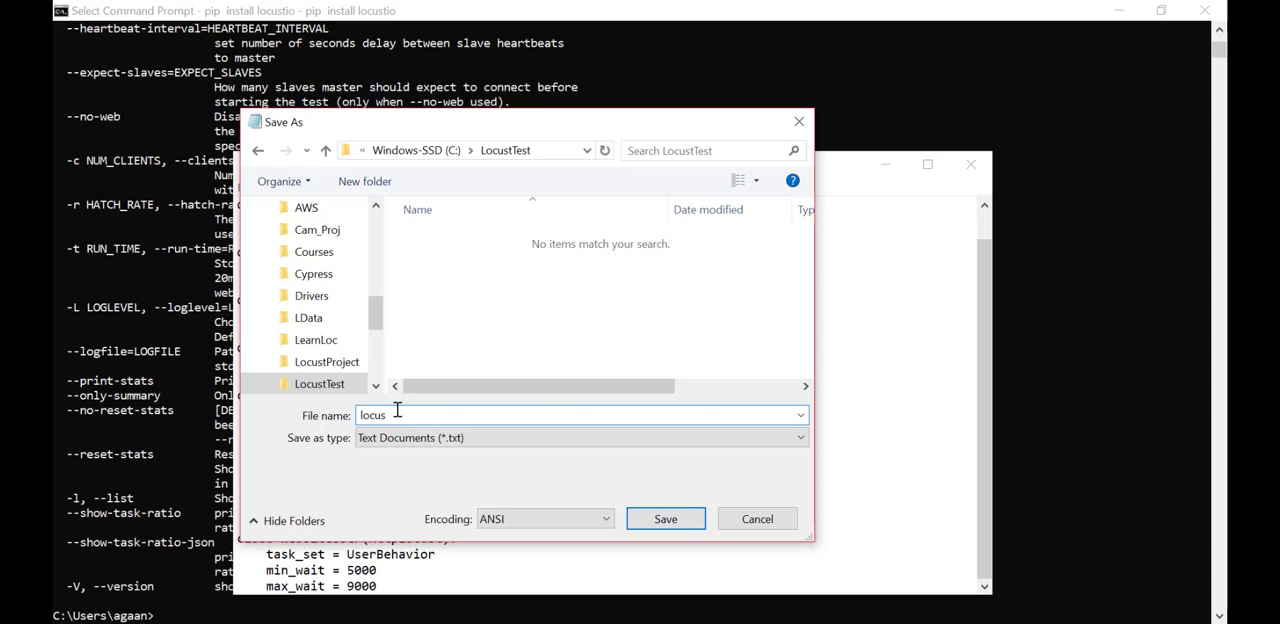
pyautogui.write('t')
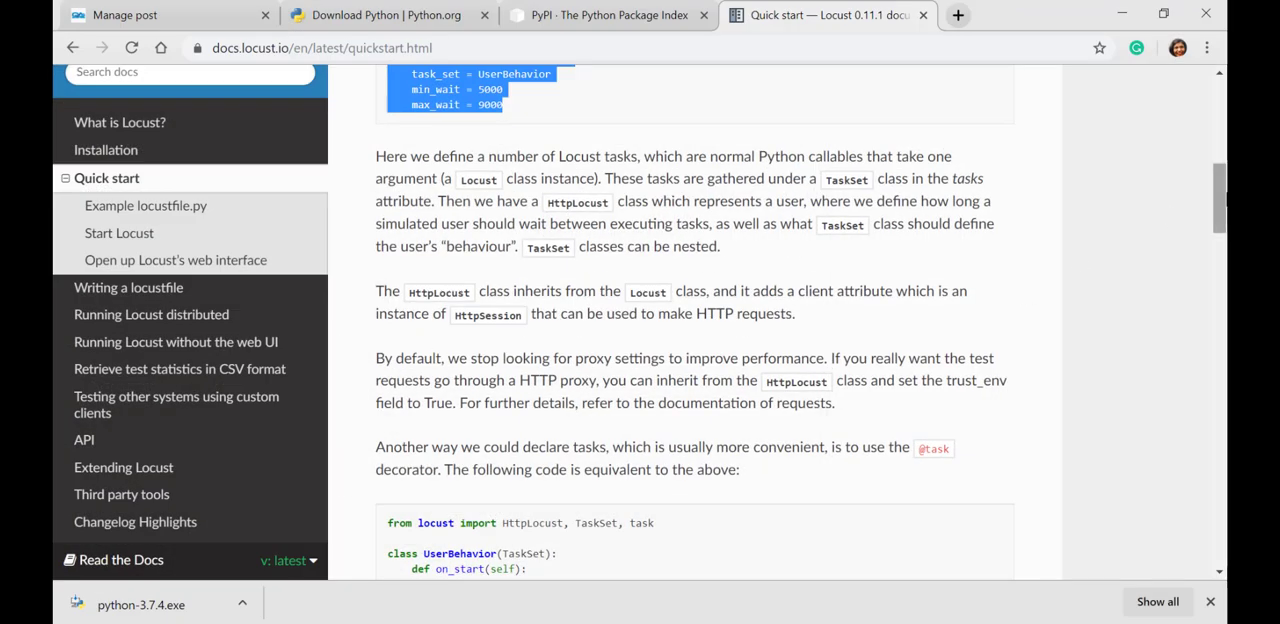
pyautogui.scroll(3)
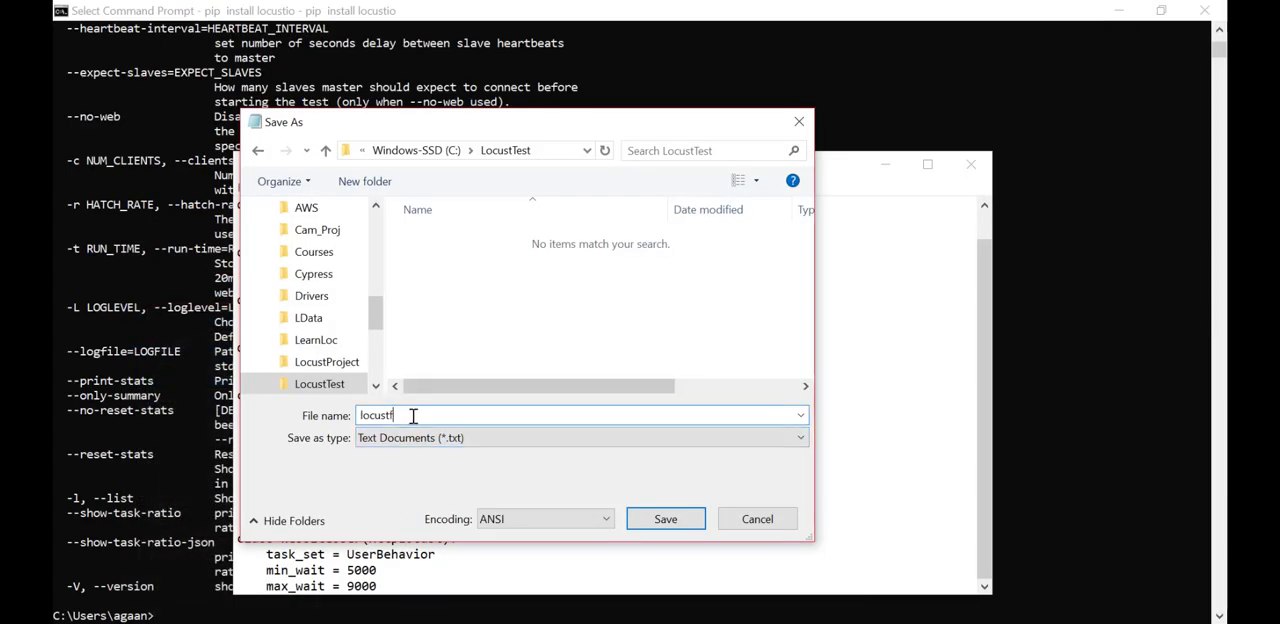
pyautogui.write('ile.py')
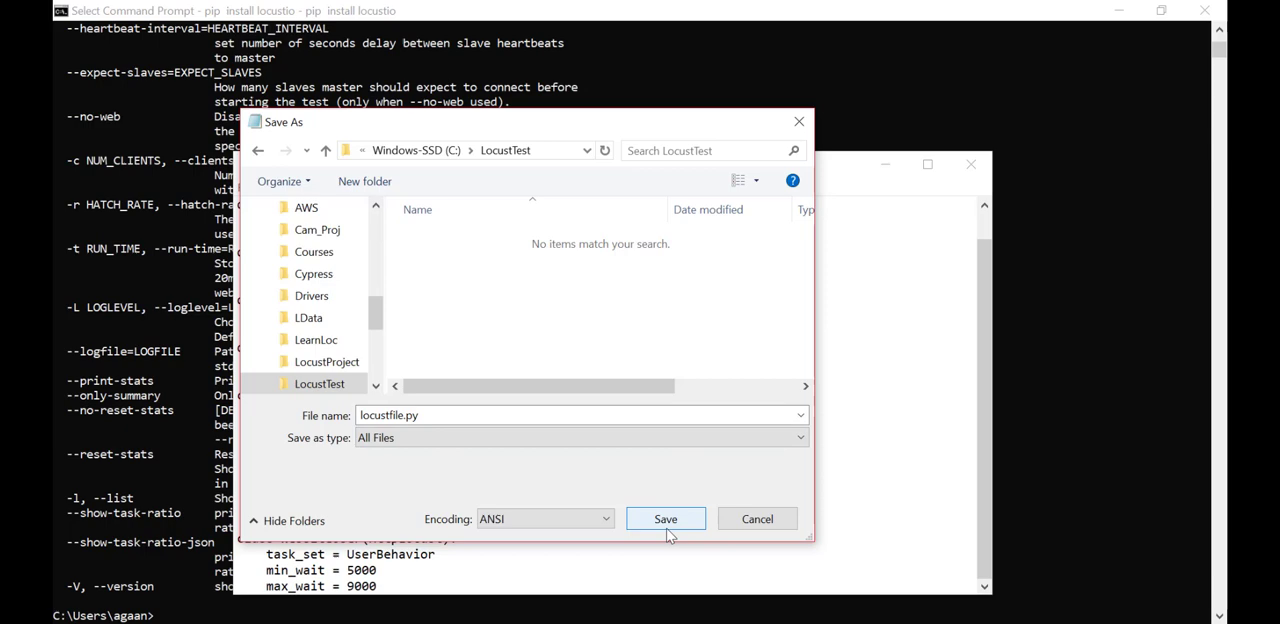
pyautogui.click(664, 518)
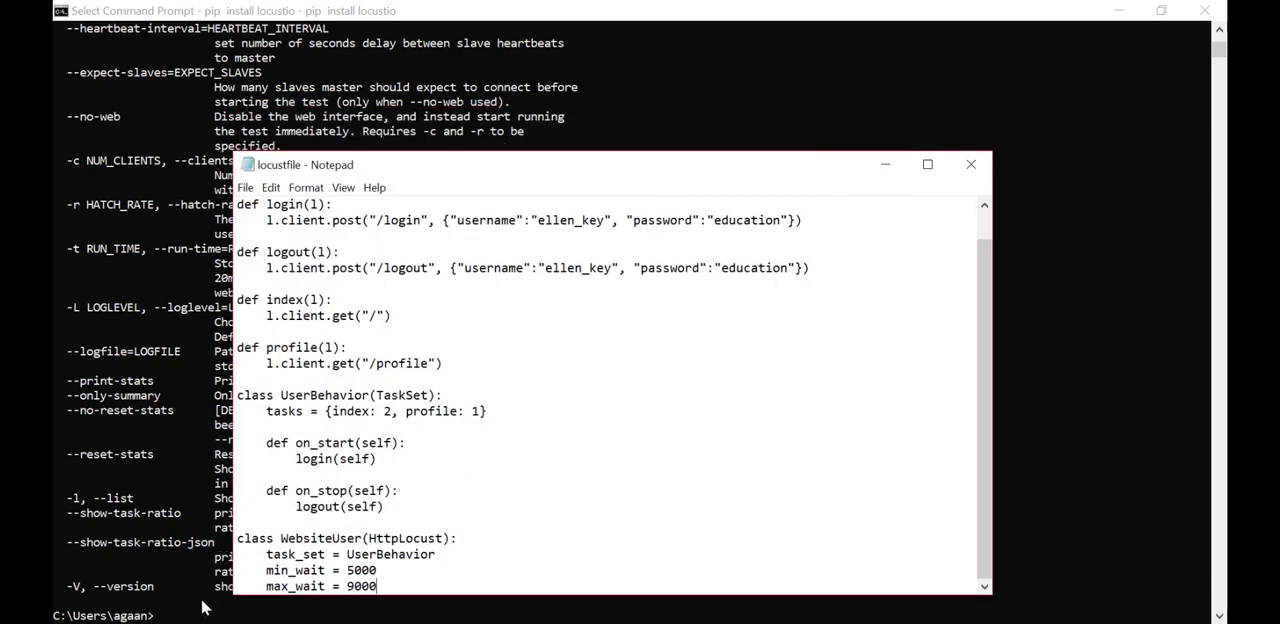
# - In Command Prompt, cd into C:\LocustTest and list its contents showing locustfile.py
pyautogui.click(968, 164)
pyautogui.write('di')
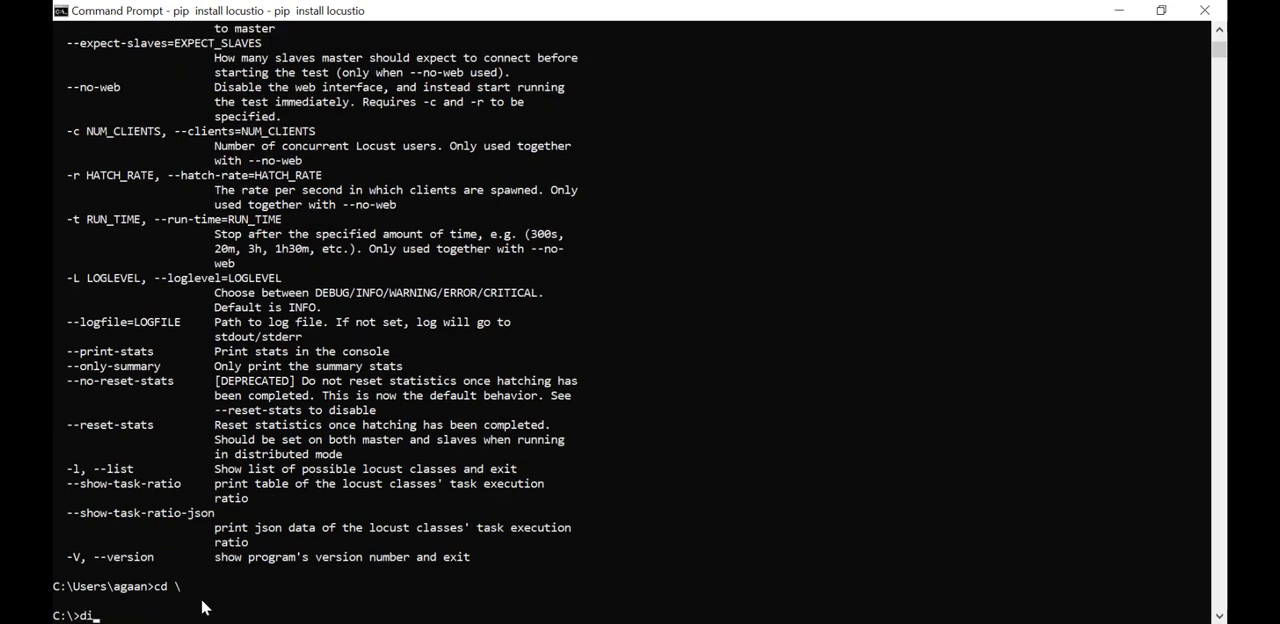
pyautogui.press('Return')
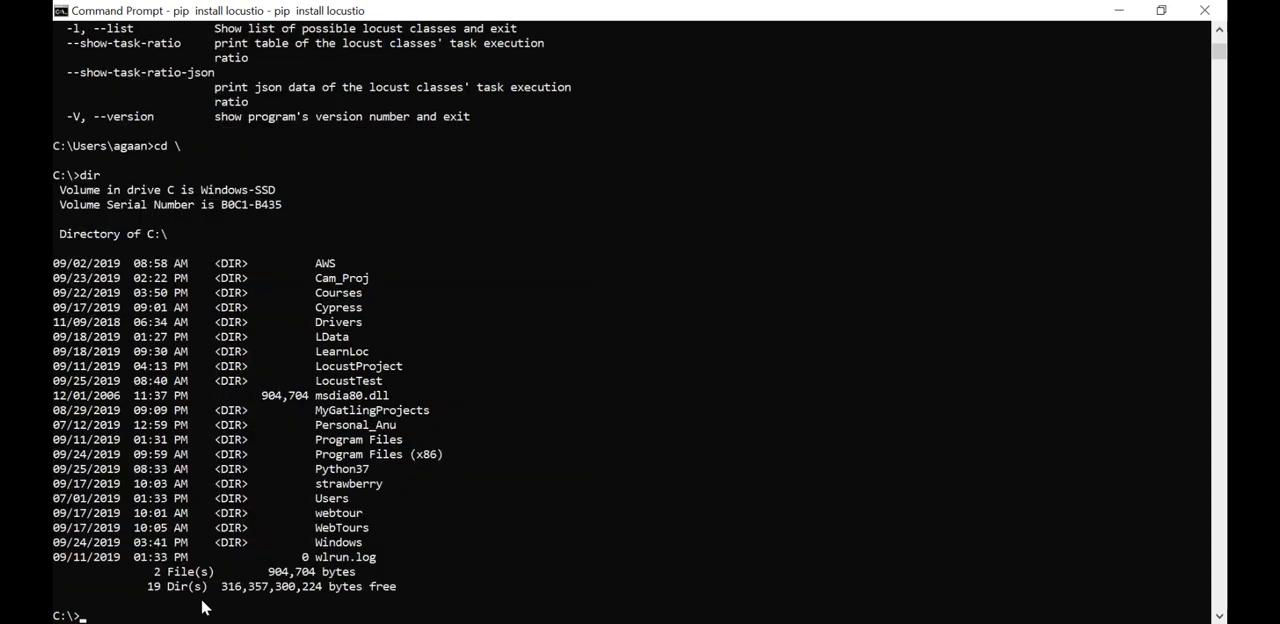
pyautogui.write('cd LocustTest')
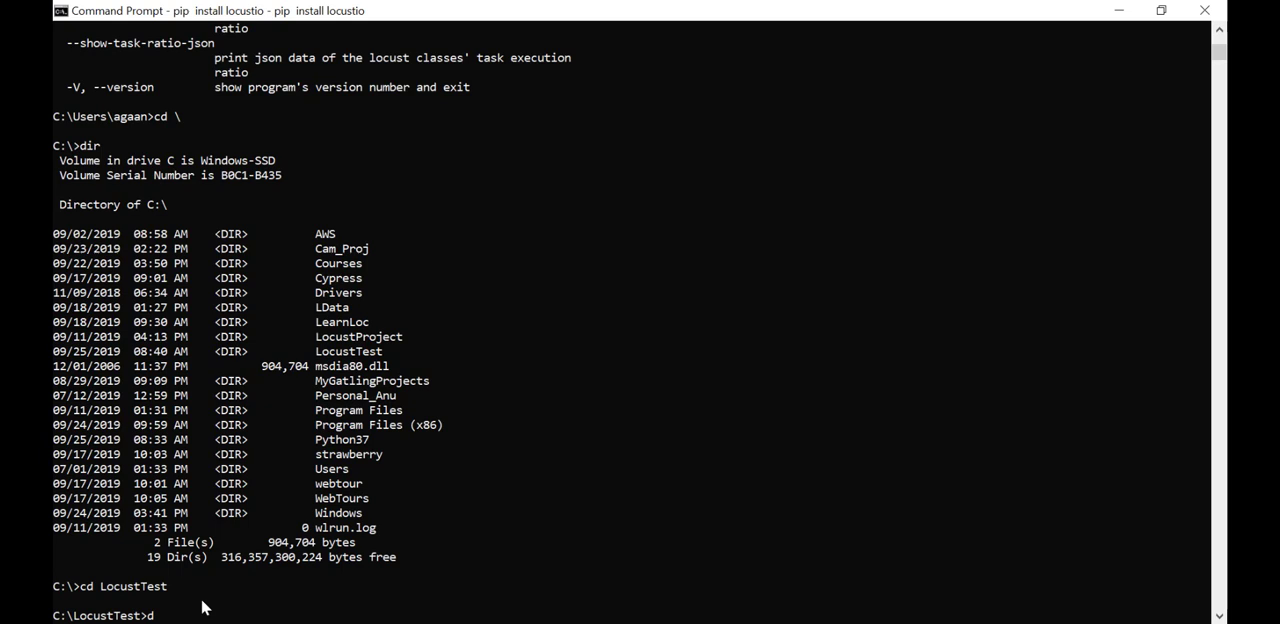
pyautogui.press('Return')
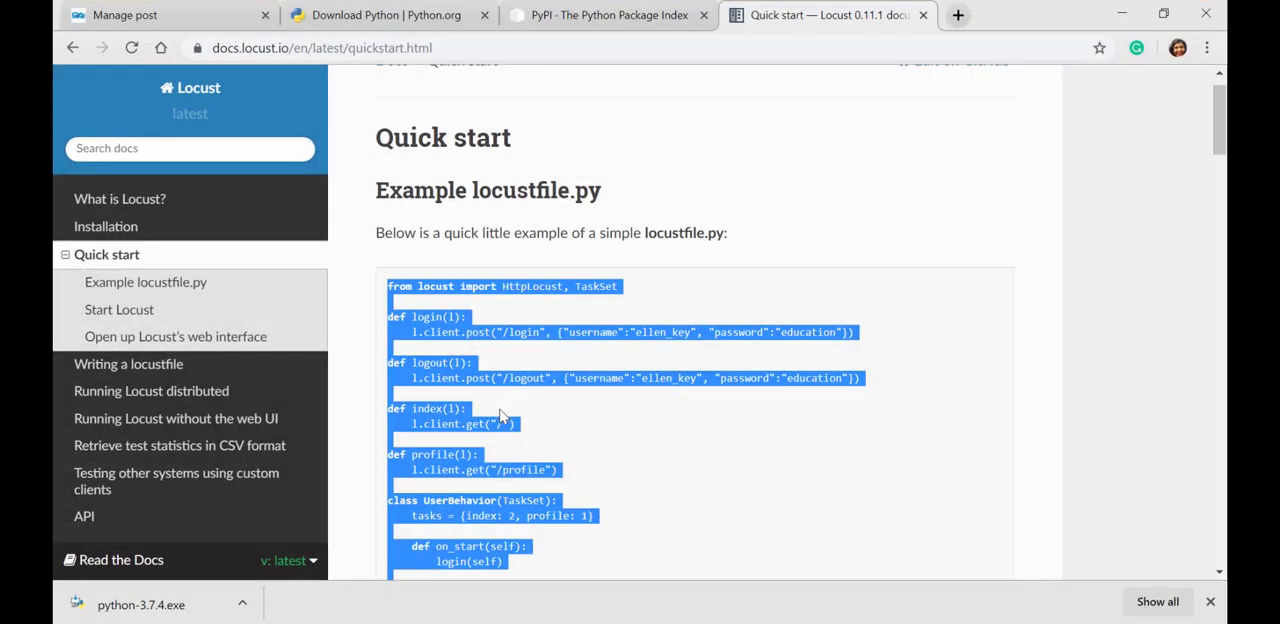
pyautogui.moveTo(704, 358)
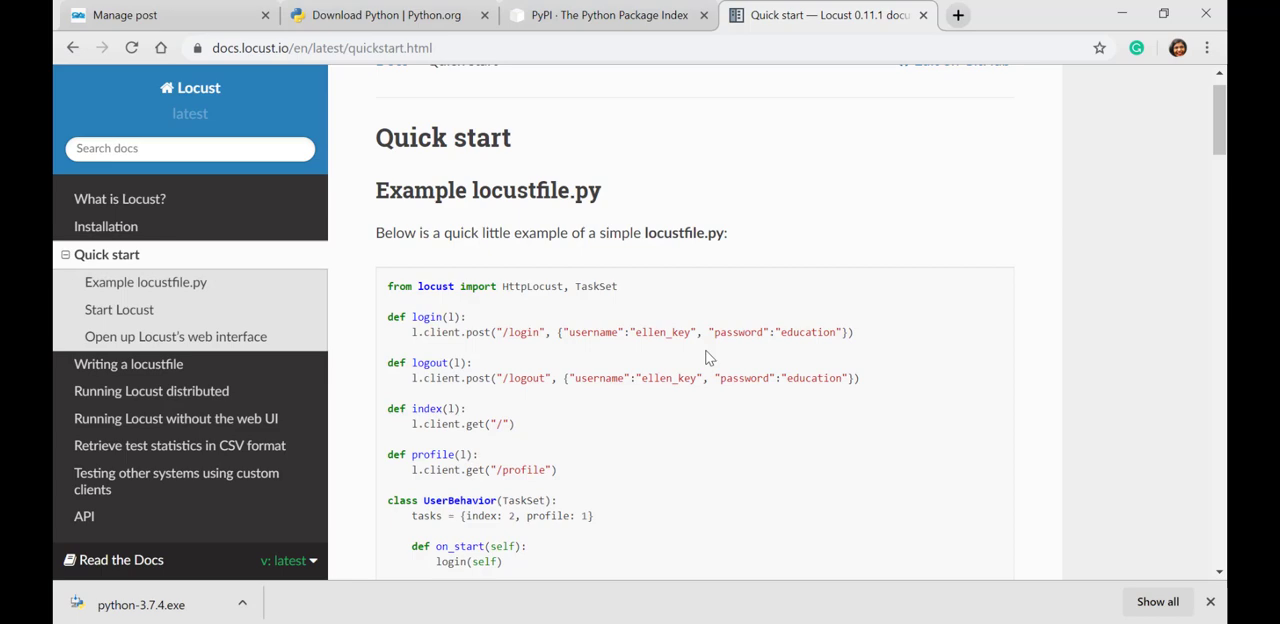
pyautogui.moveTo(1122, 14)
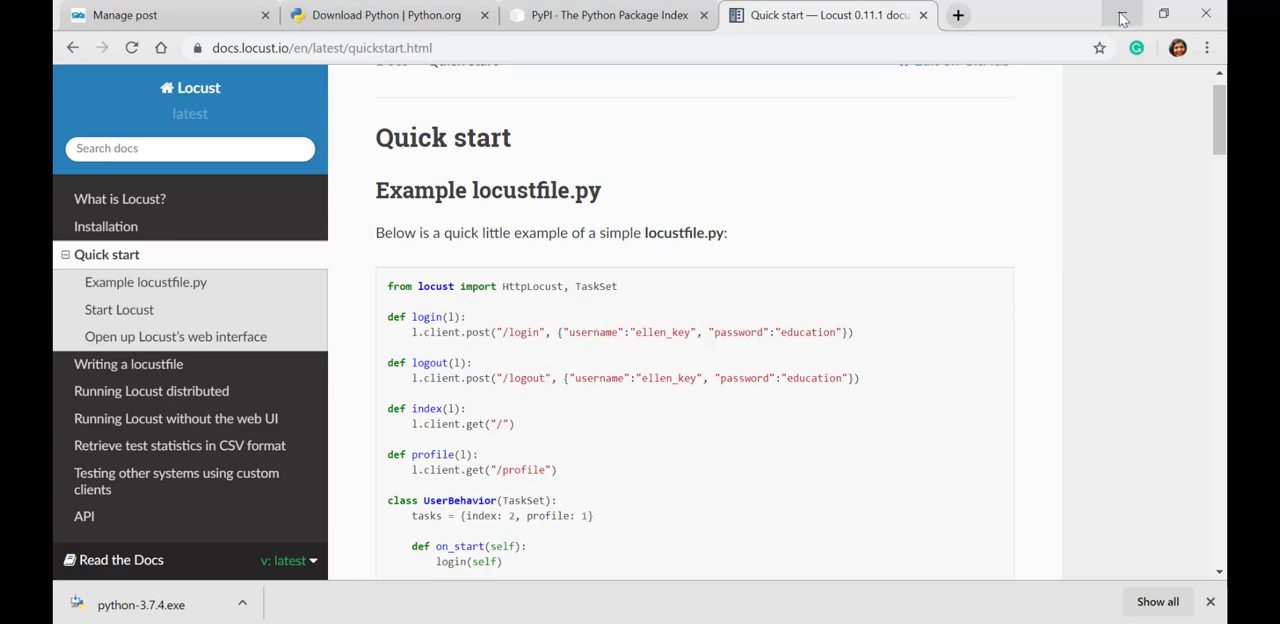
pyautogui.click(1120, 14)
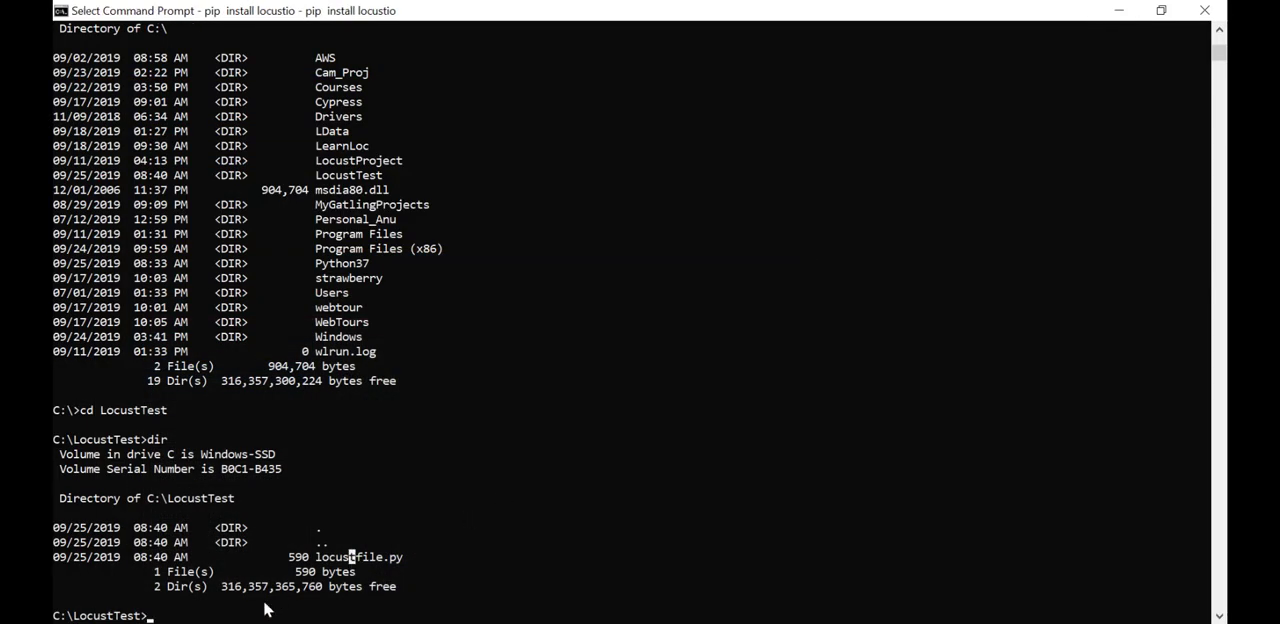
# - Run locust in C:\LocustTest, starting Locust 0.11.0 with its web monitor on port 8089
pyautogui.write('locust')
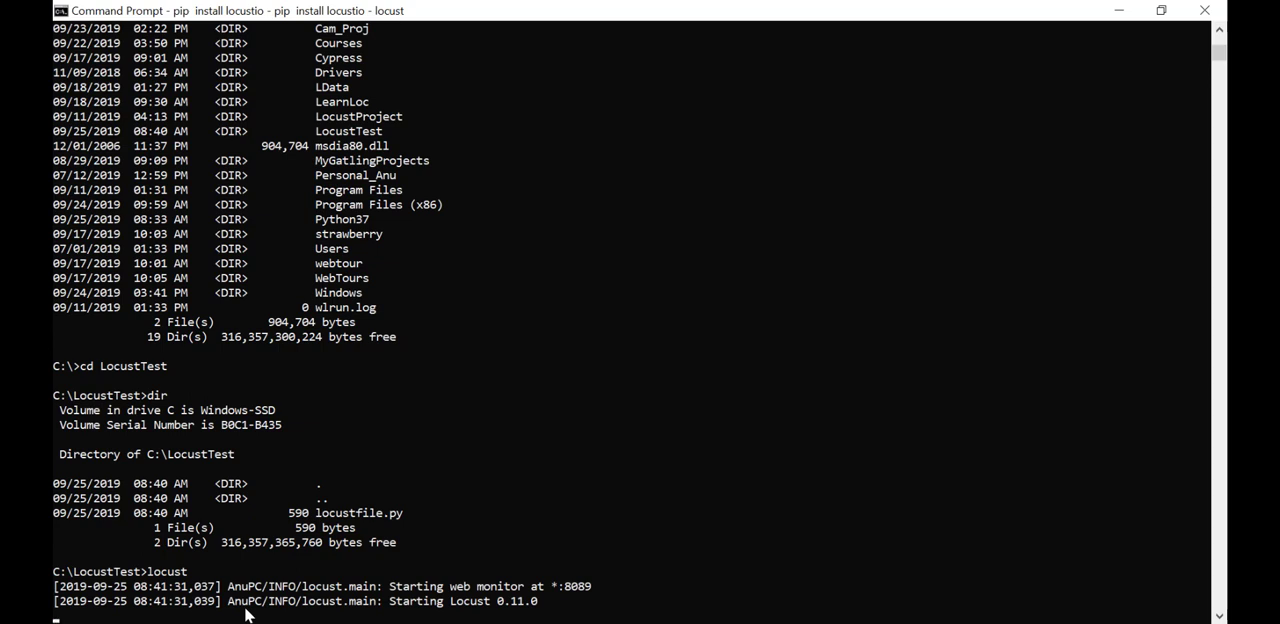
pyautogui.moveTo(316, 584)
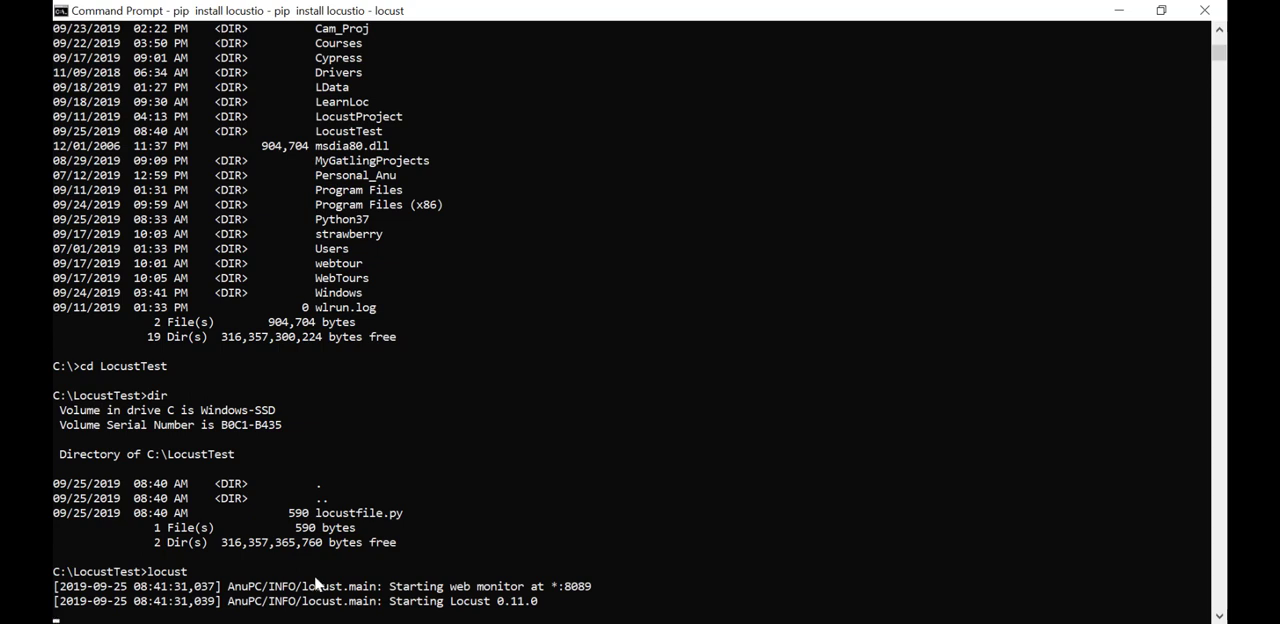
pyautogui.moveTo(464, 592)
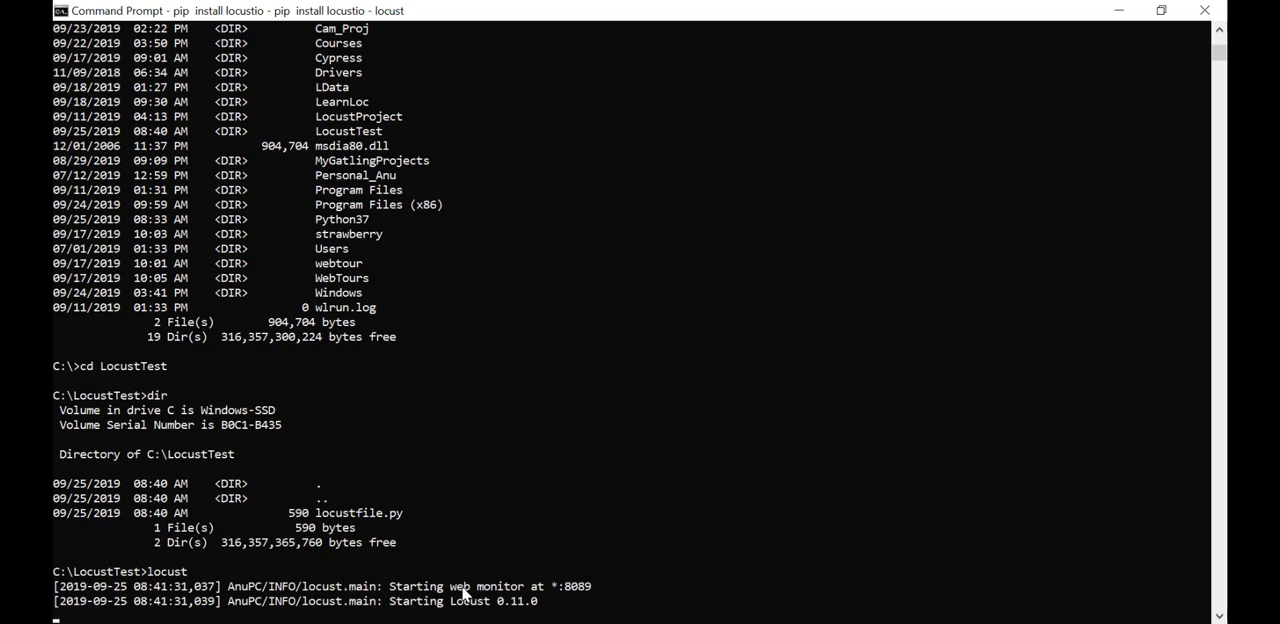
pyautogui.moveTo(588, 588)
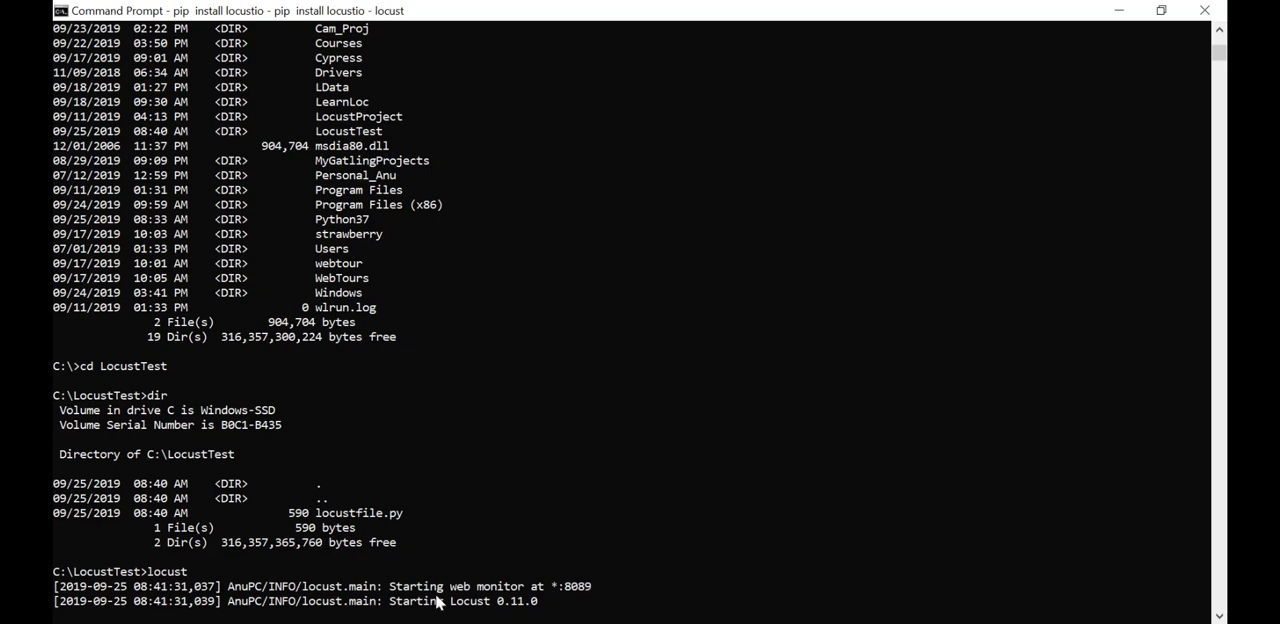
pyautogui.moveTo(558, 608)
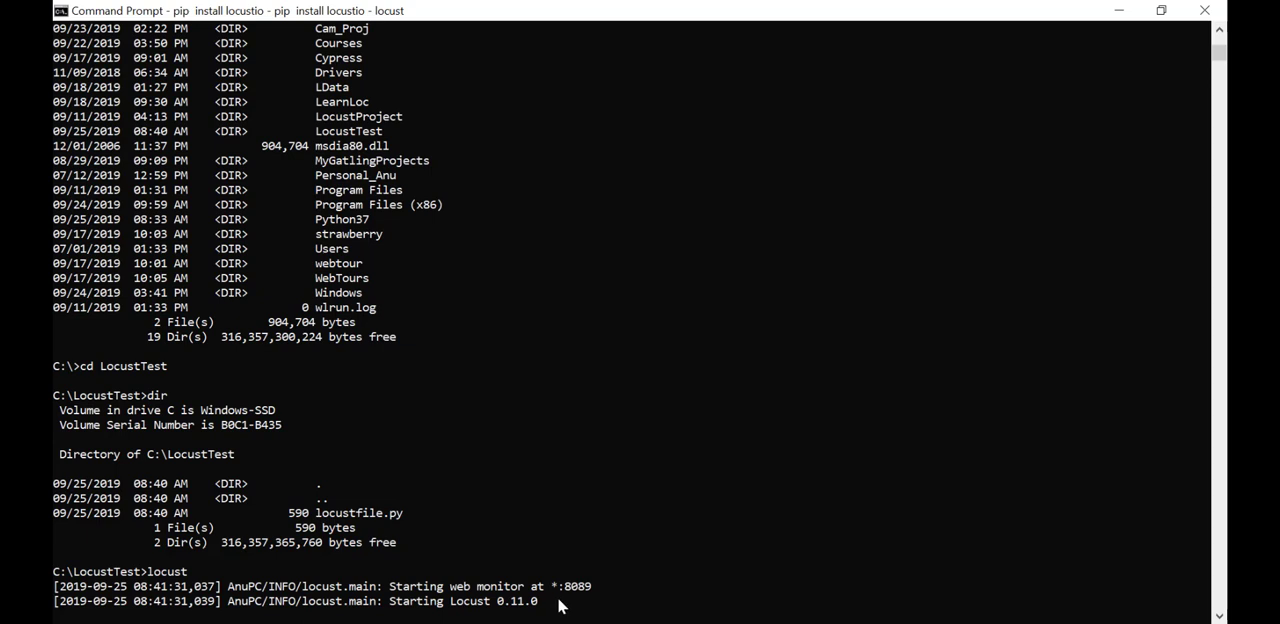
pyautogui.moveTo(452, 608)
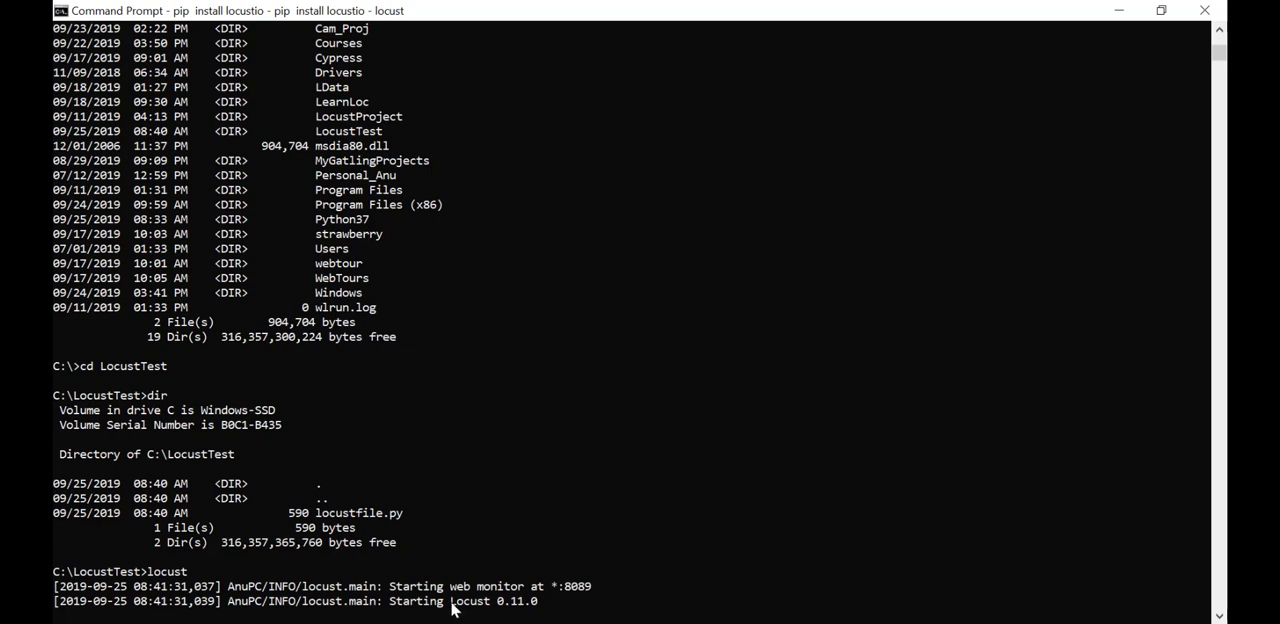
pyautogui.moveTo(550, 616)
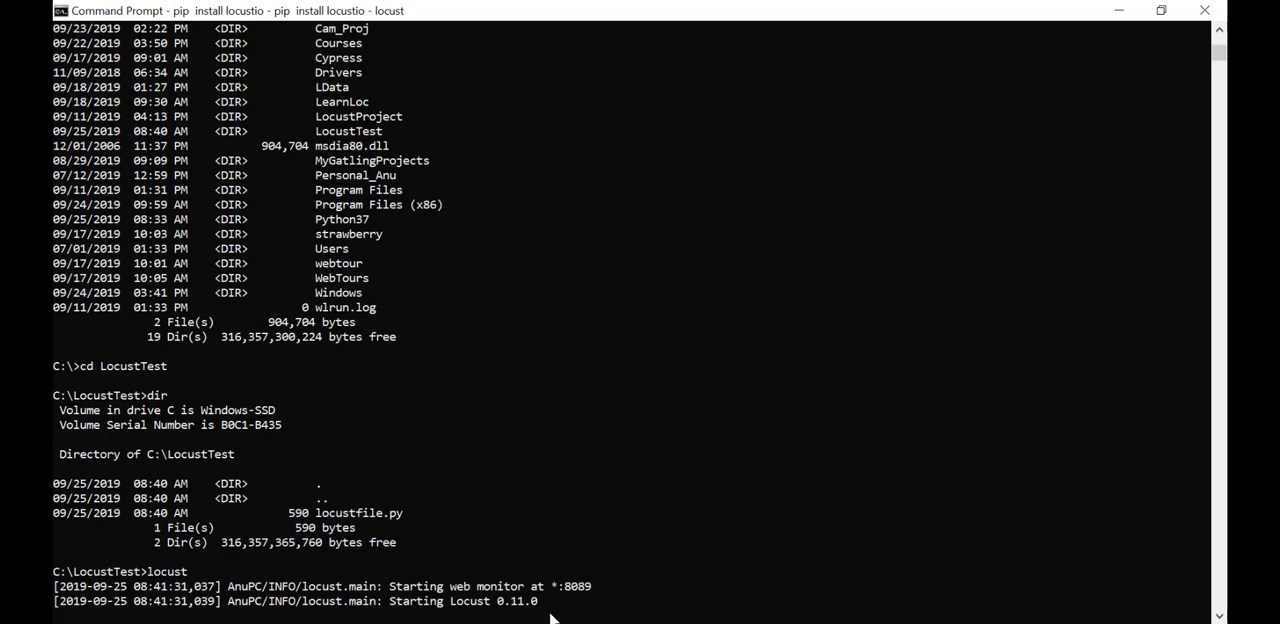
pyautogui.moveTo(620, 598)
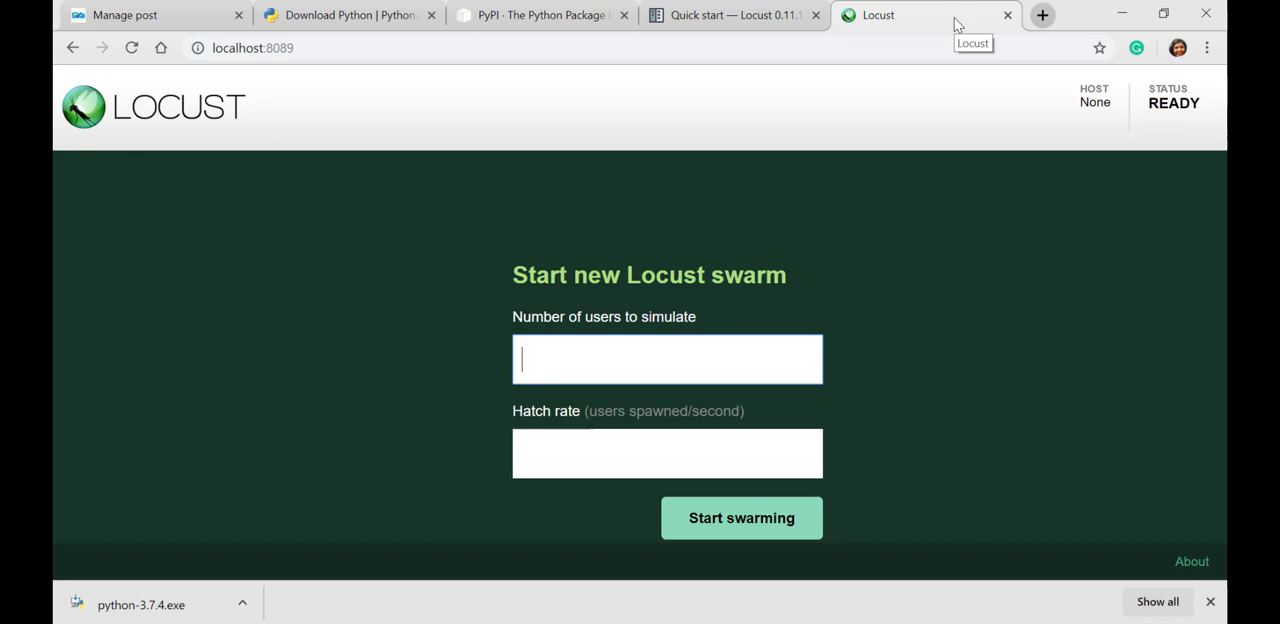
pyautogui.moveTo(660, 40)
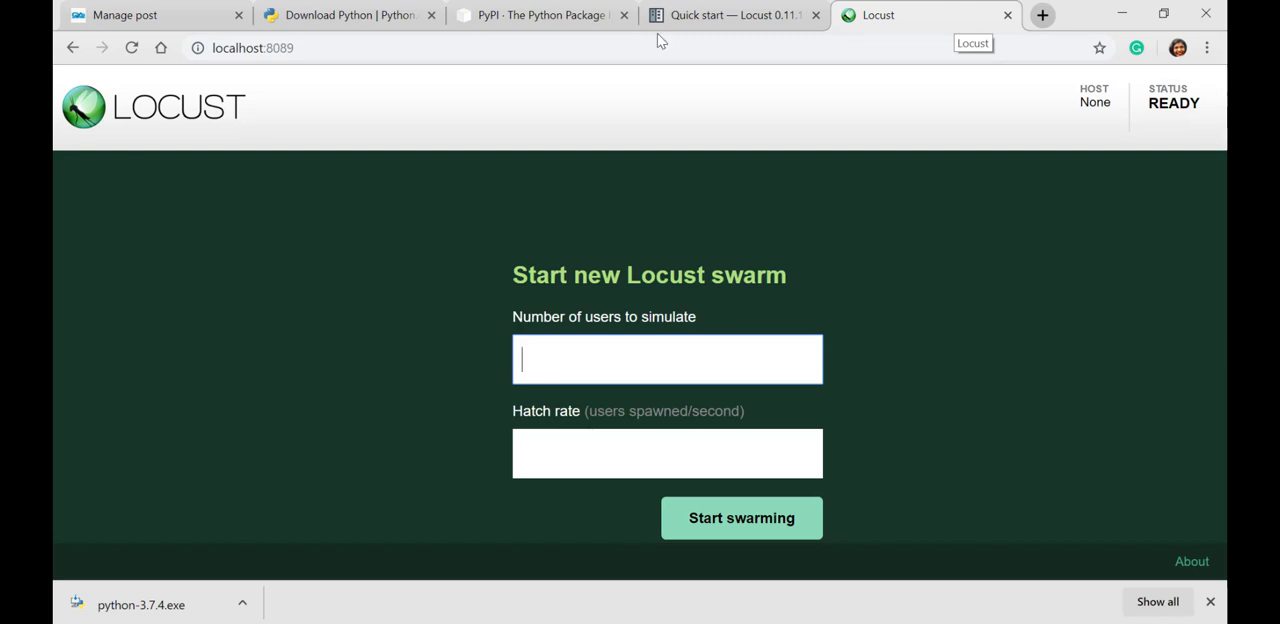
pyautogui.moveTo(652, 84)
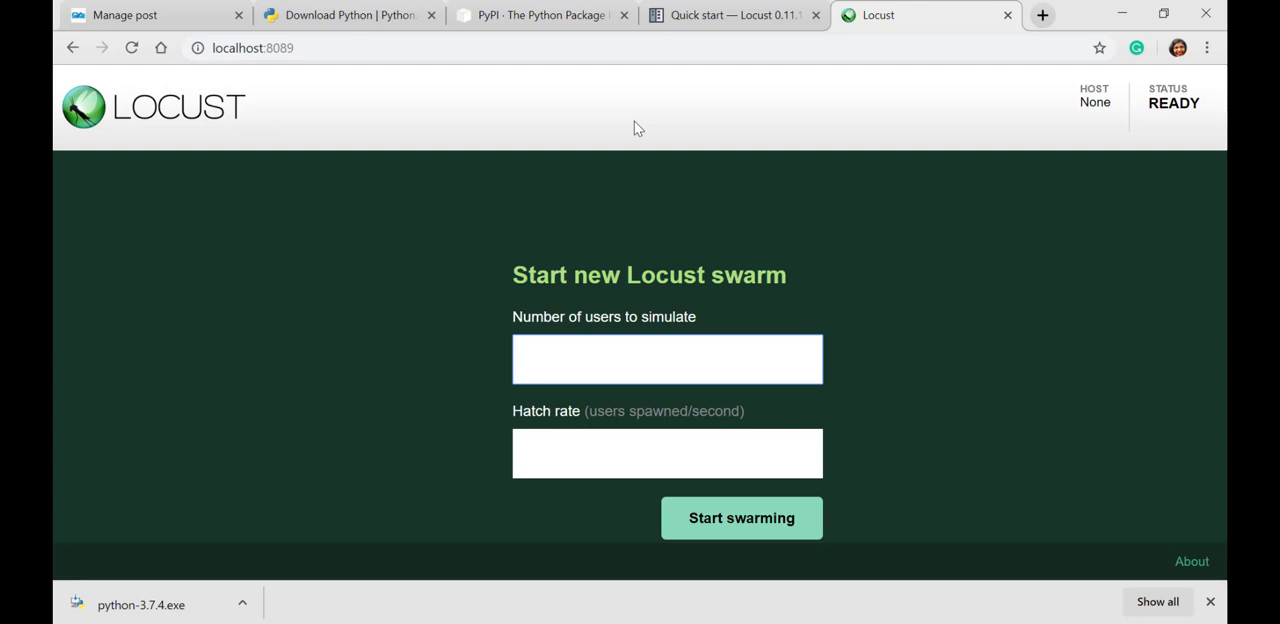
pyautogui.moveTo(600, 268)
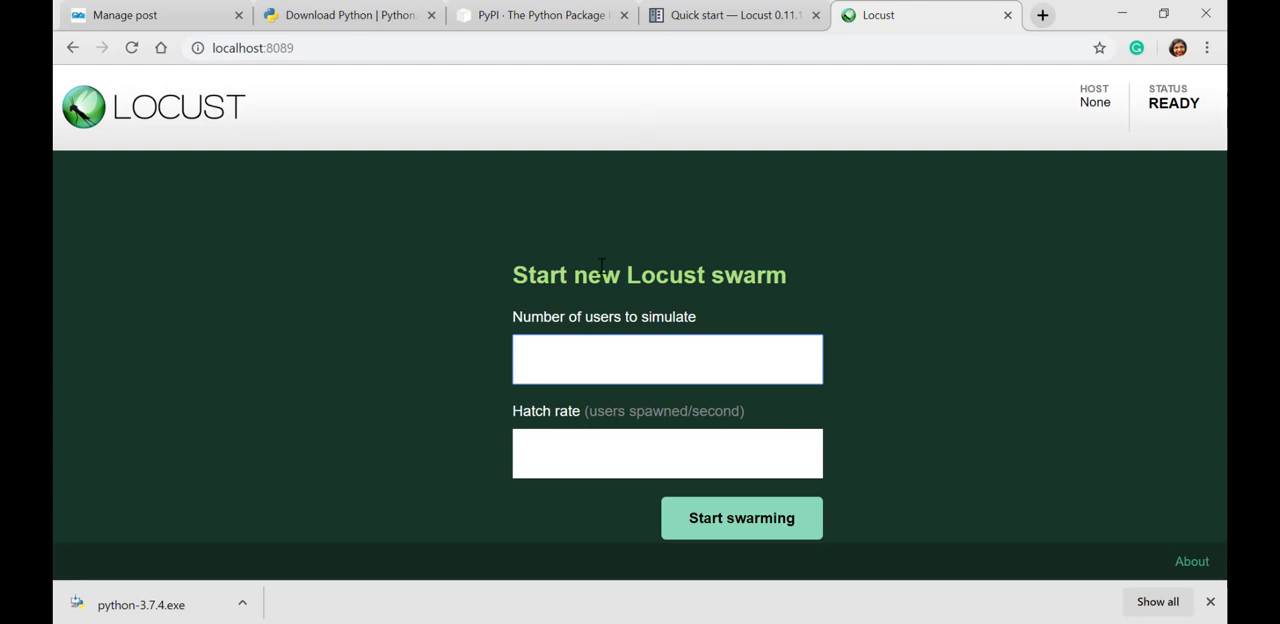
# - Swarm qamilestone.com with 1 user at hatch rate 1 from localhost:8089
pyautogui.write('1')
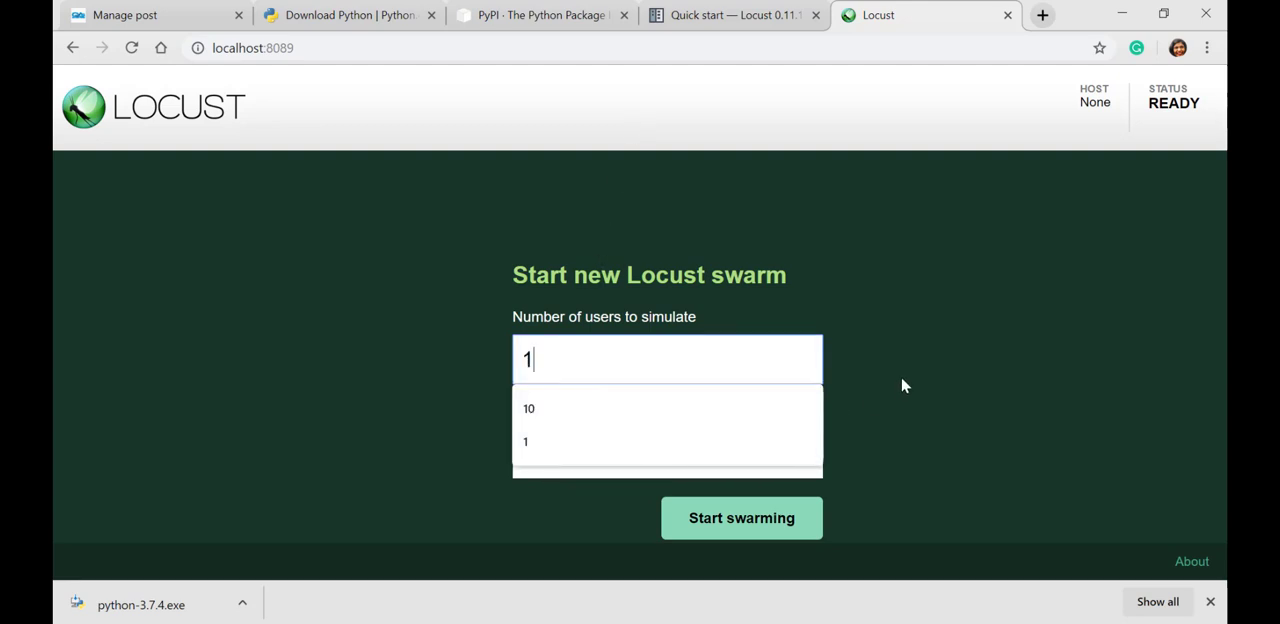
pyautogui.moveTo(582, 442)
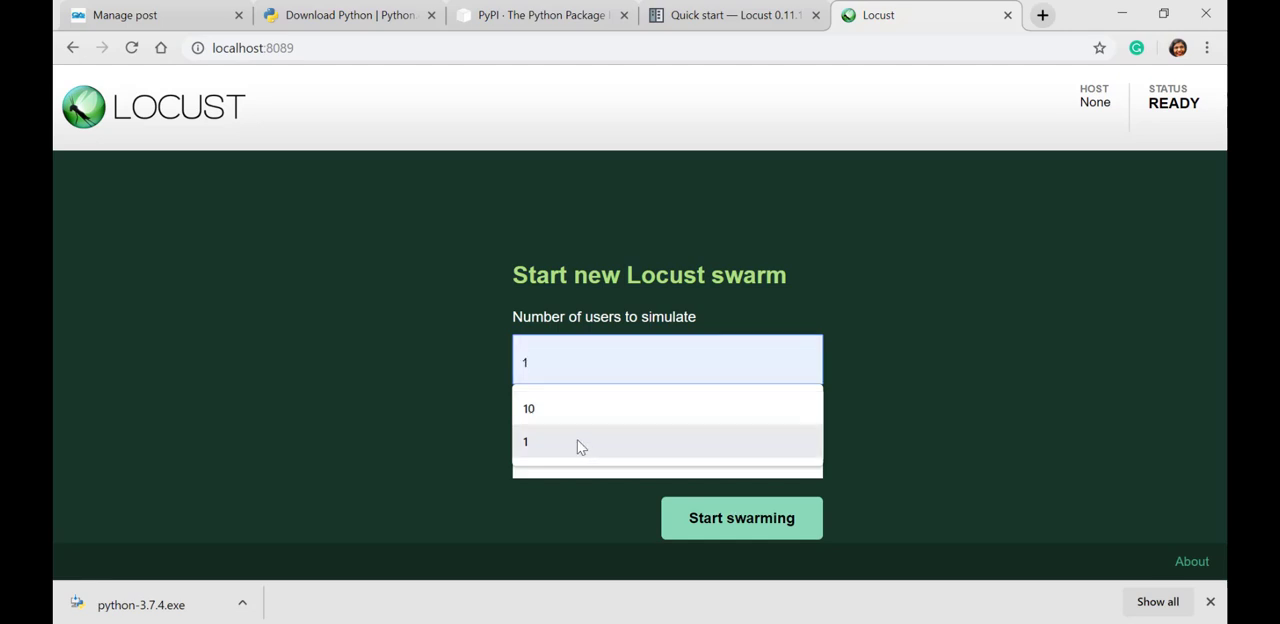
pyautogui.click(524, 440)
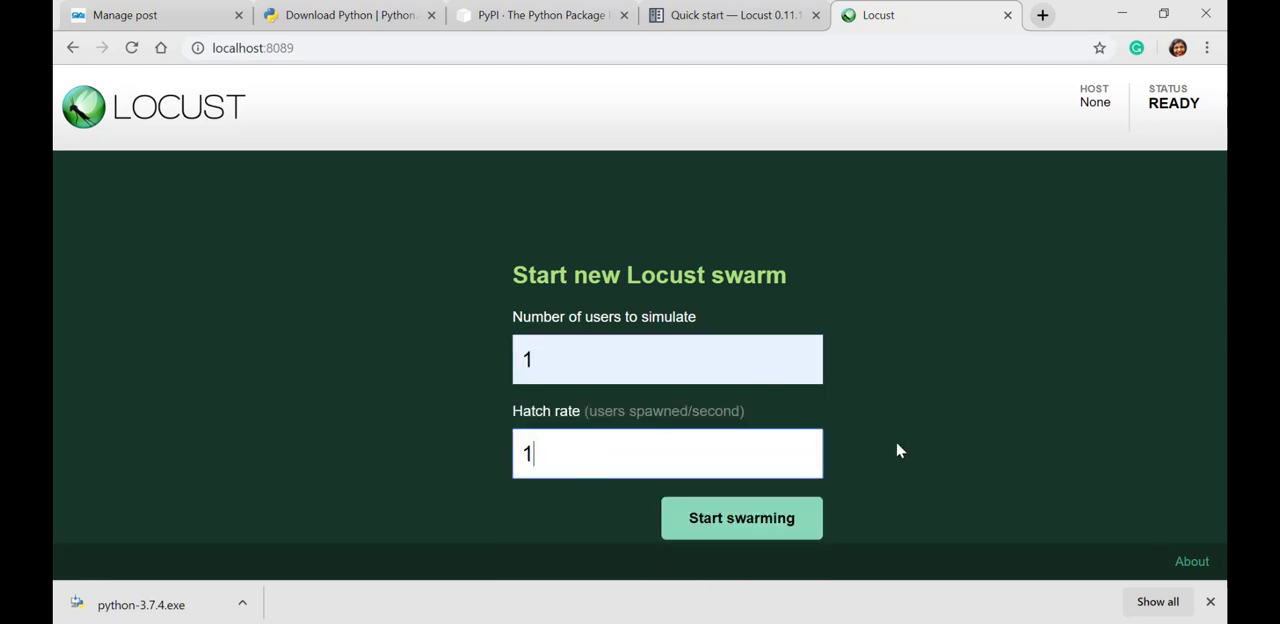
pyautogui.moveTo(742, 518)
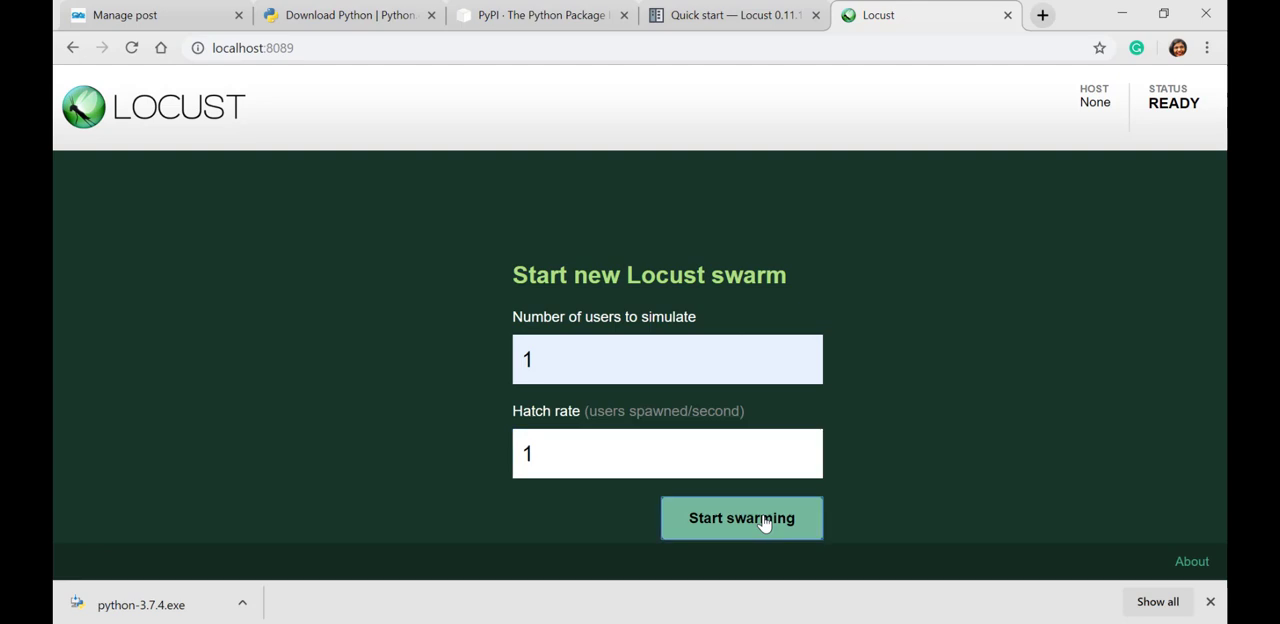
pyautogui.click(740, 518)
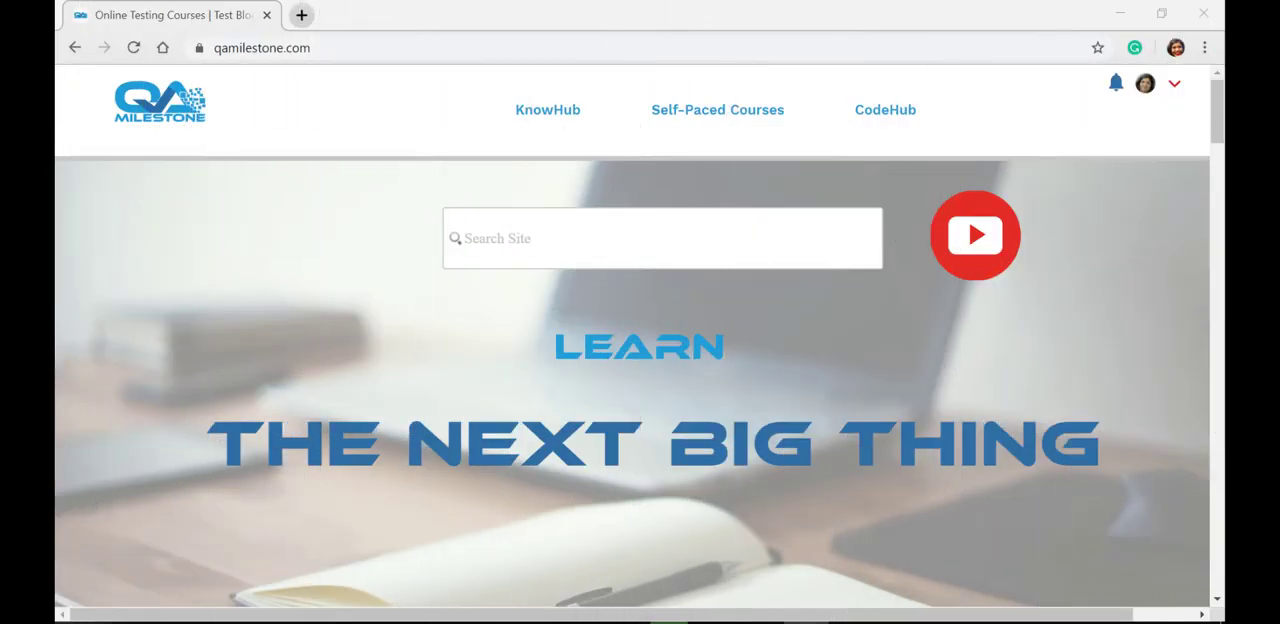
# - Search the blog for 'set' and read the Set up Locust on Windows post down to Create New Project
pyautogui.click(640, 240)
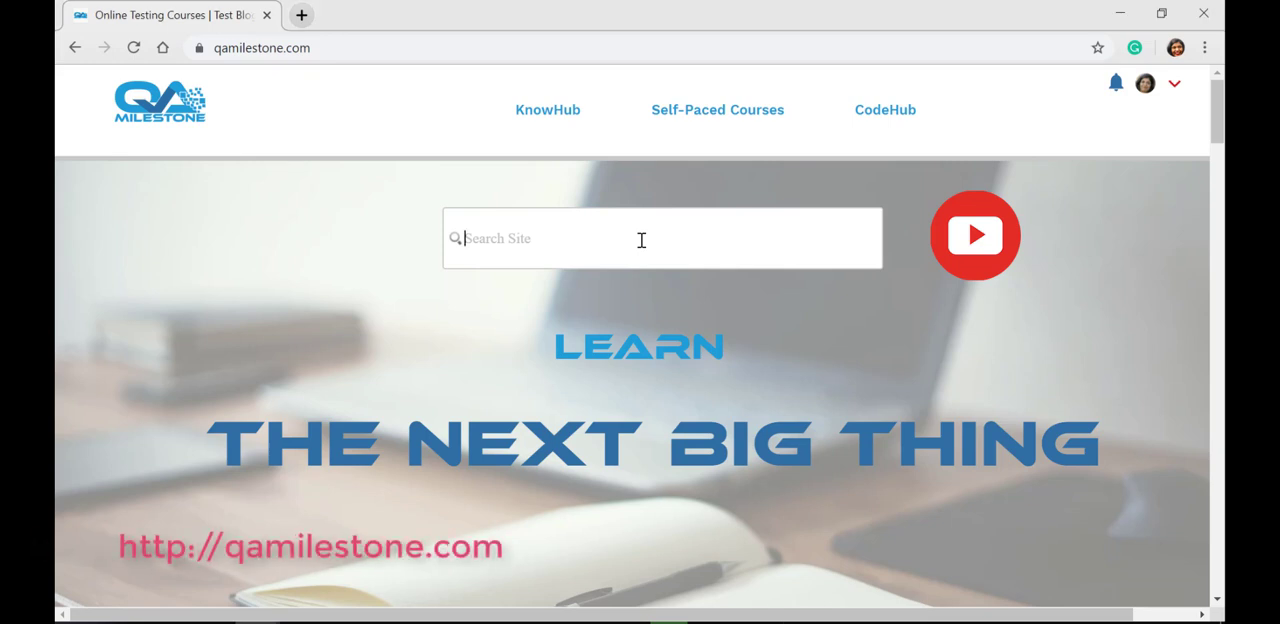
pyautogui.write('set')
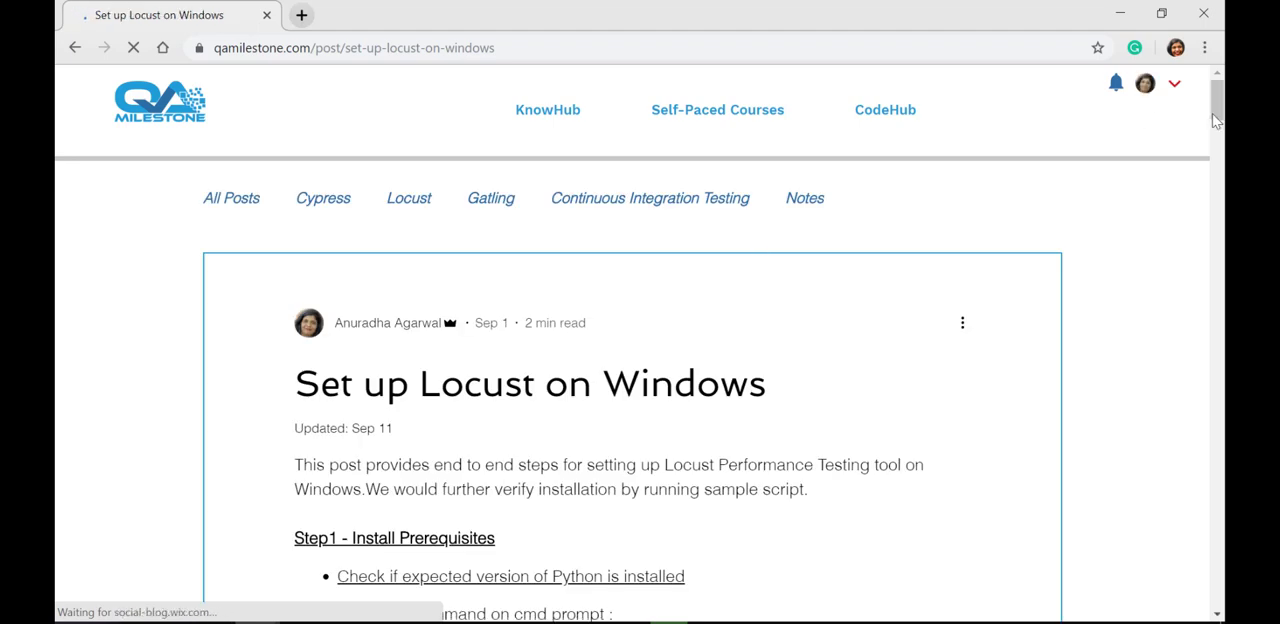
pyautogui.scroll(-3)
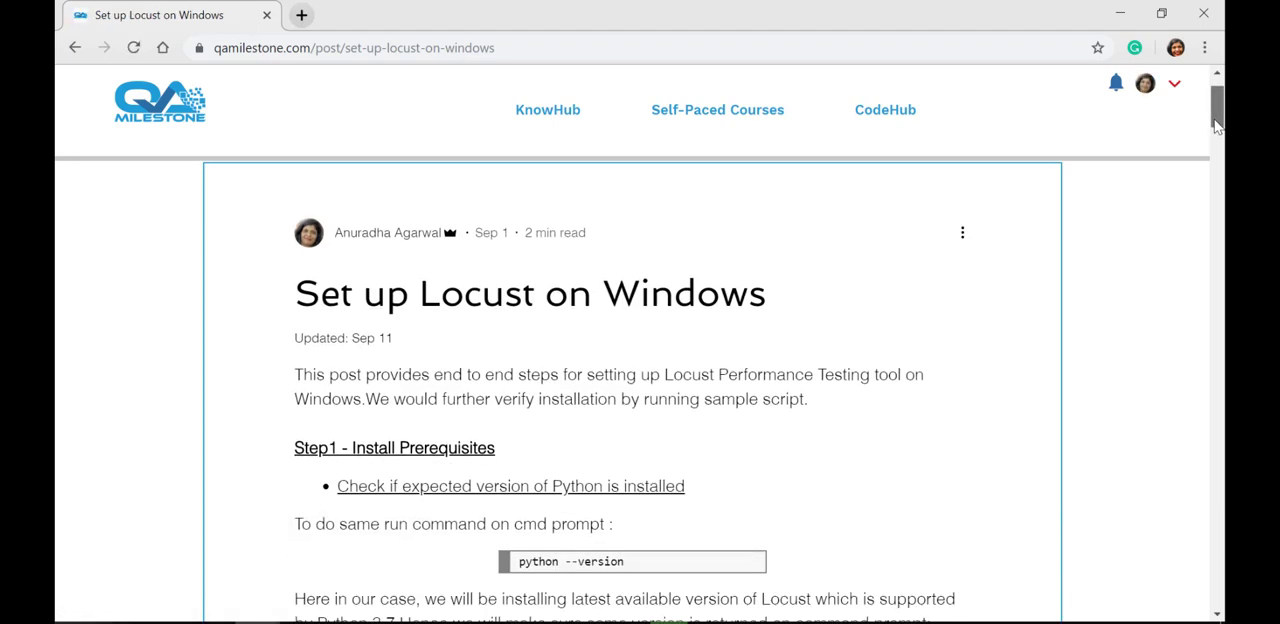
pyautogui.scroll(-3)
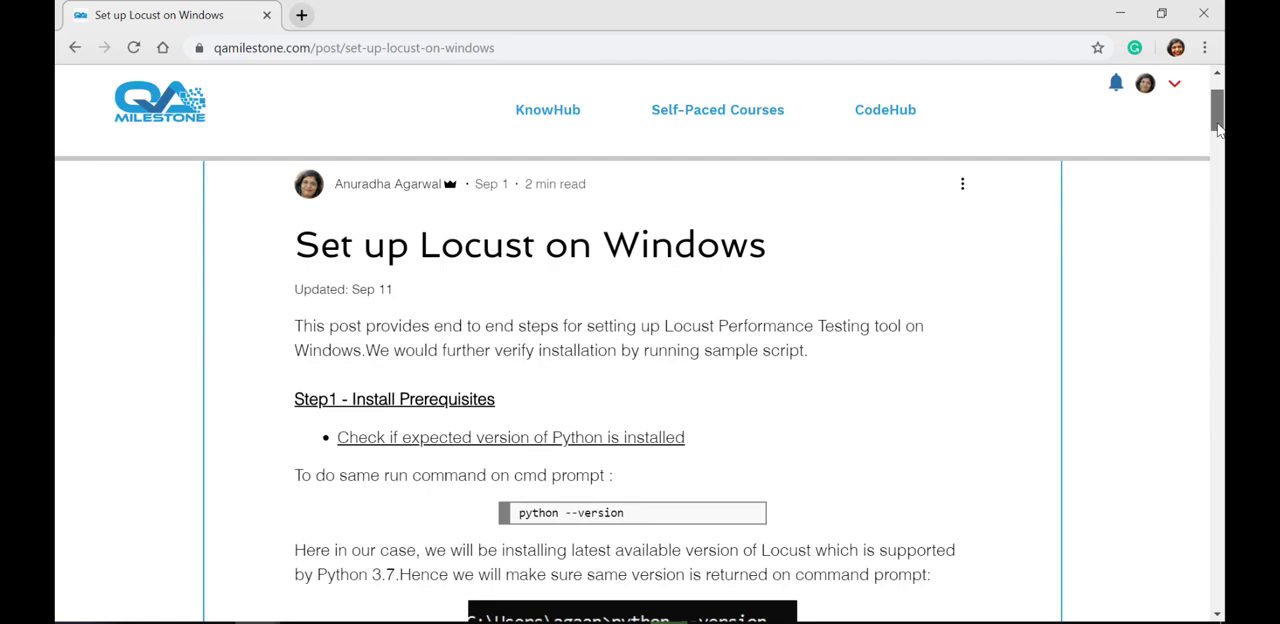
pyautogui.scroll(-3)
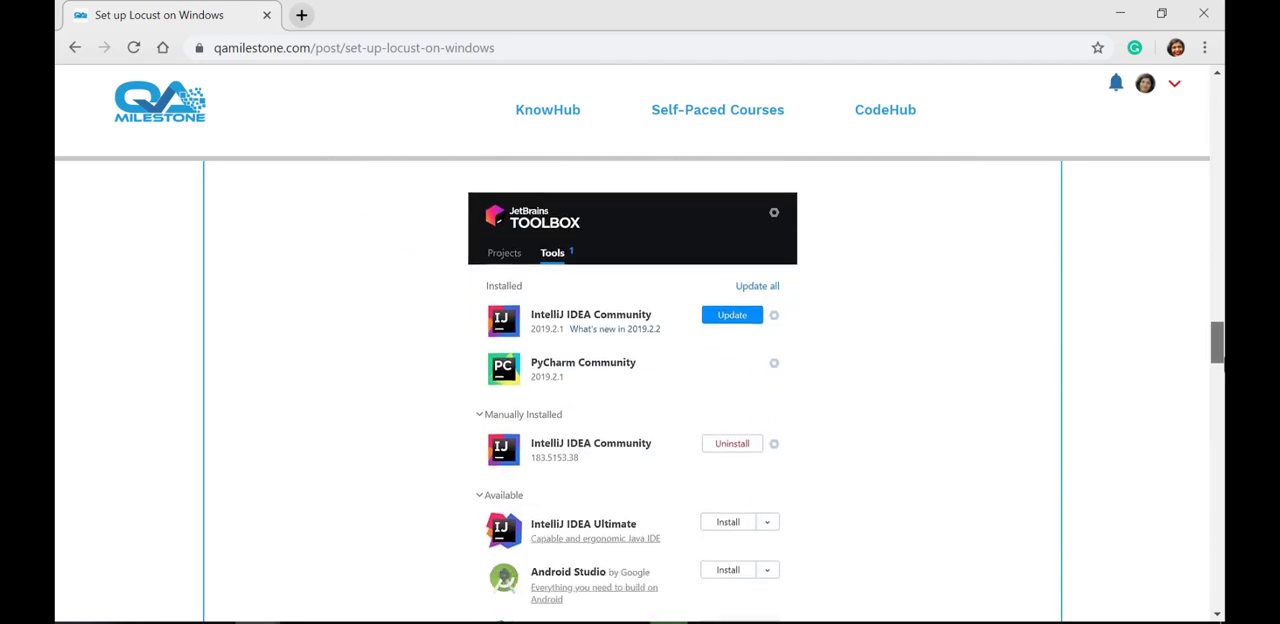
pyautogui.scroll(-3)
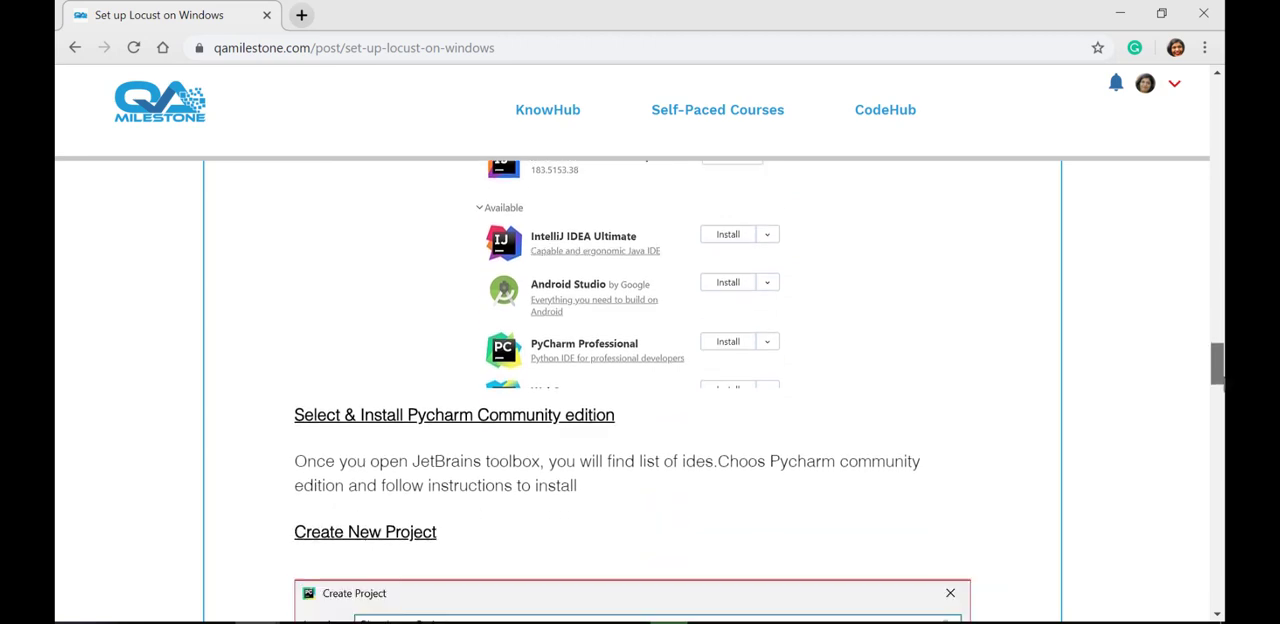
pyautogui.scroll(-3)
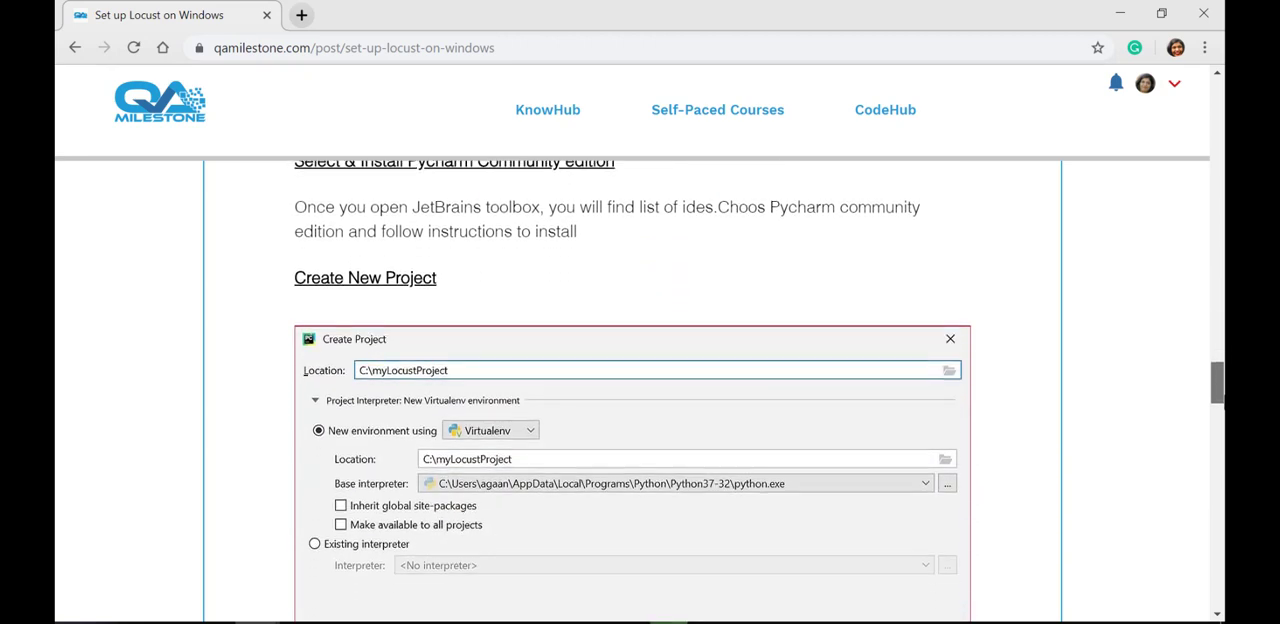